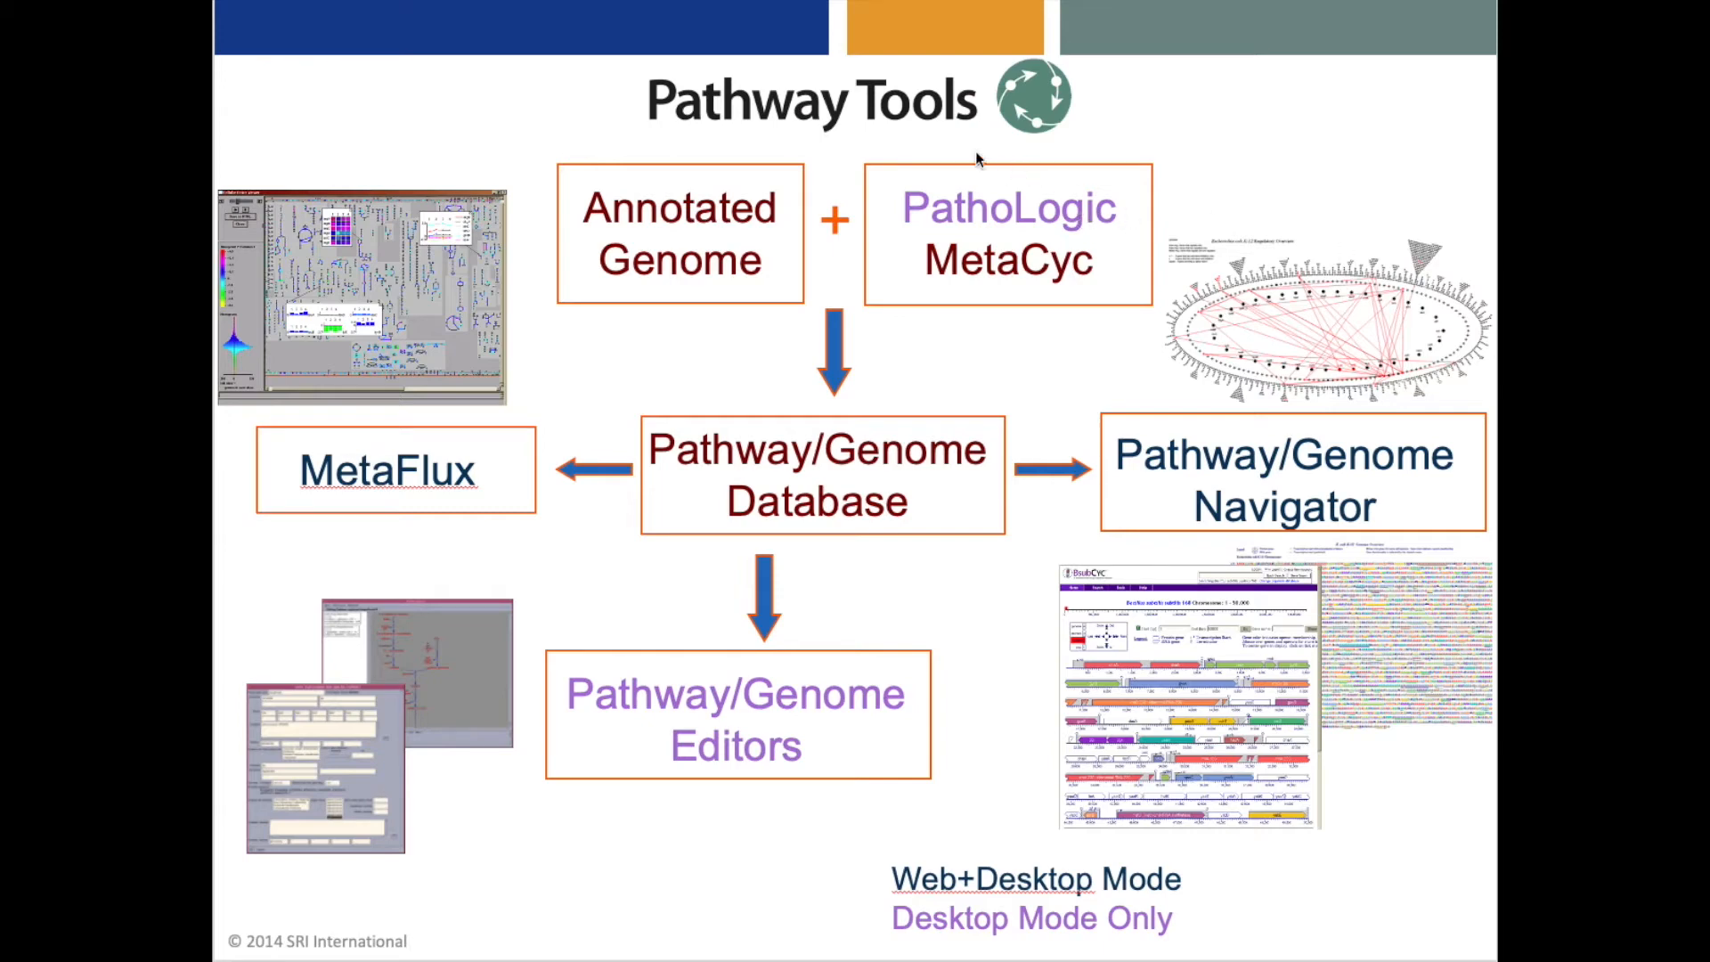
mouse_move(943, 481)
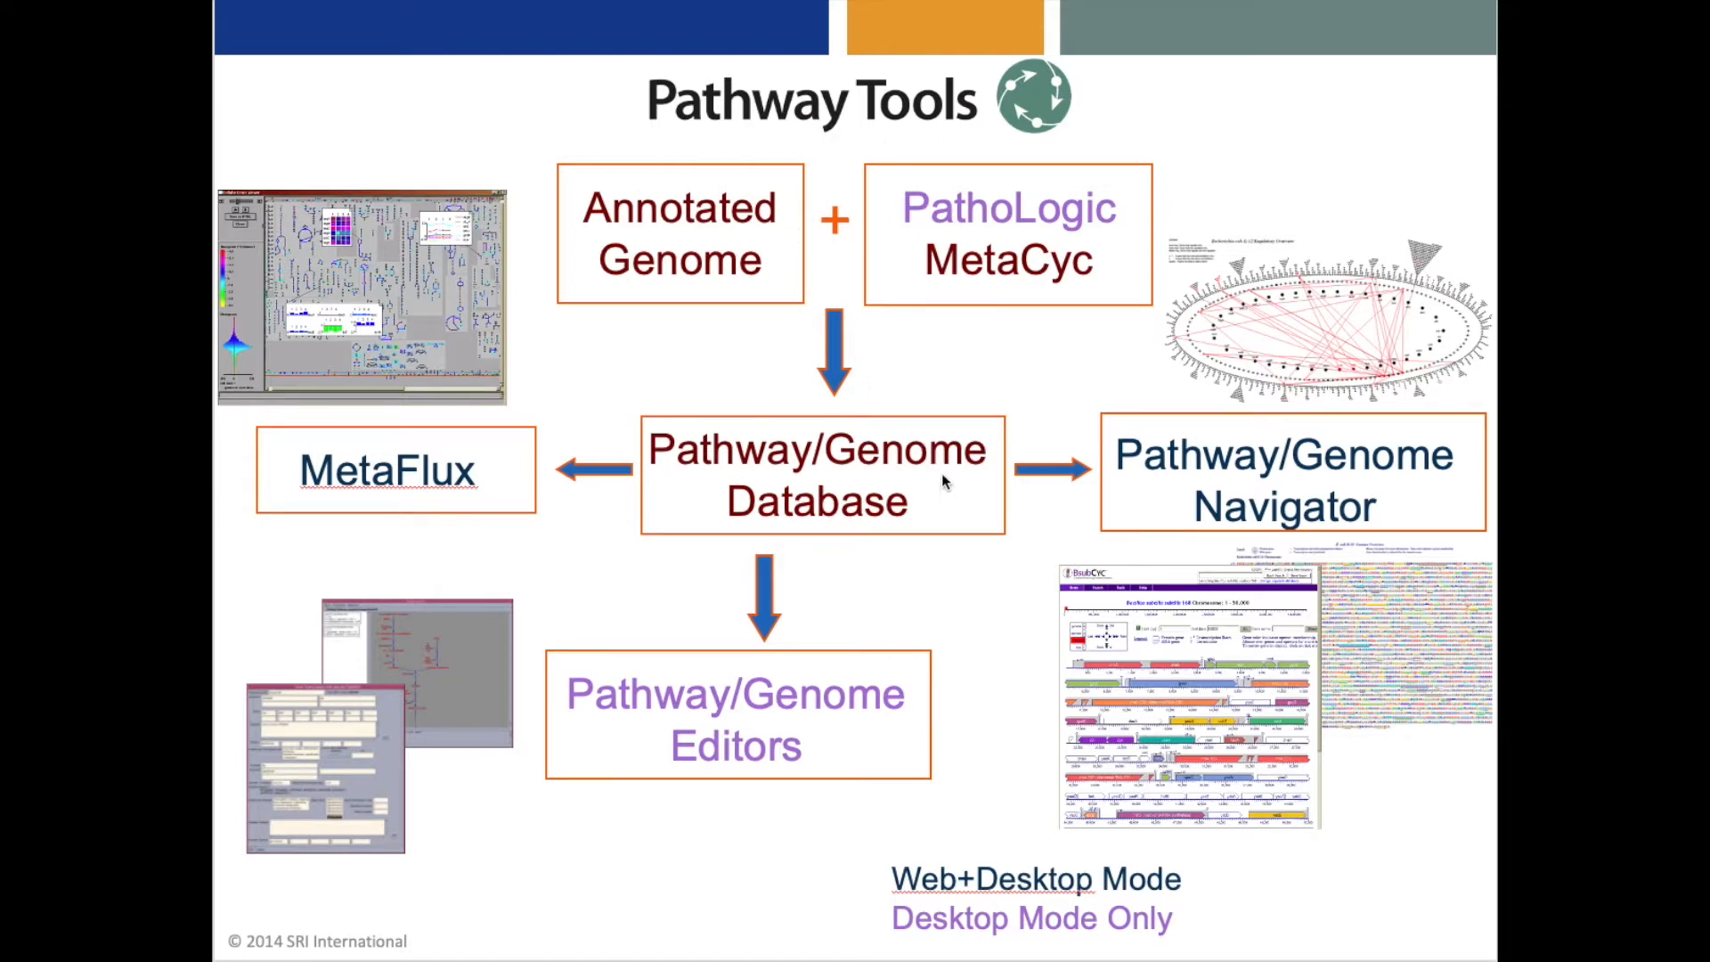
mouse_move(948, 576)
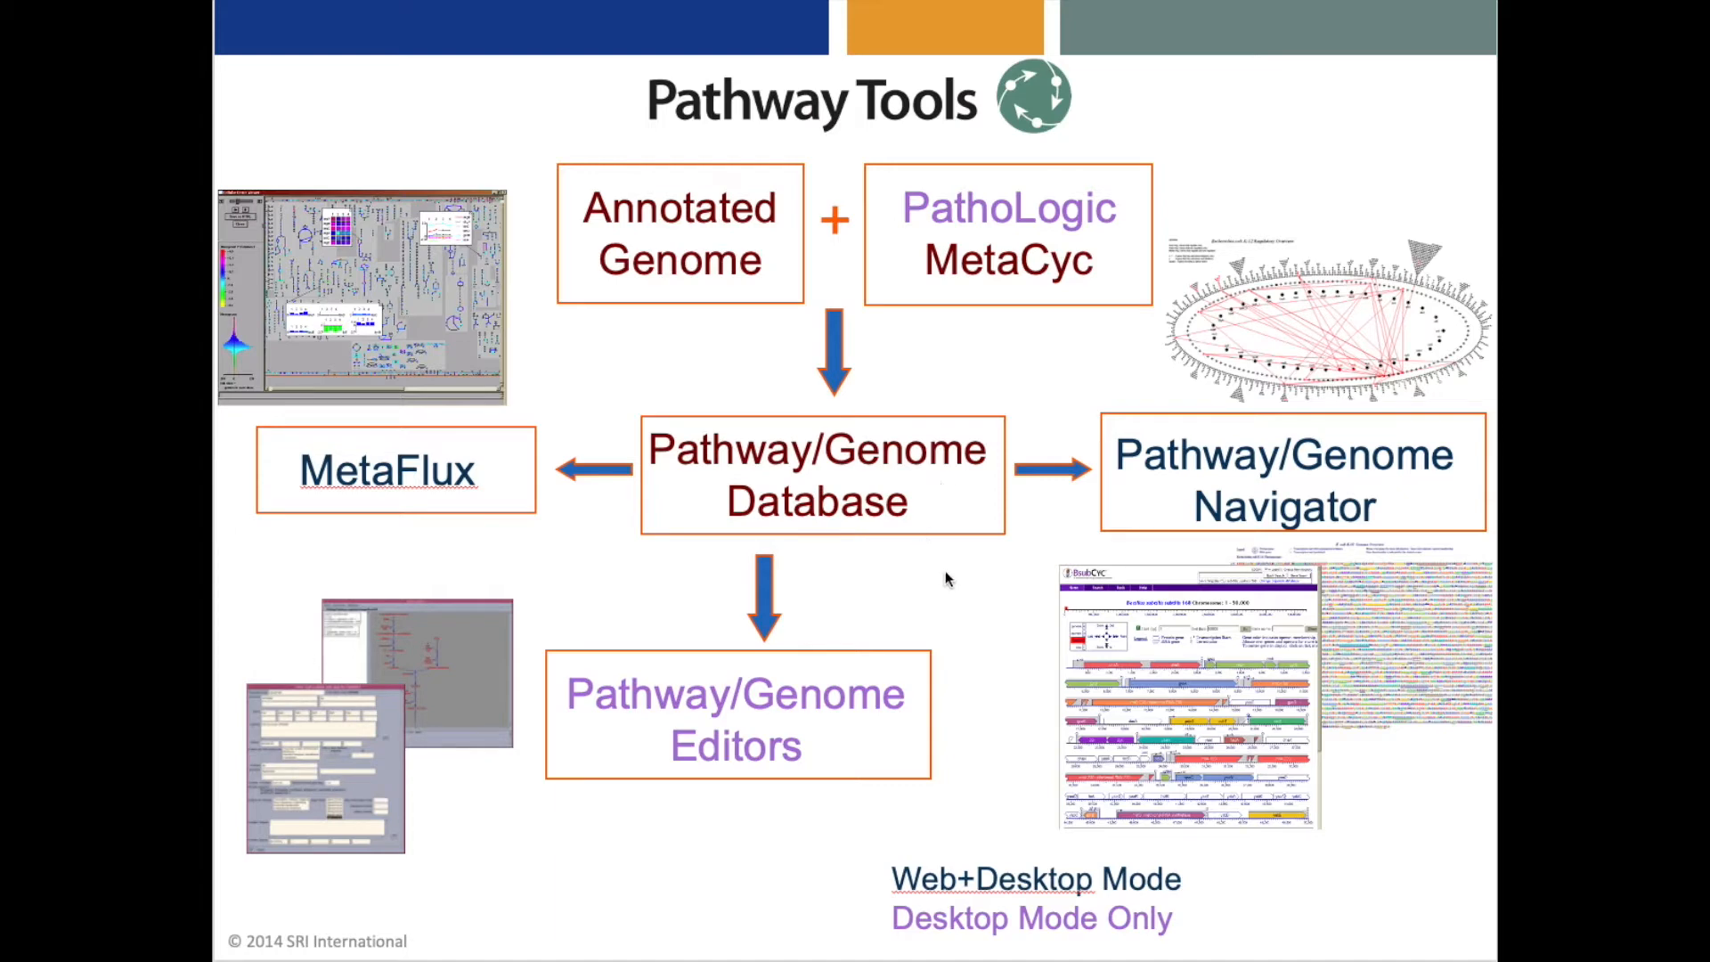
mouse_move(1014, 634)
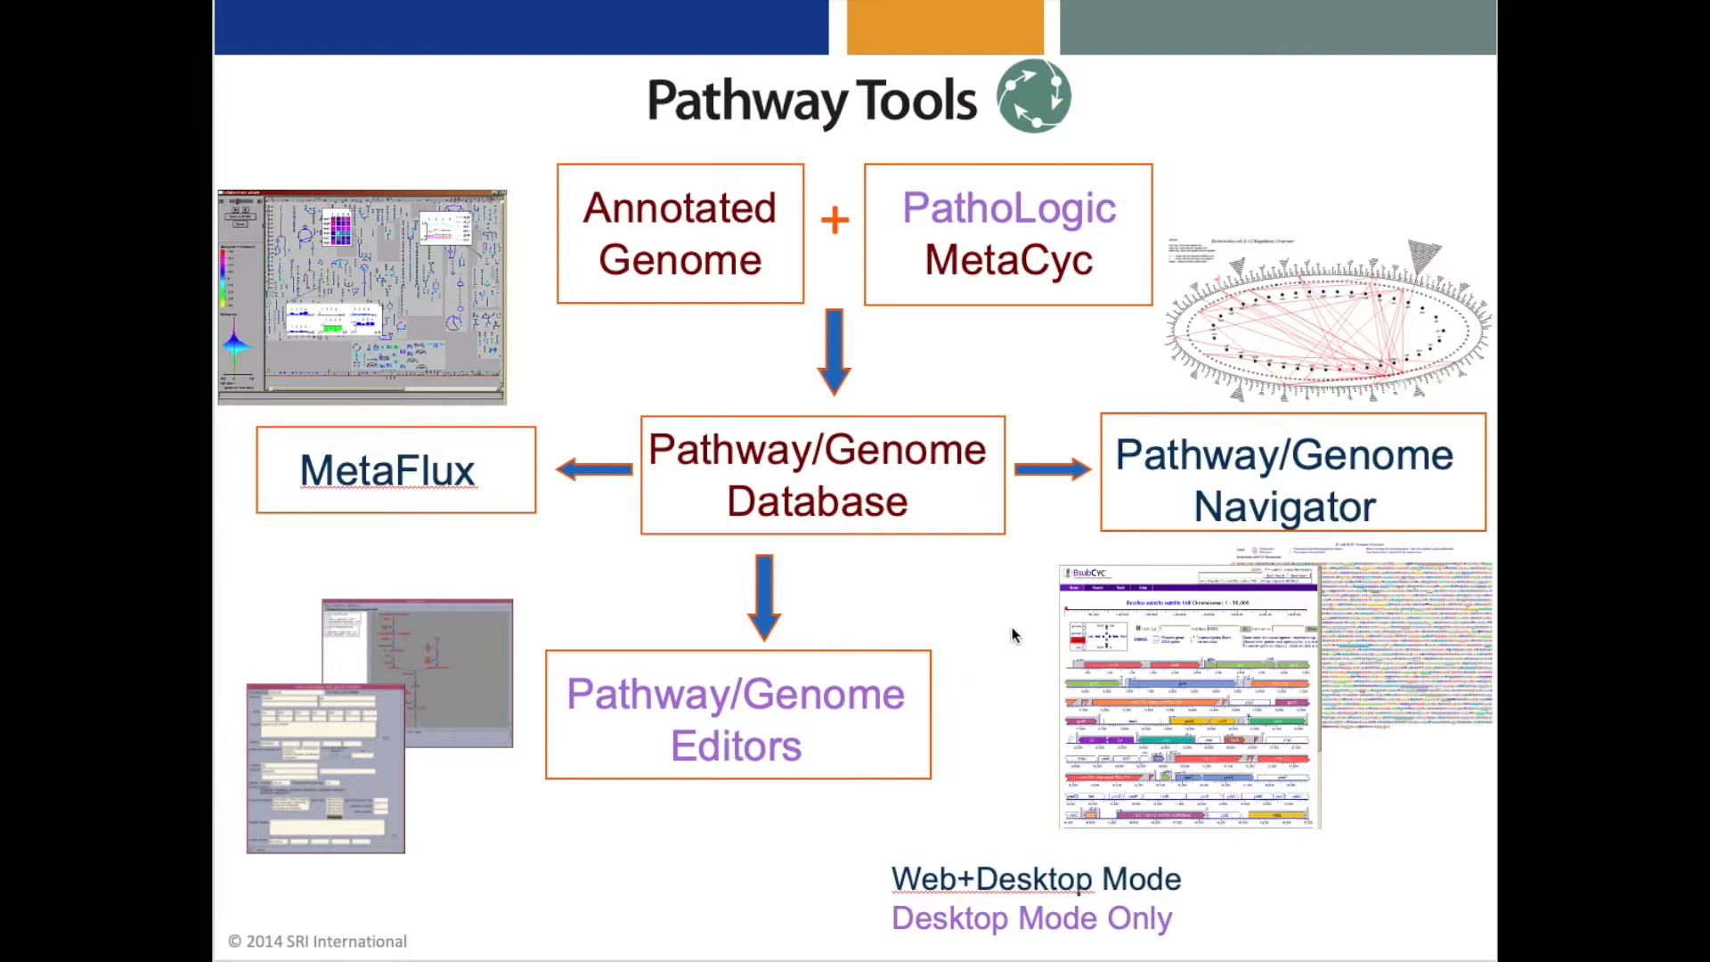
mouse_move(1019, 599)
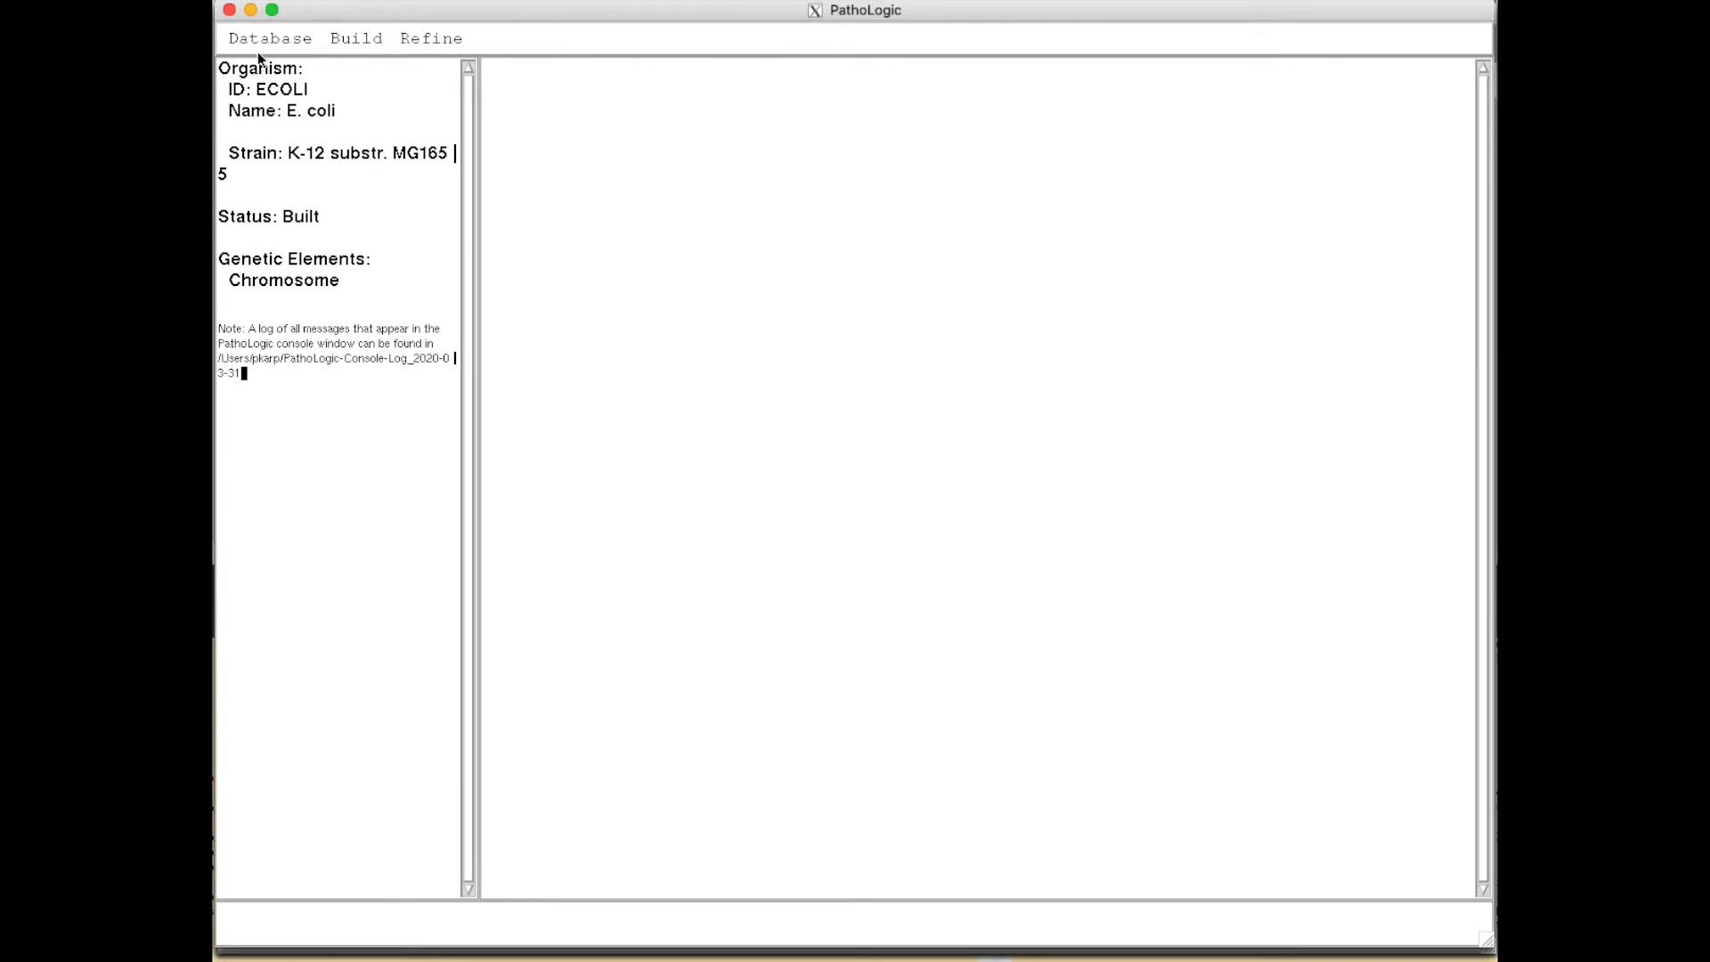
Step: Create database PMM1 named Pmm1Cyc with NCBI taxonomy ID 167539
click(273, 38)
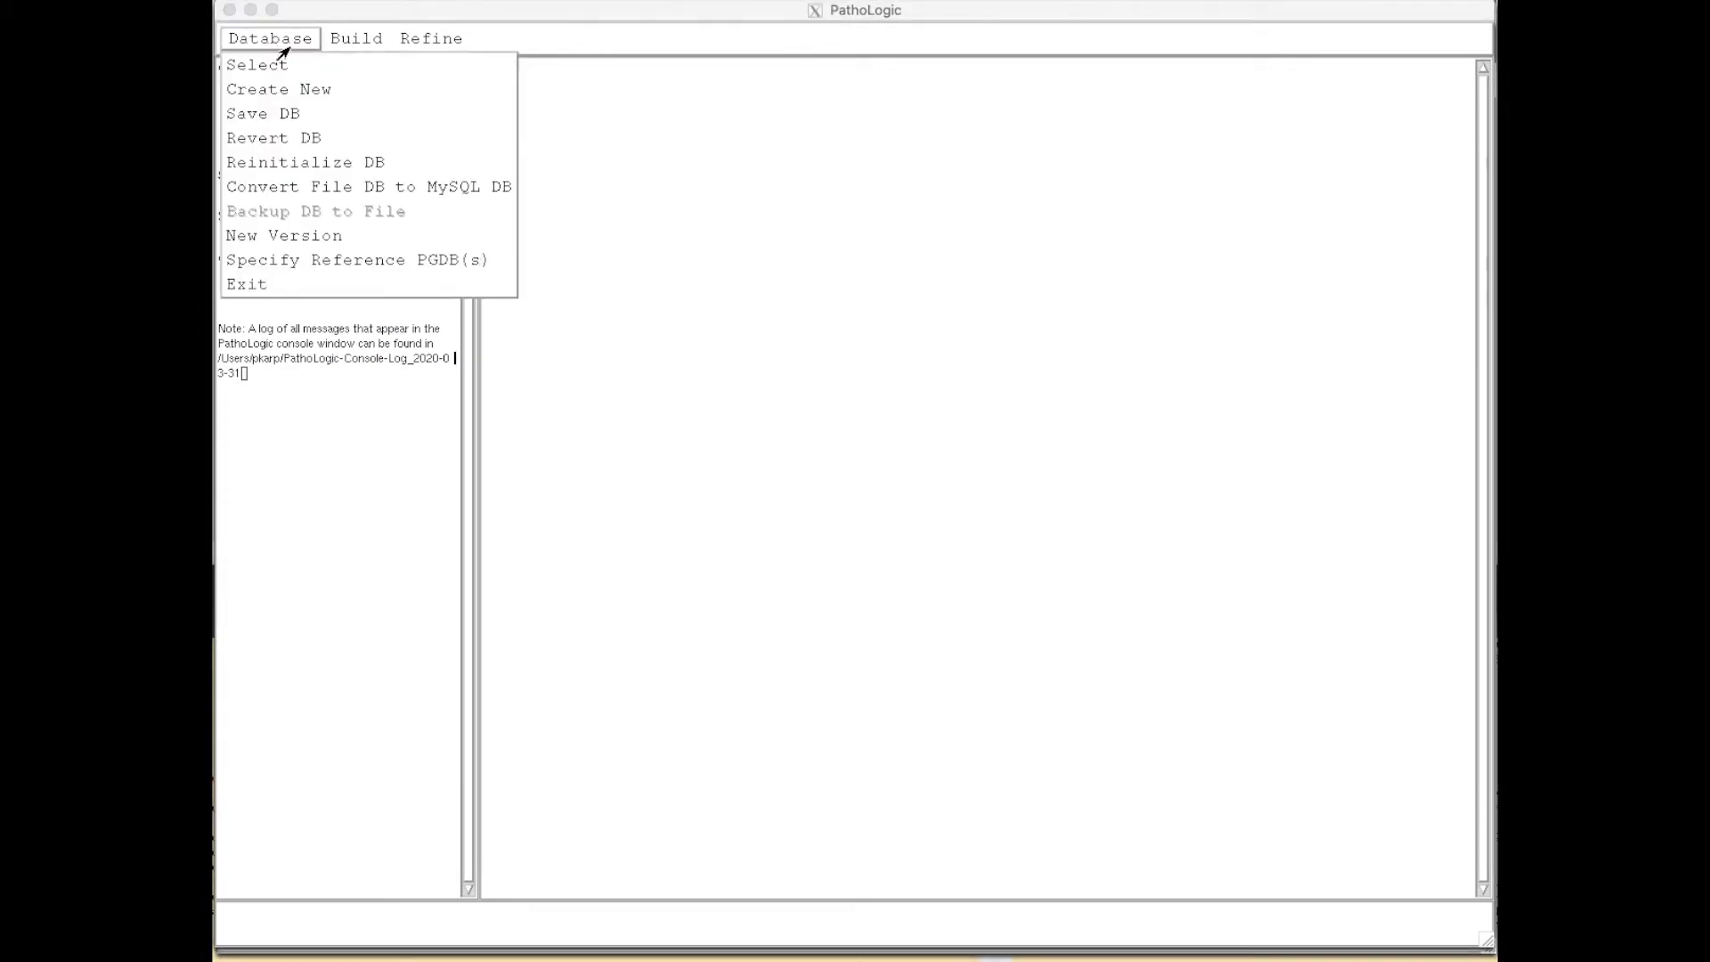
click(281, 88)
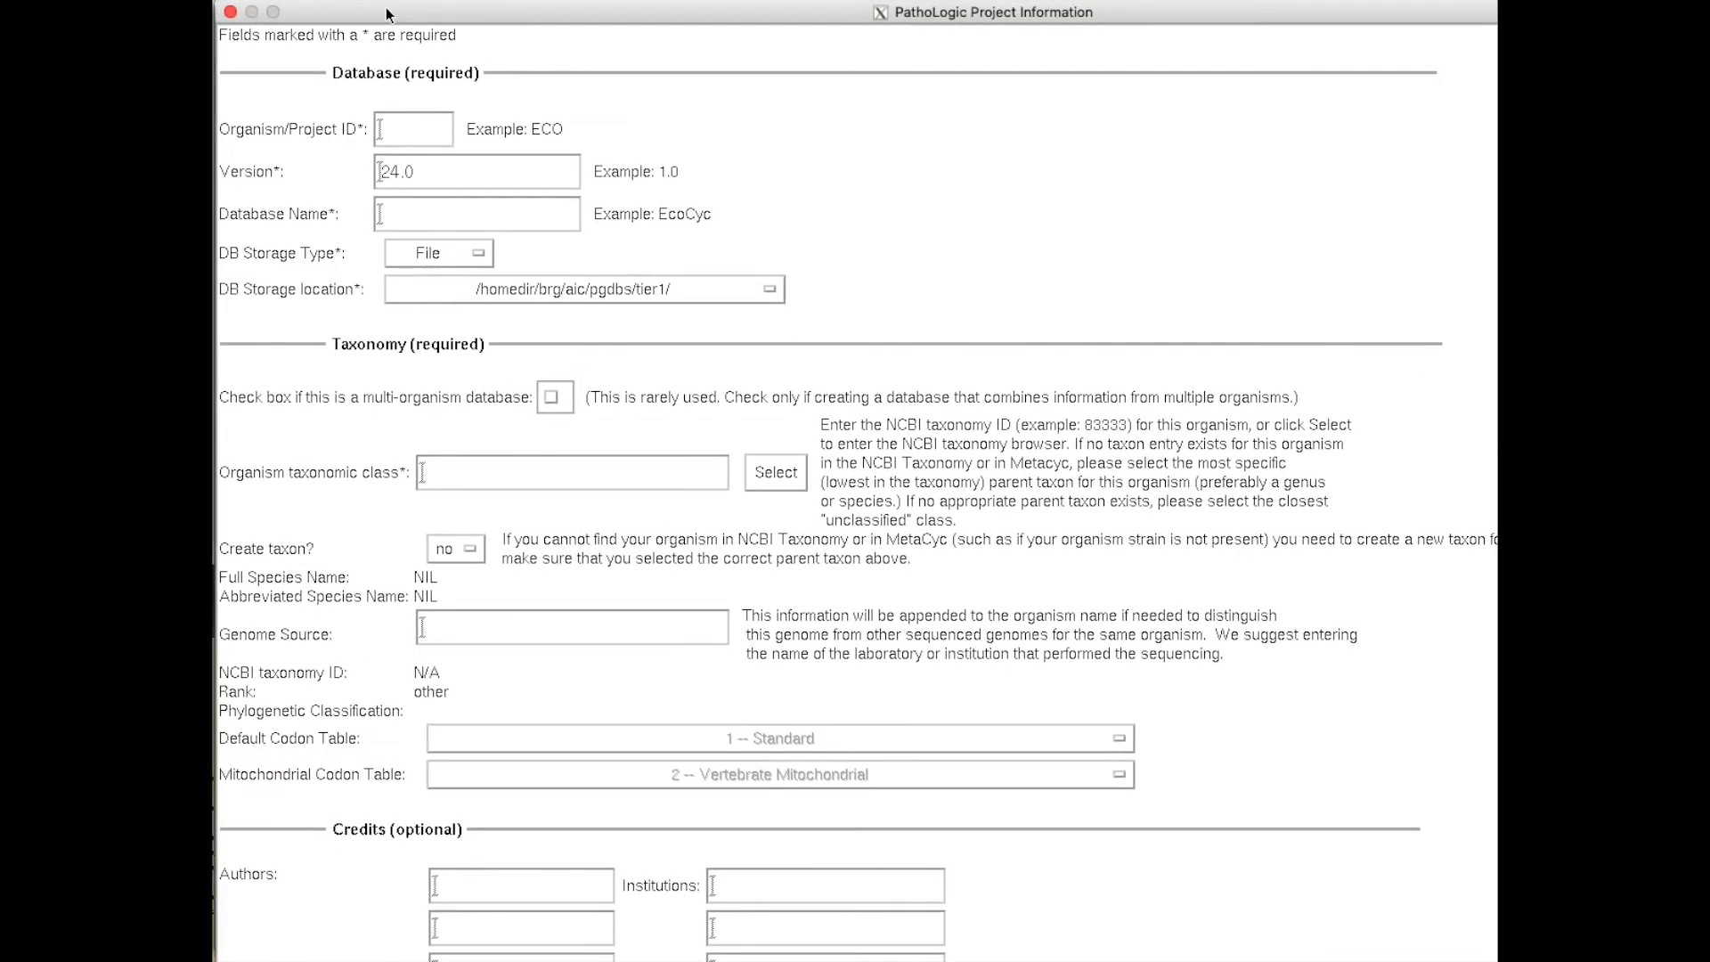
mouse_move(410, 132)
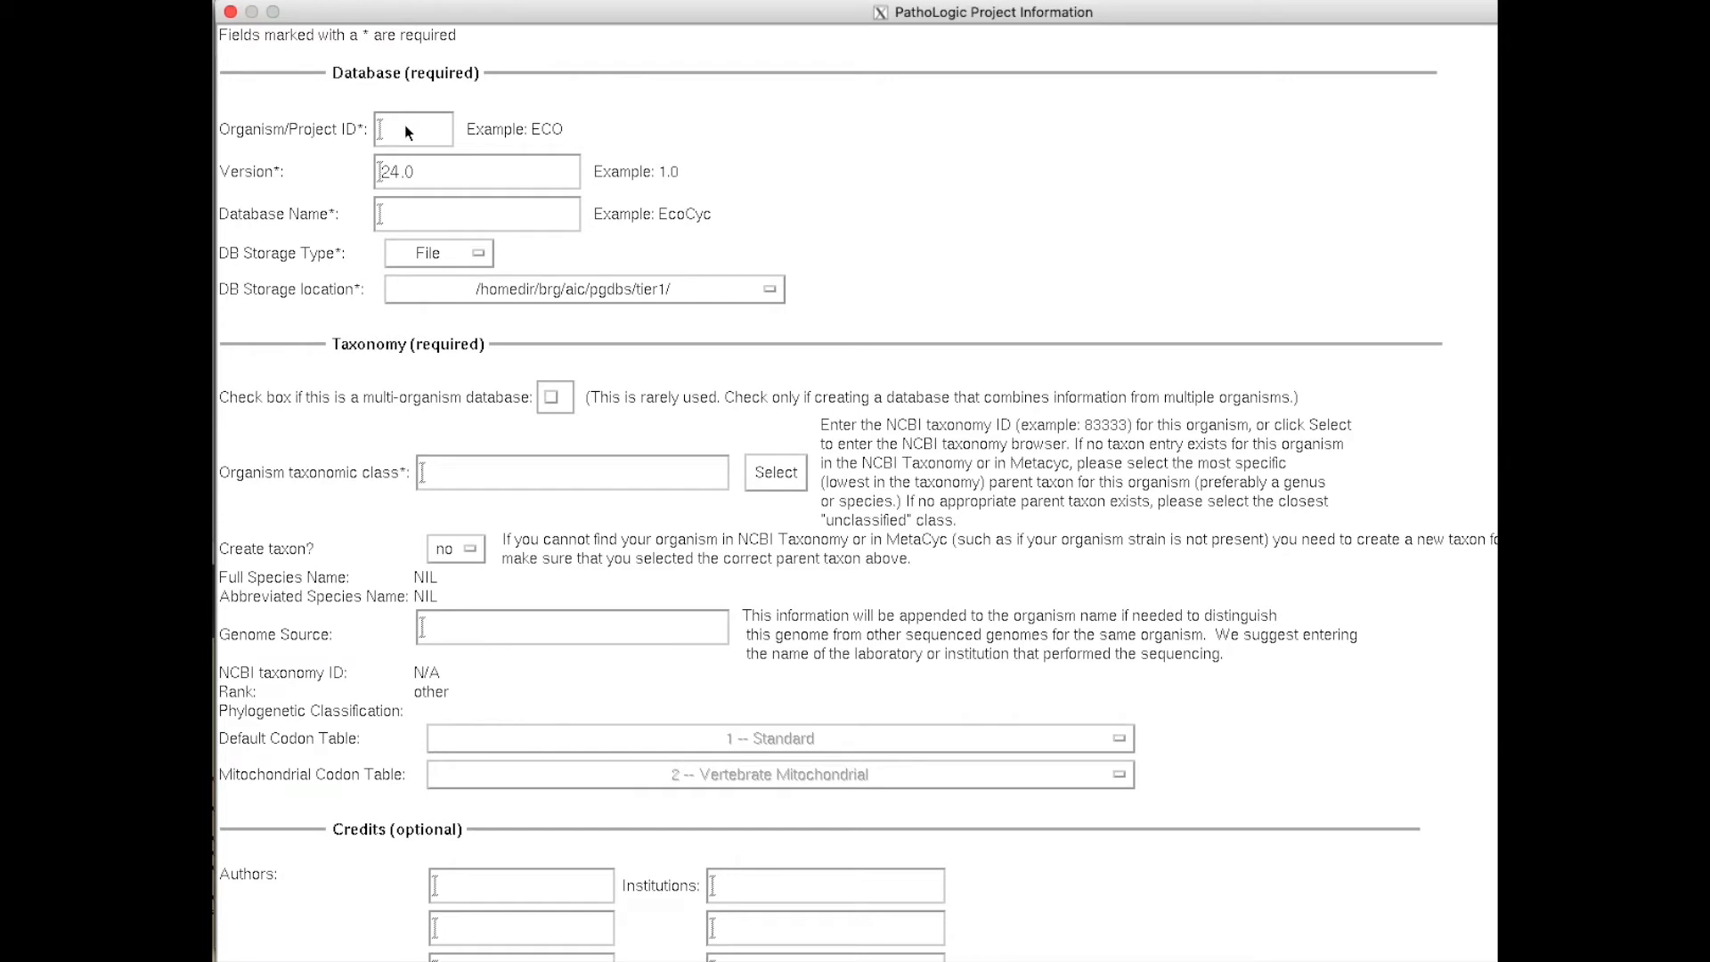
text(pmn)
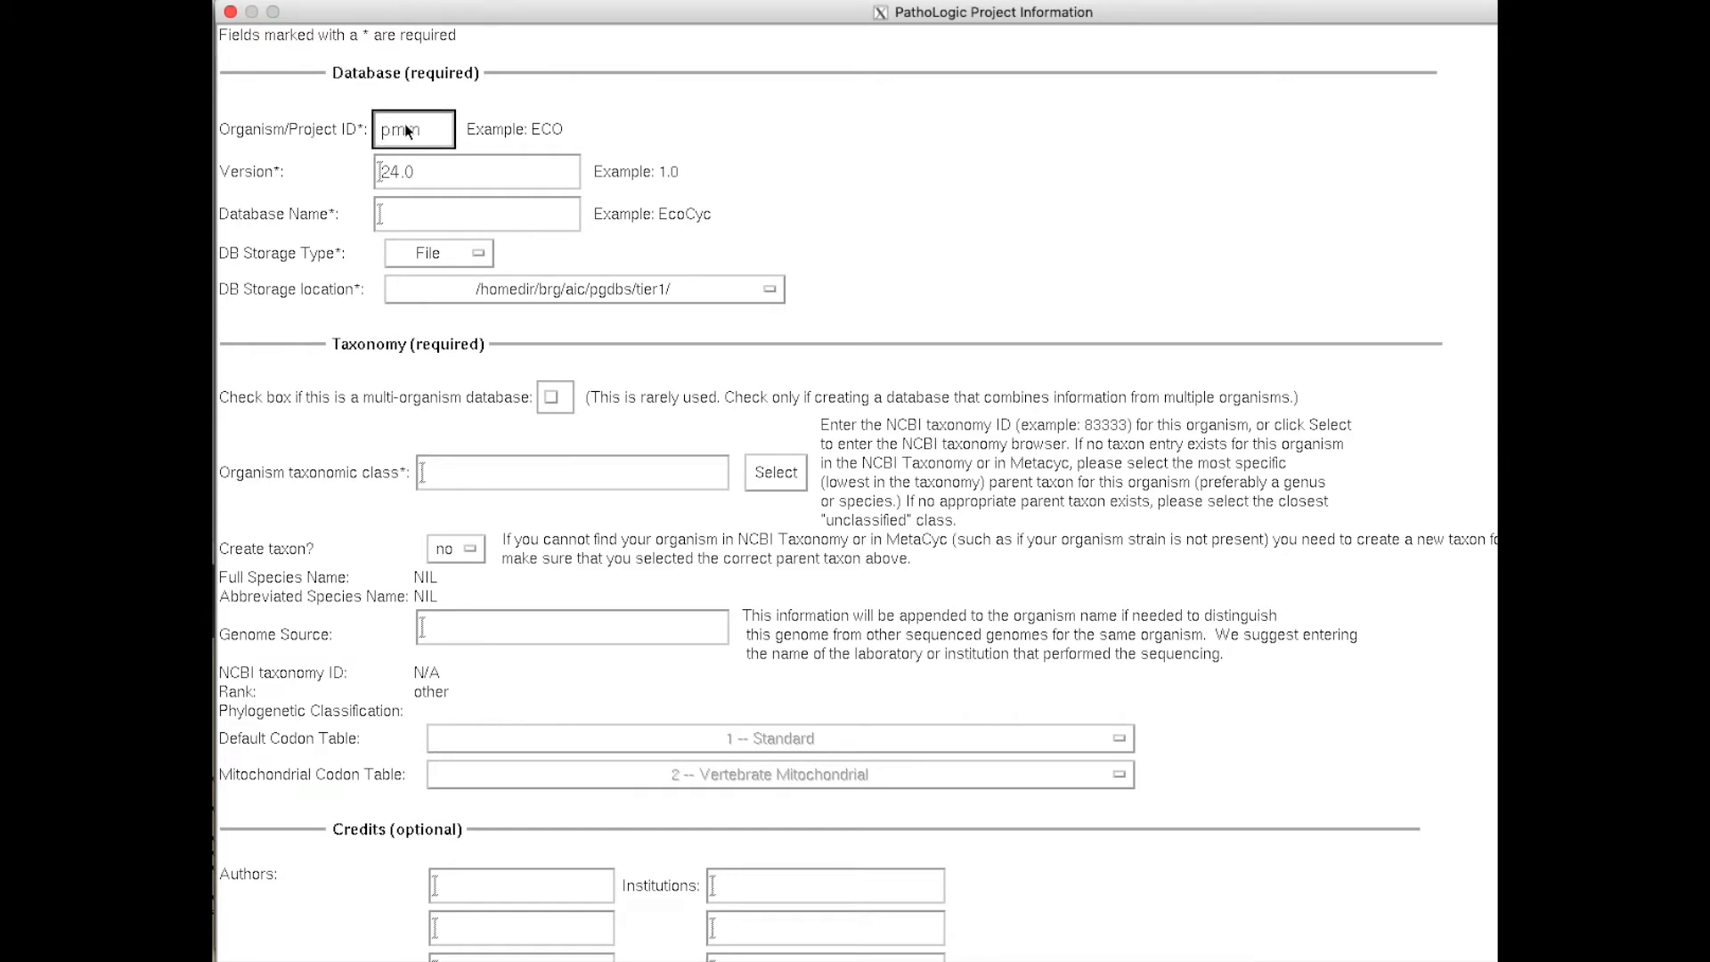
text(1)
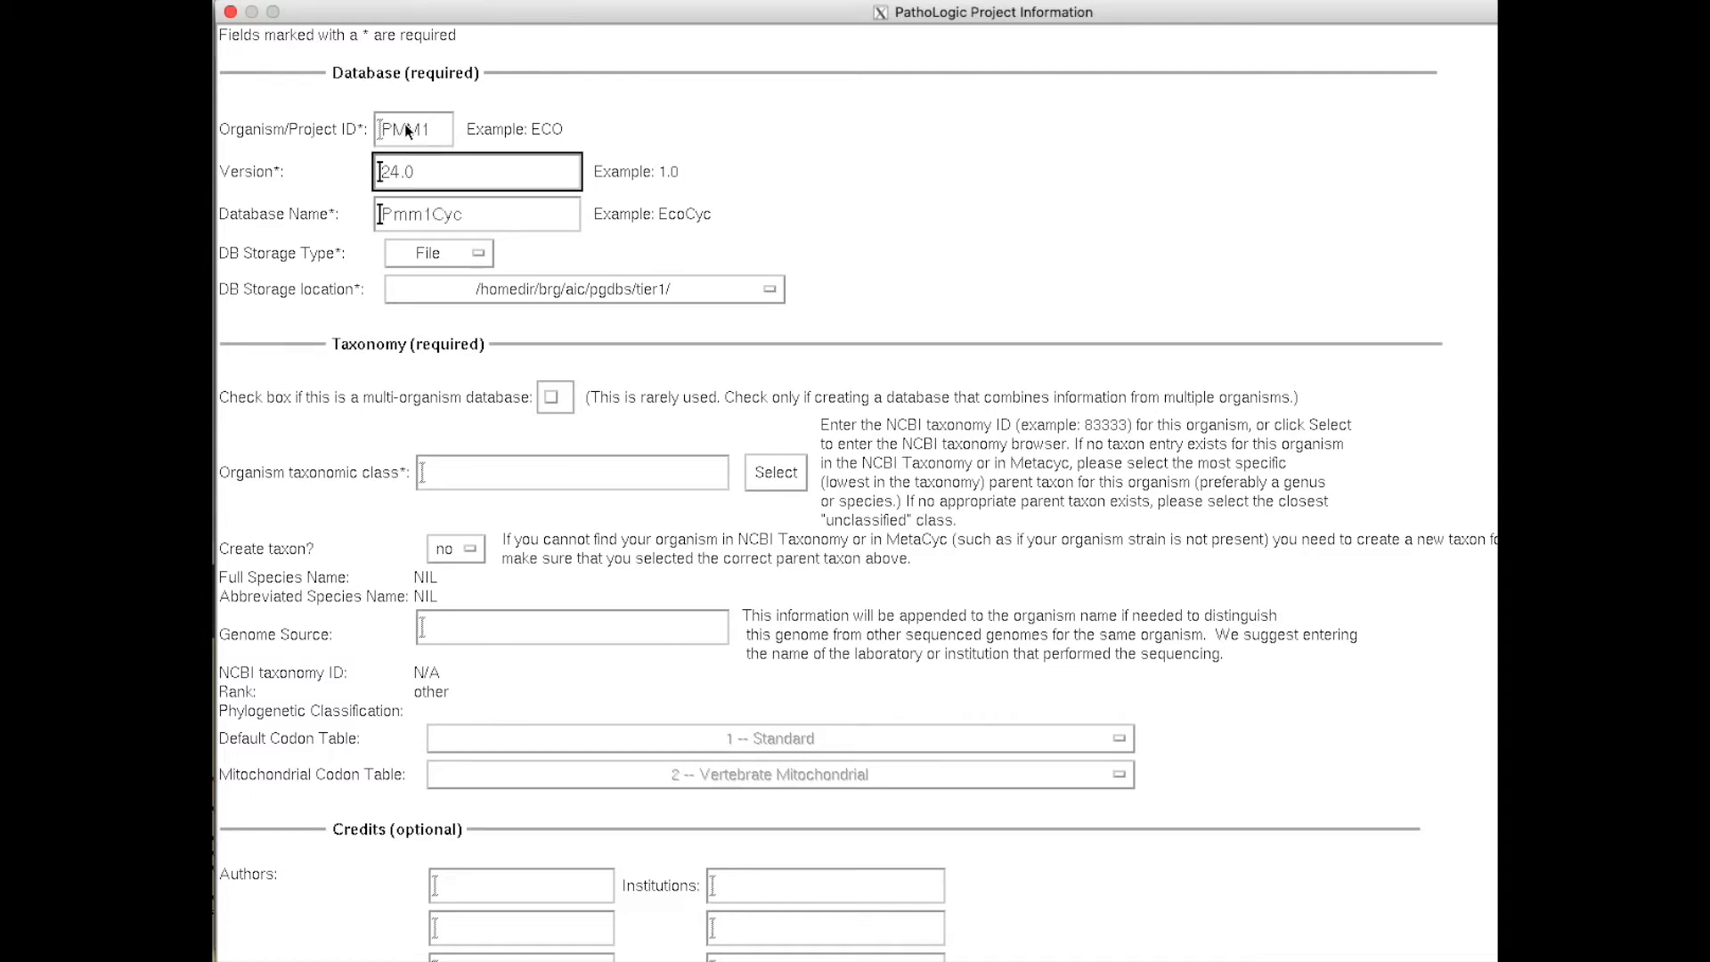
click(477, 214)
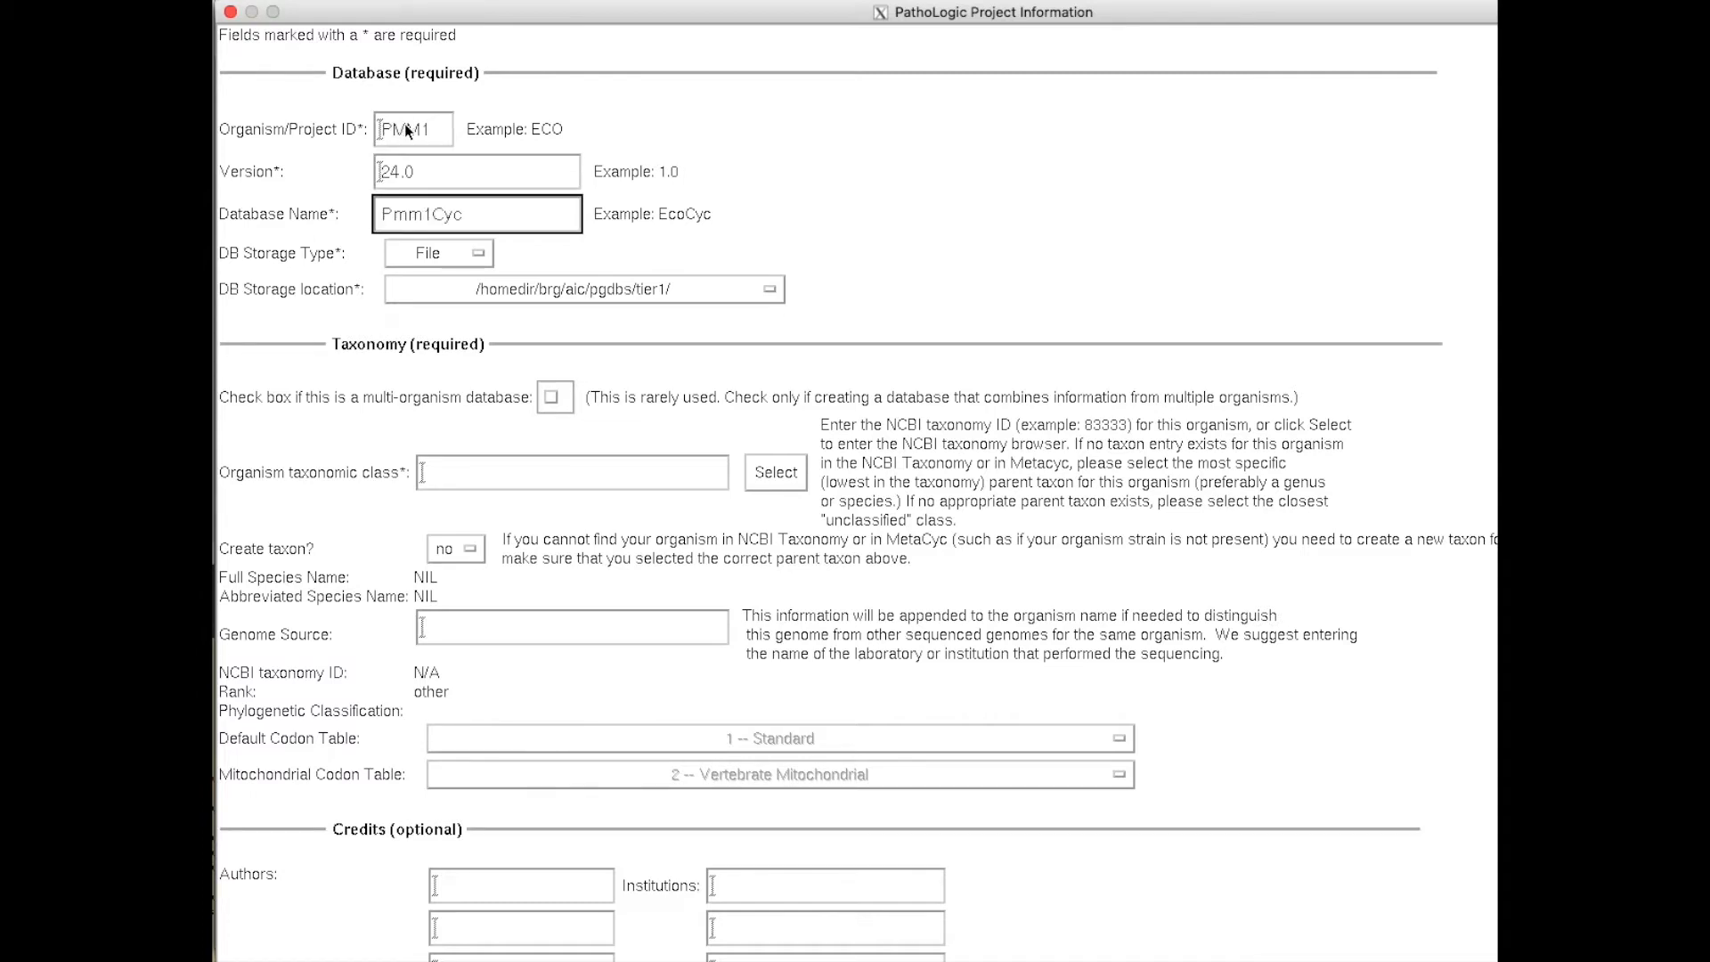
click(526, 480)
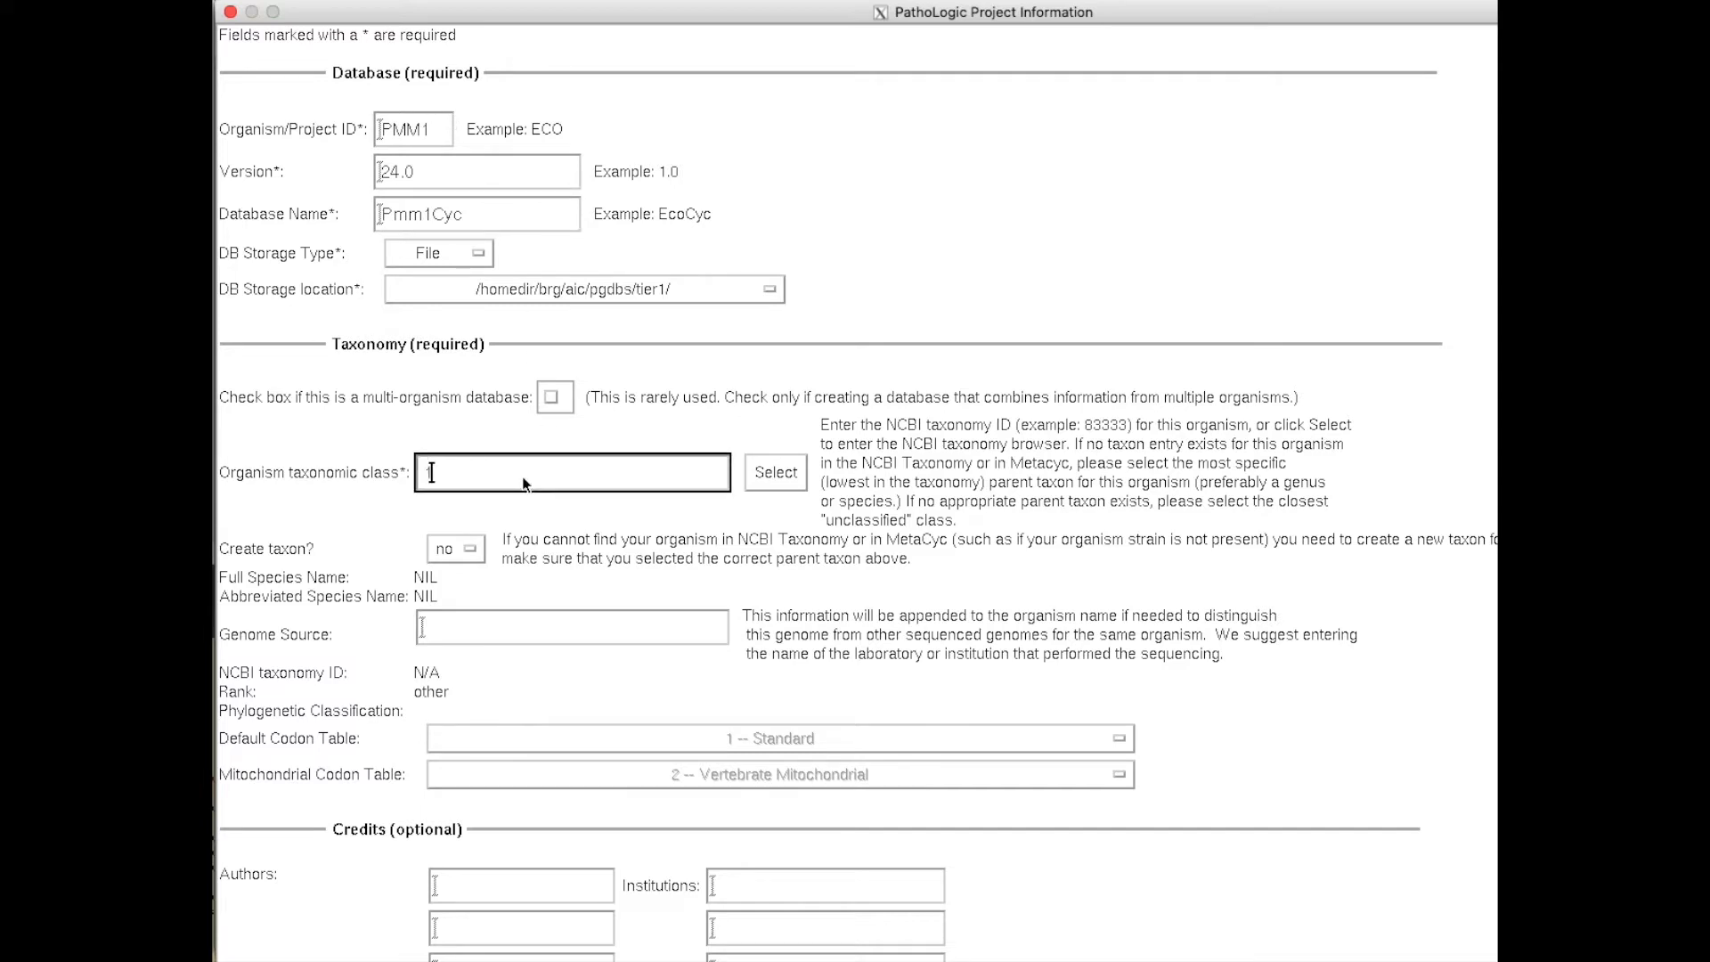
text(167539)
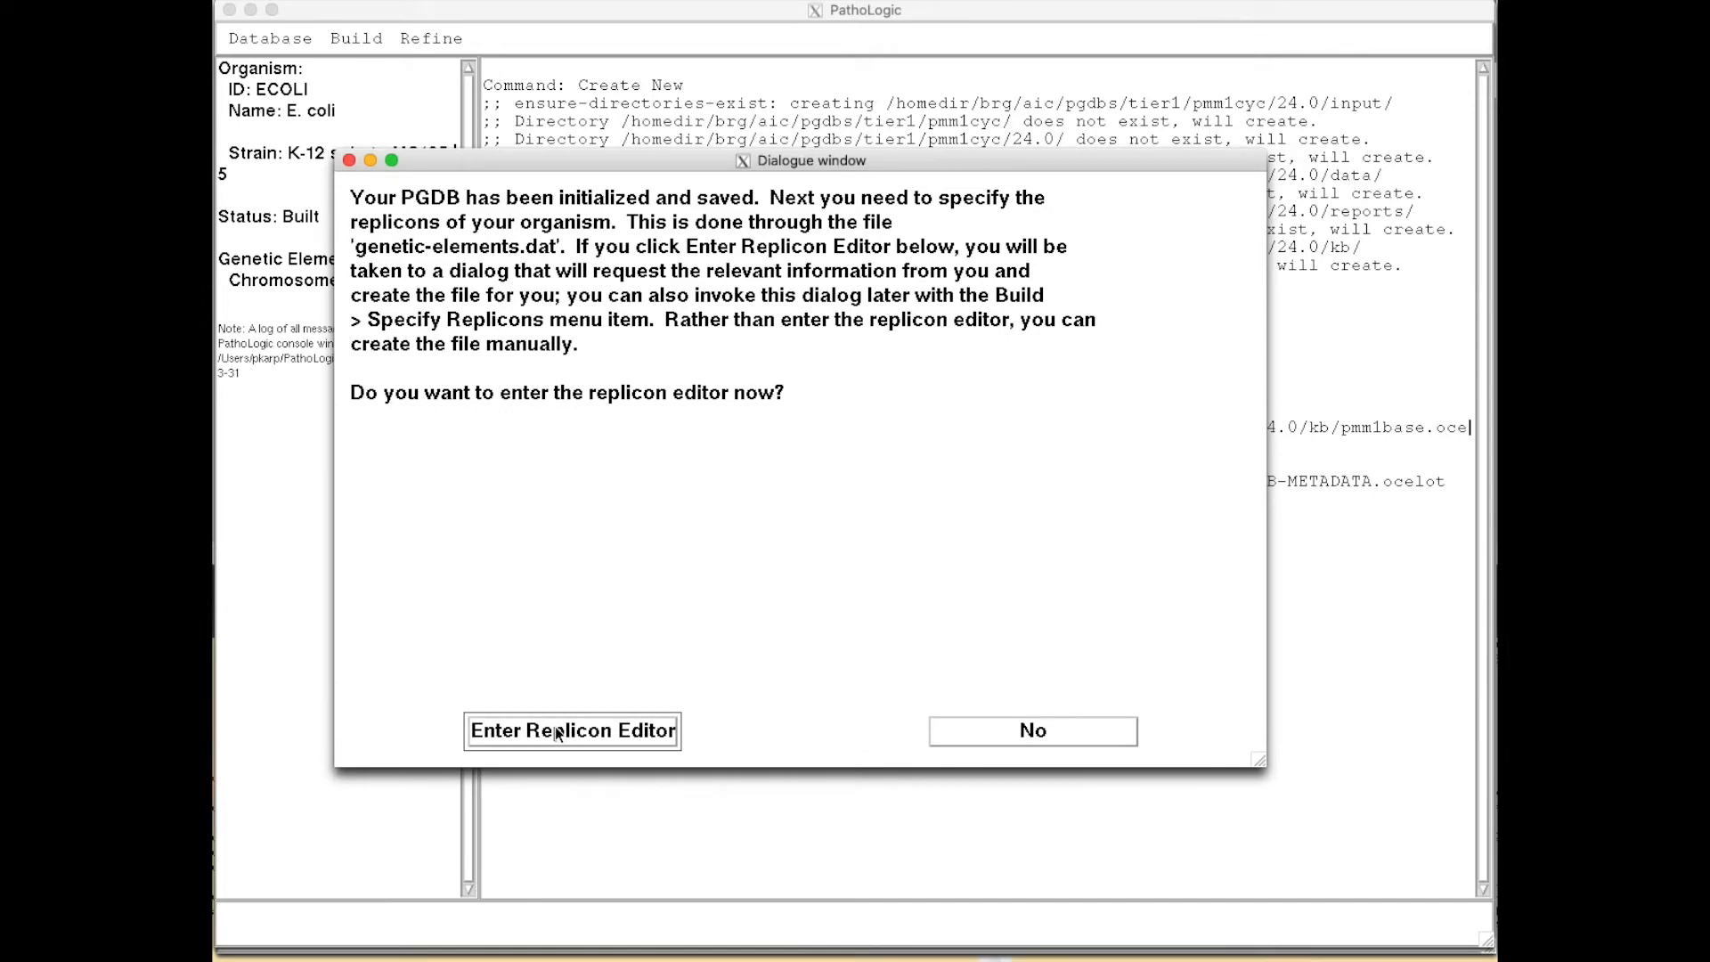
Step: Add replicon 'chr' using annotation file ss120.gbff from the ptools-video folder
click(574, 732)
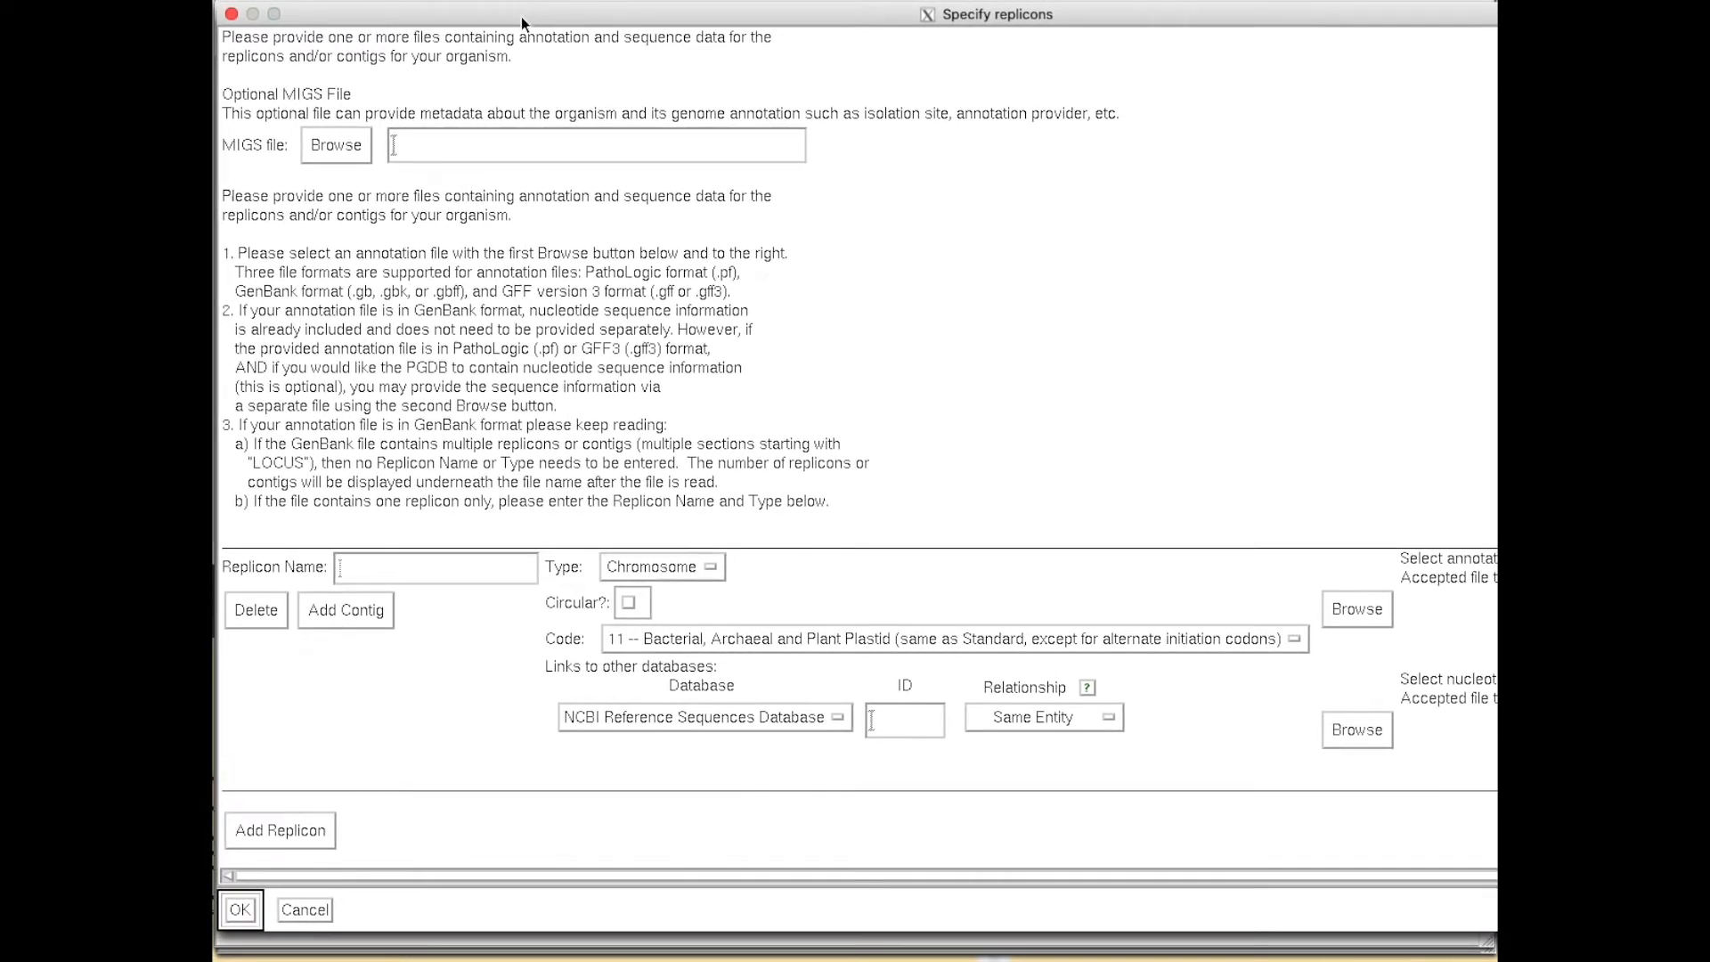
click(434, 567)
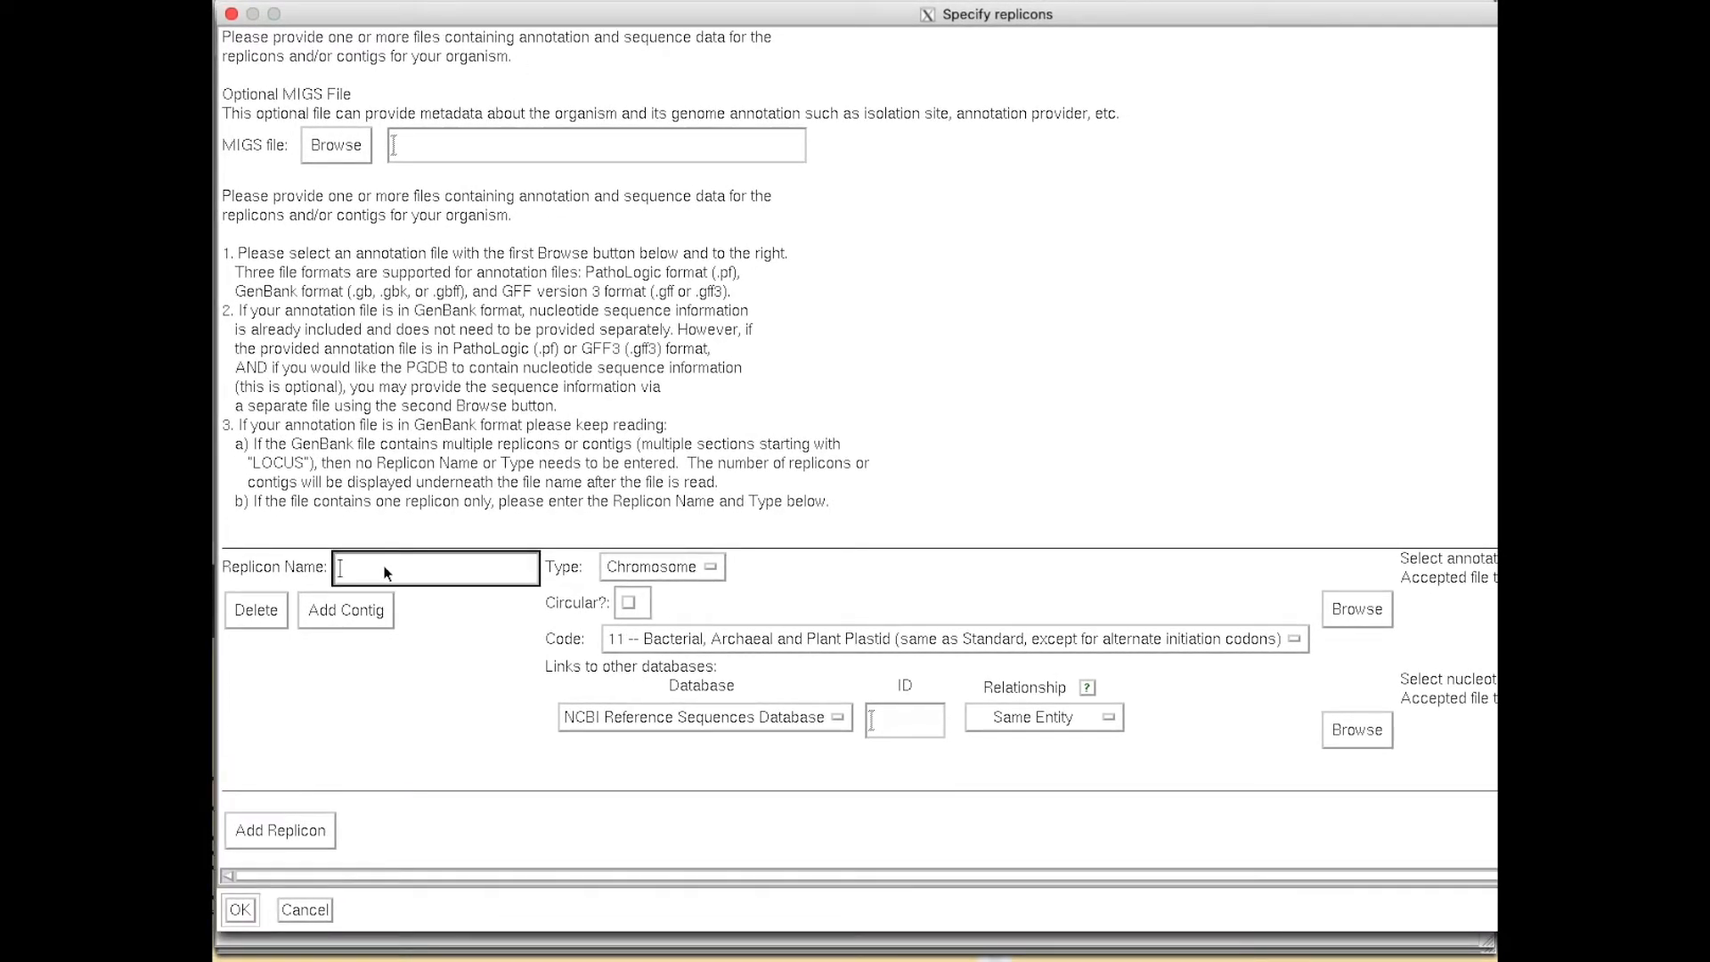
text(chr)
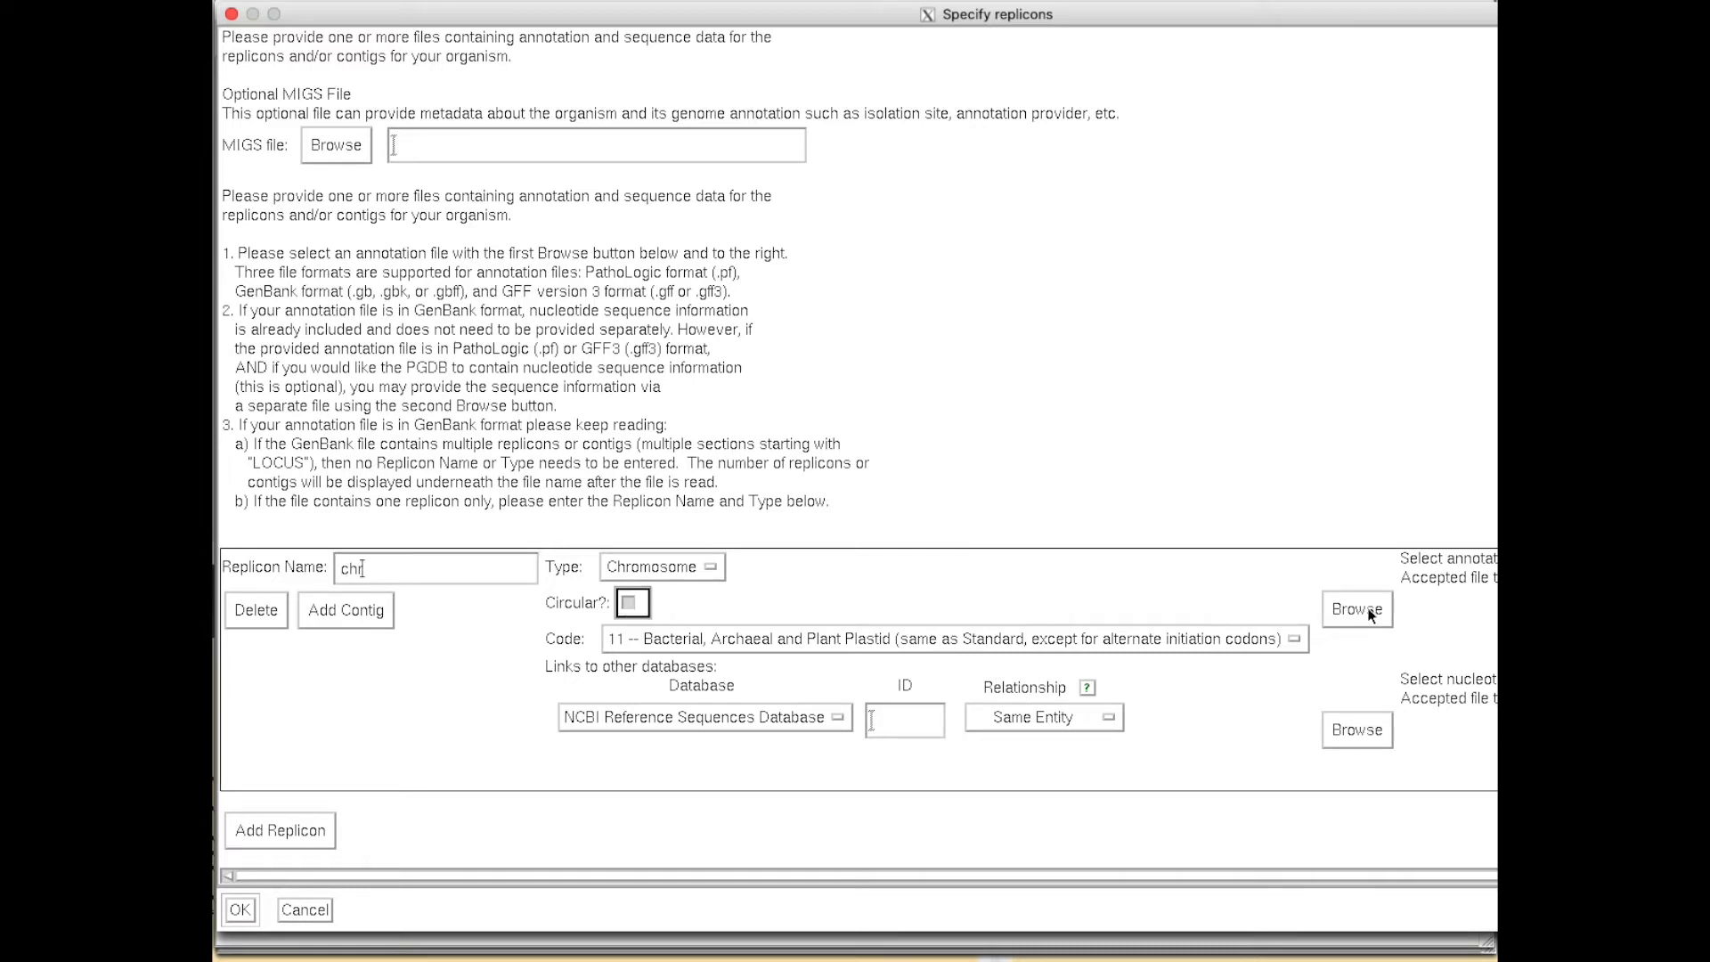
click(1357, 609)
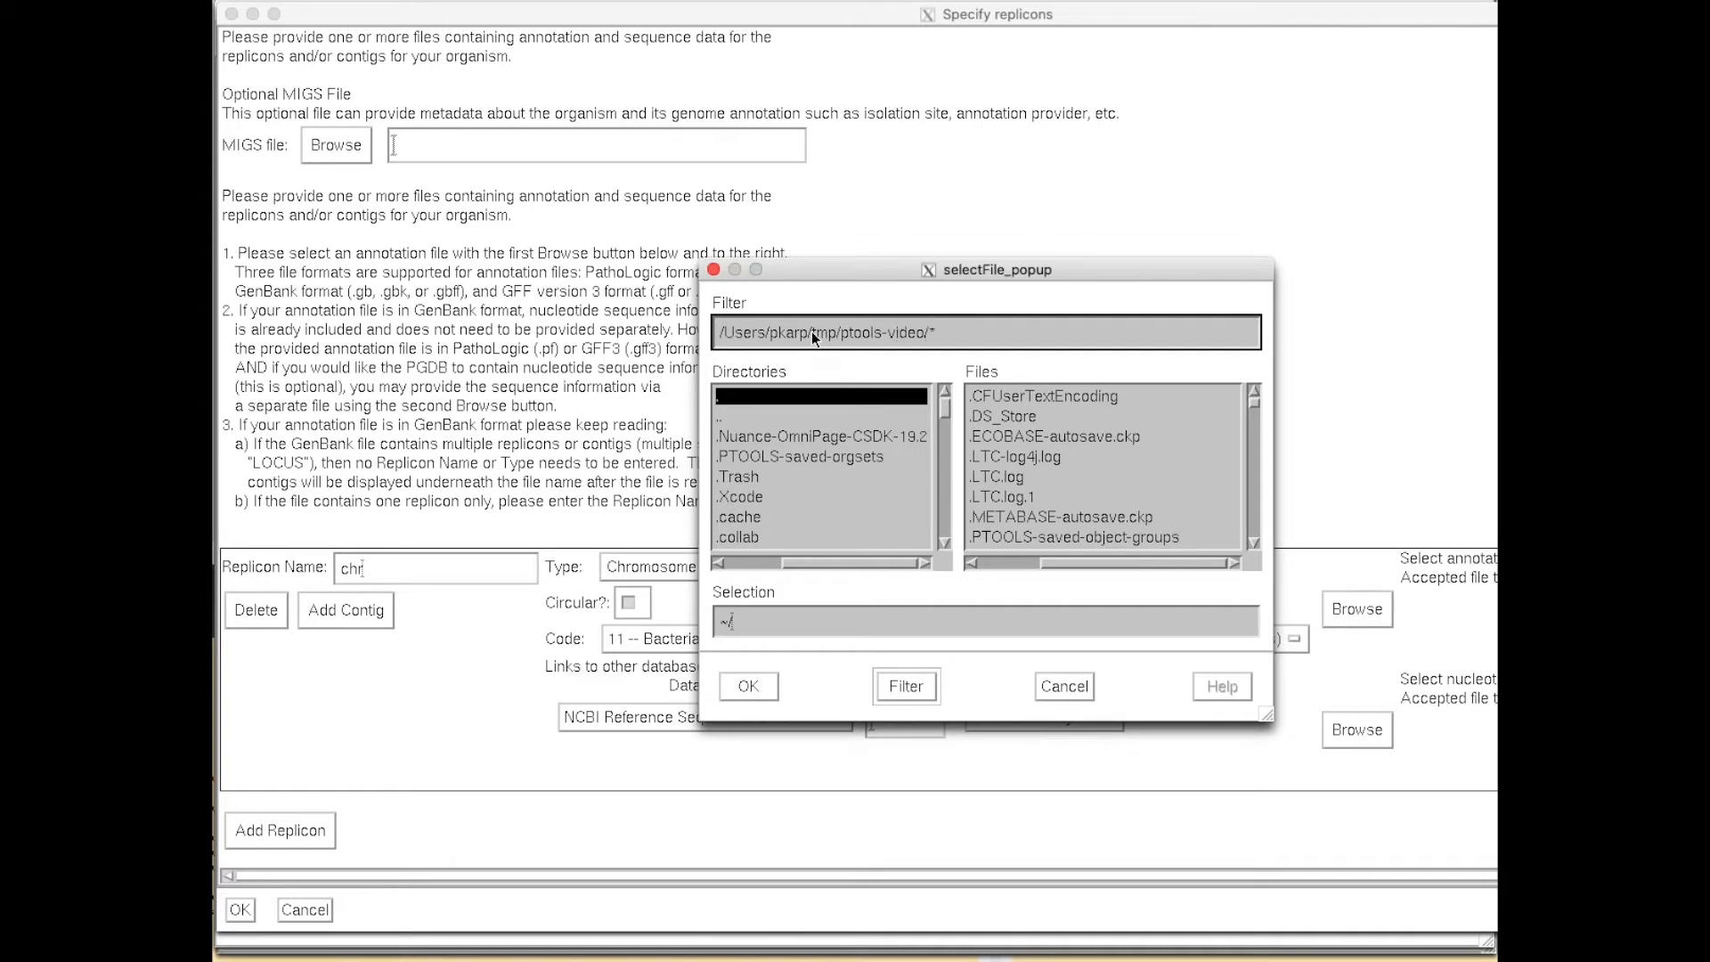
click(906, 686)
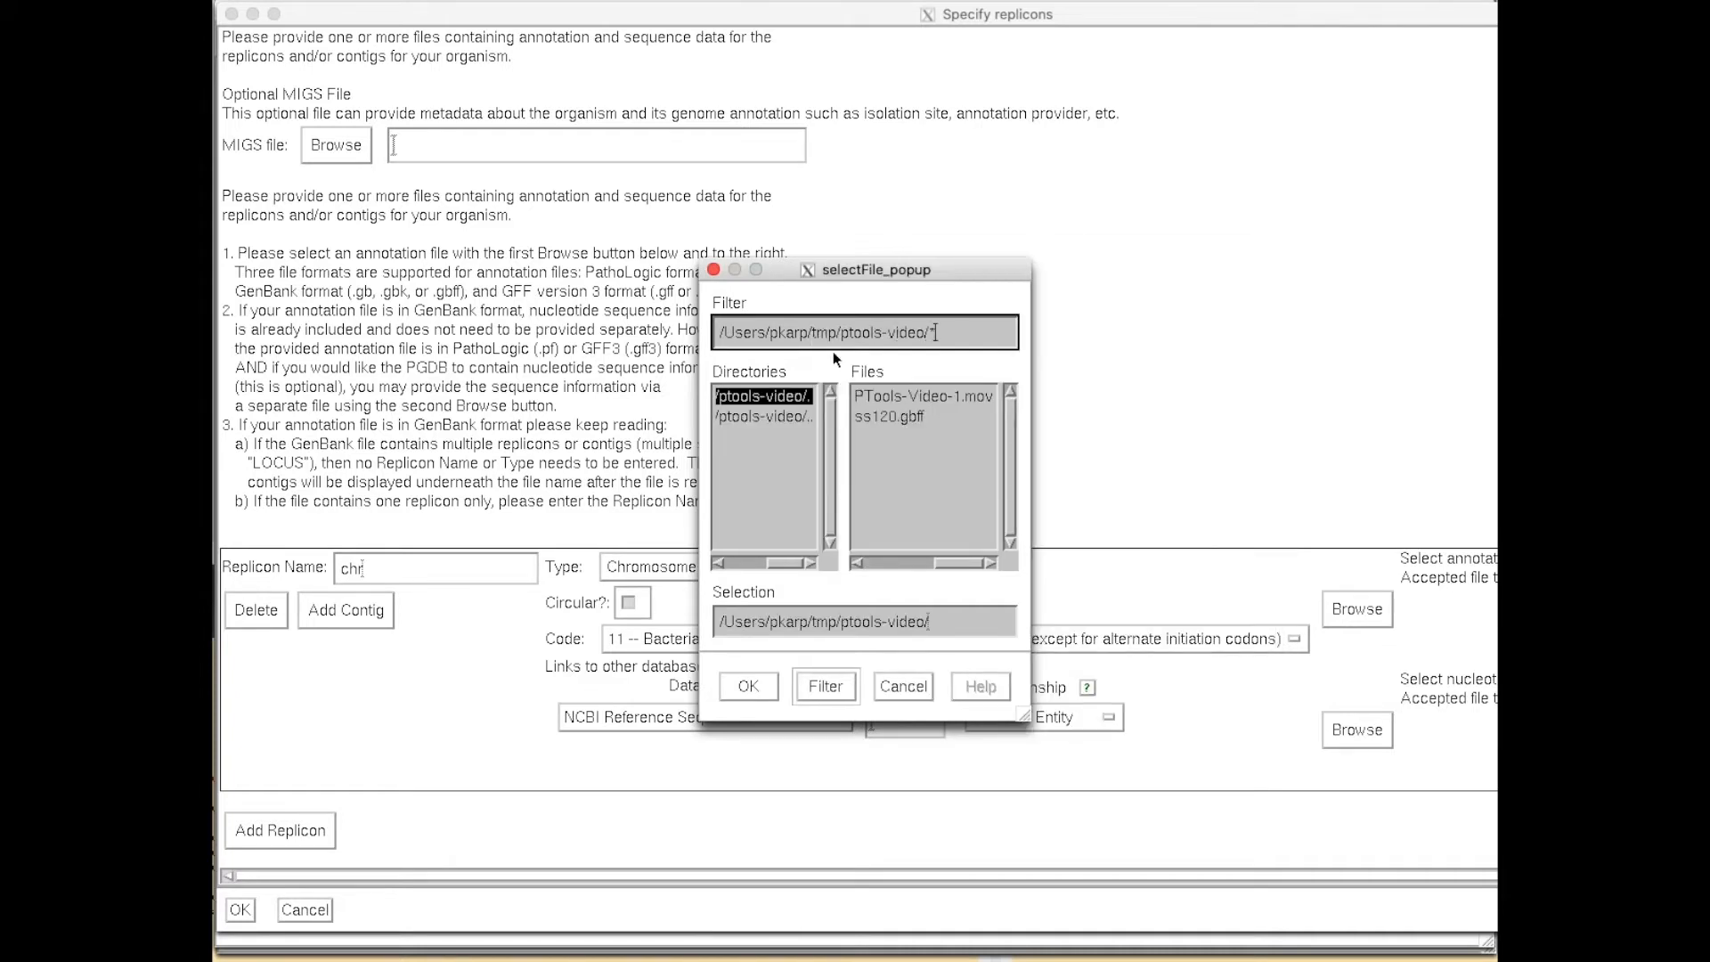
click(748, 686)
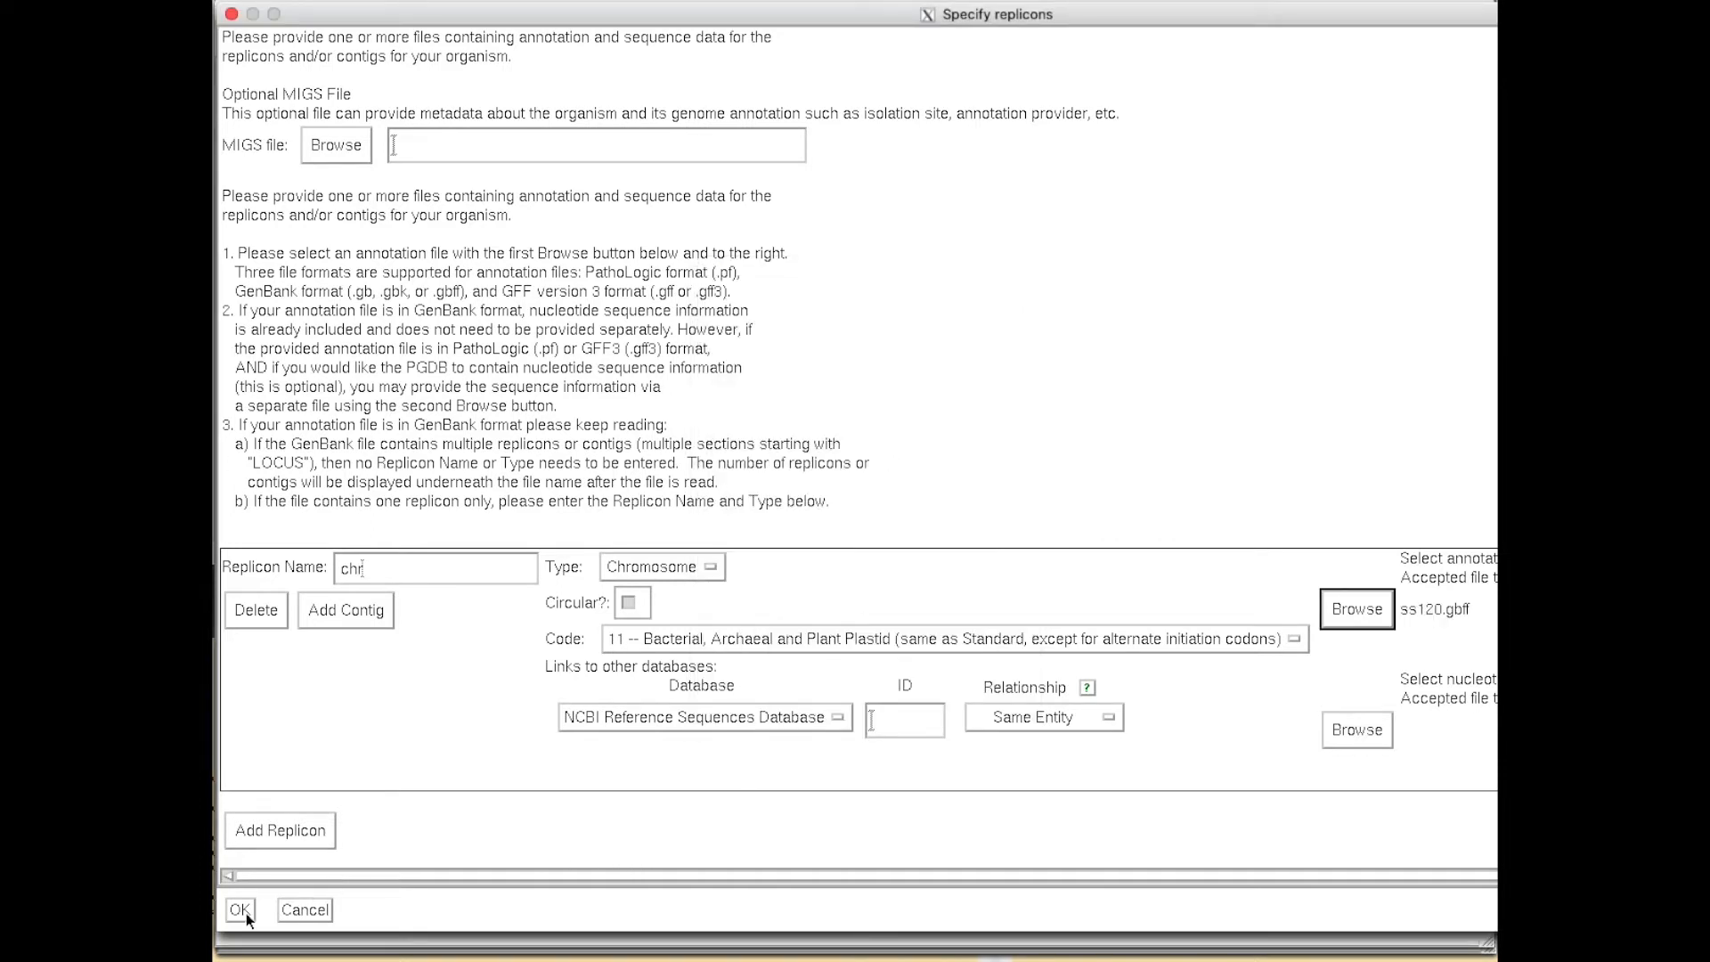
click(242, 934)
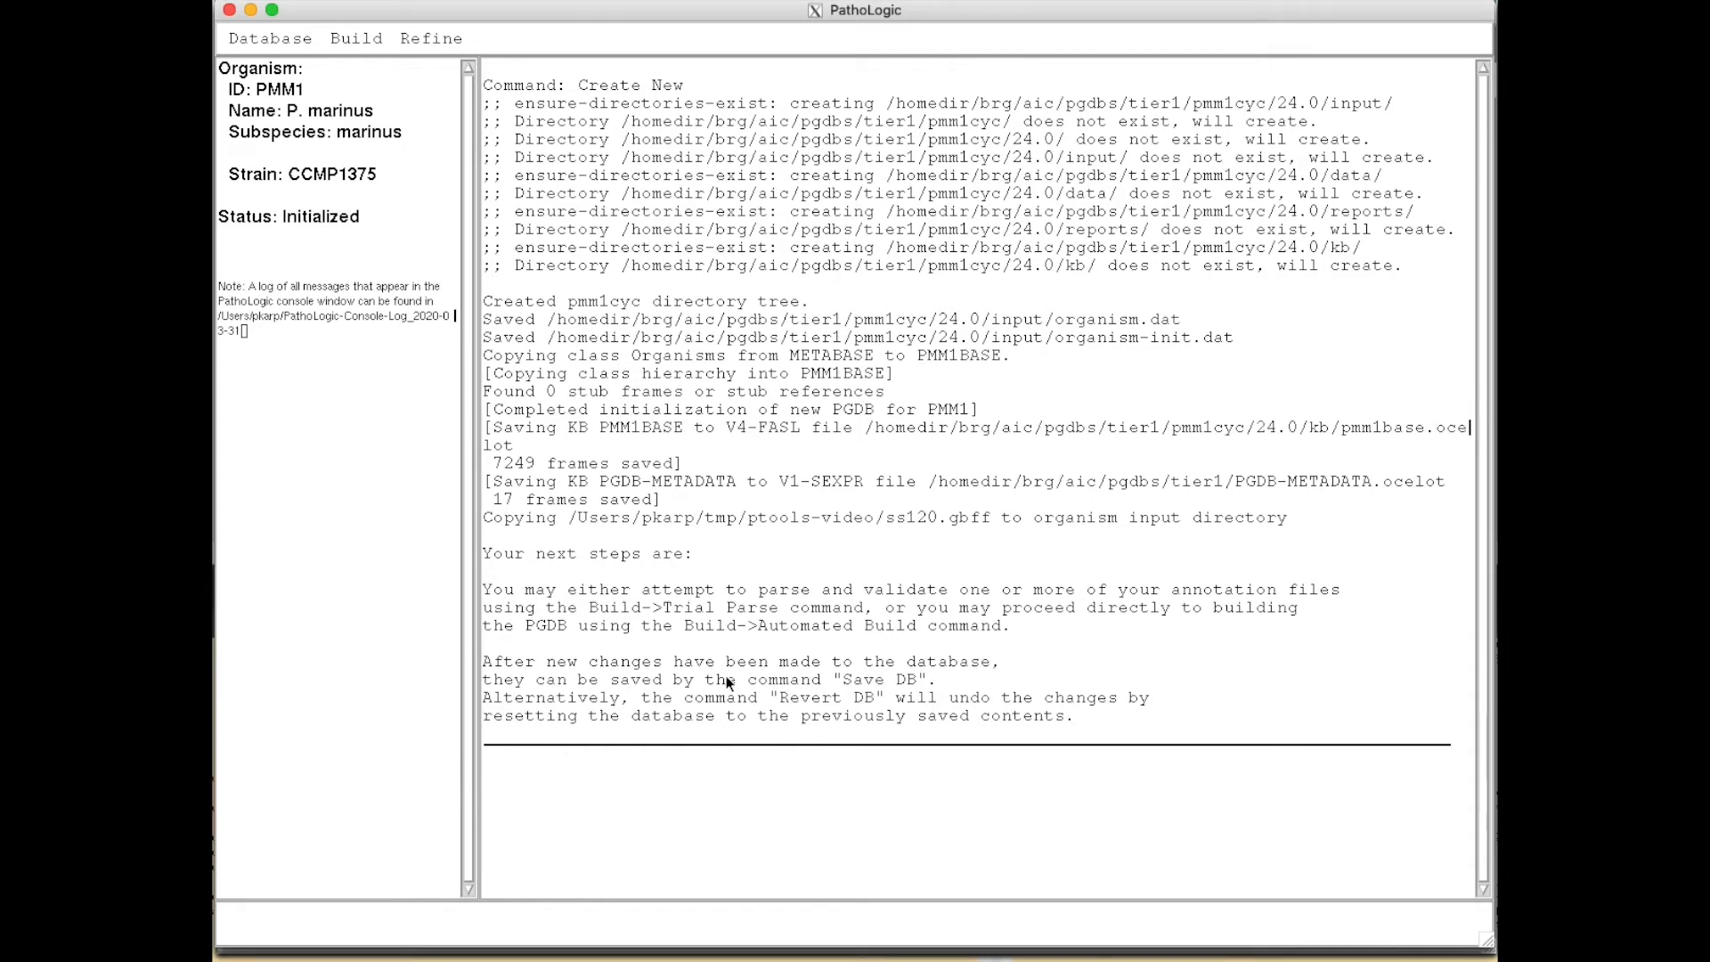
Step: Run the PathoLogic build and follow the console to 1928 genes and 152 pathways
click(355, 37)
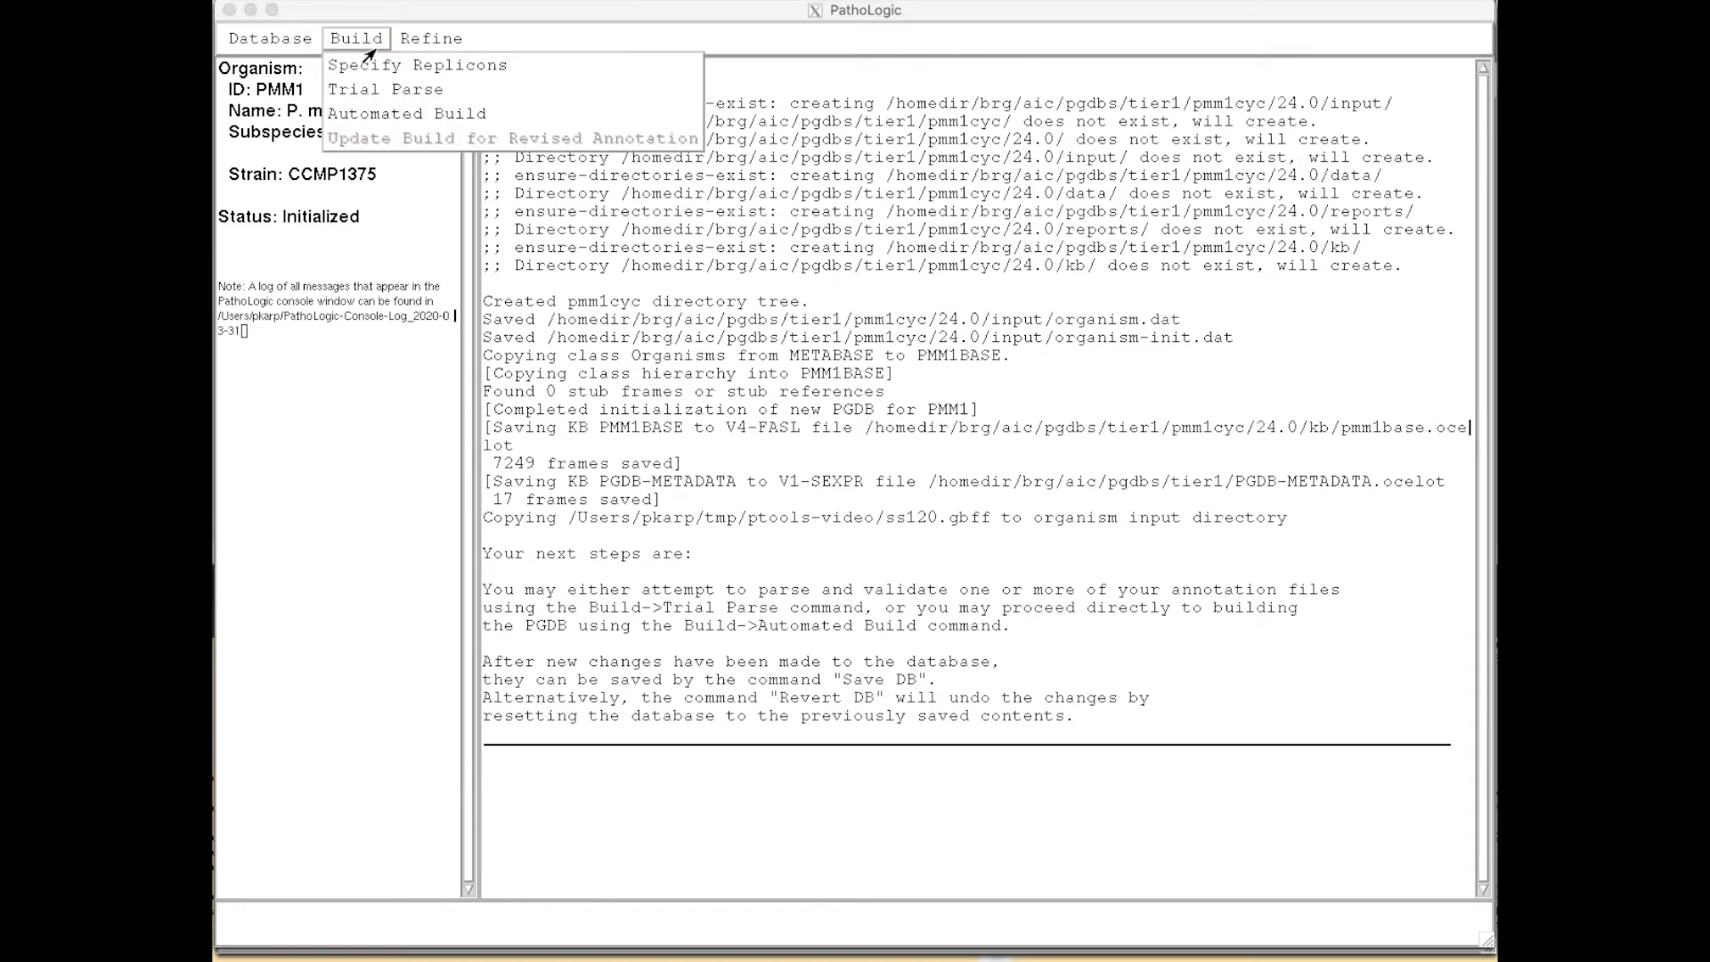
click(399, 89)
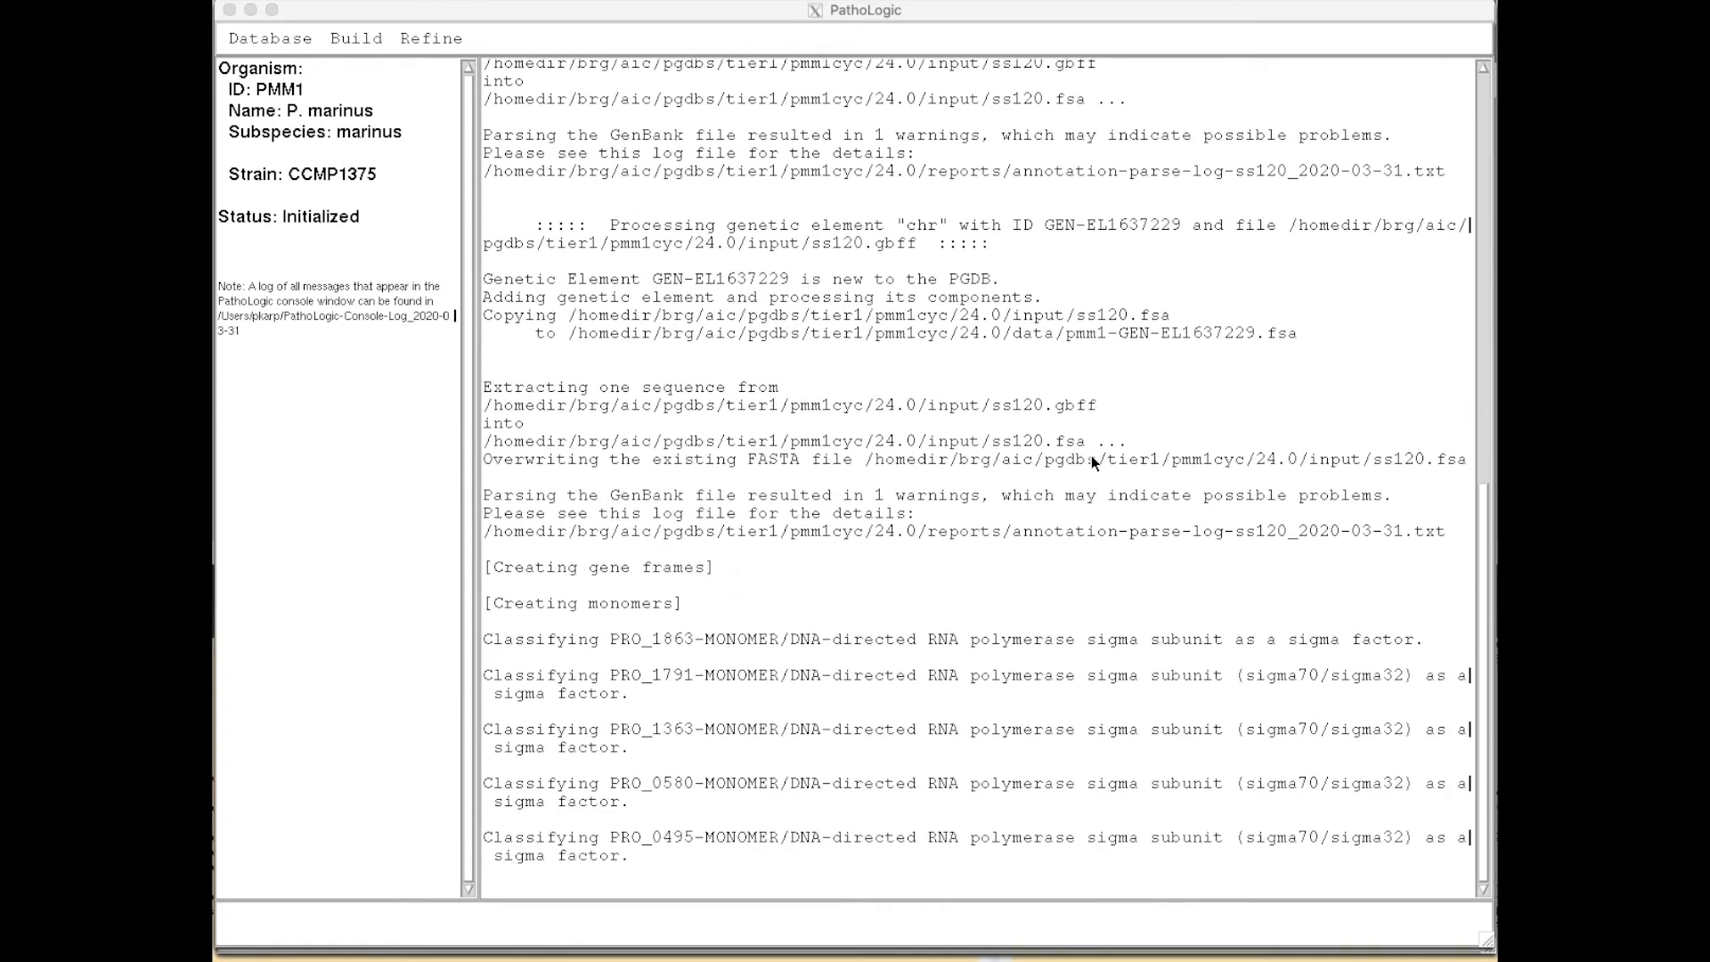
scroll(down, 3)
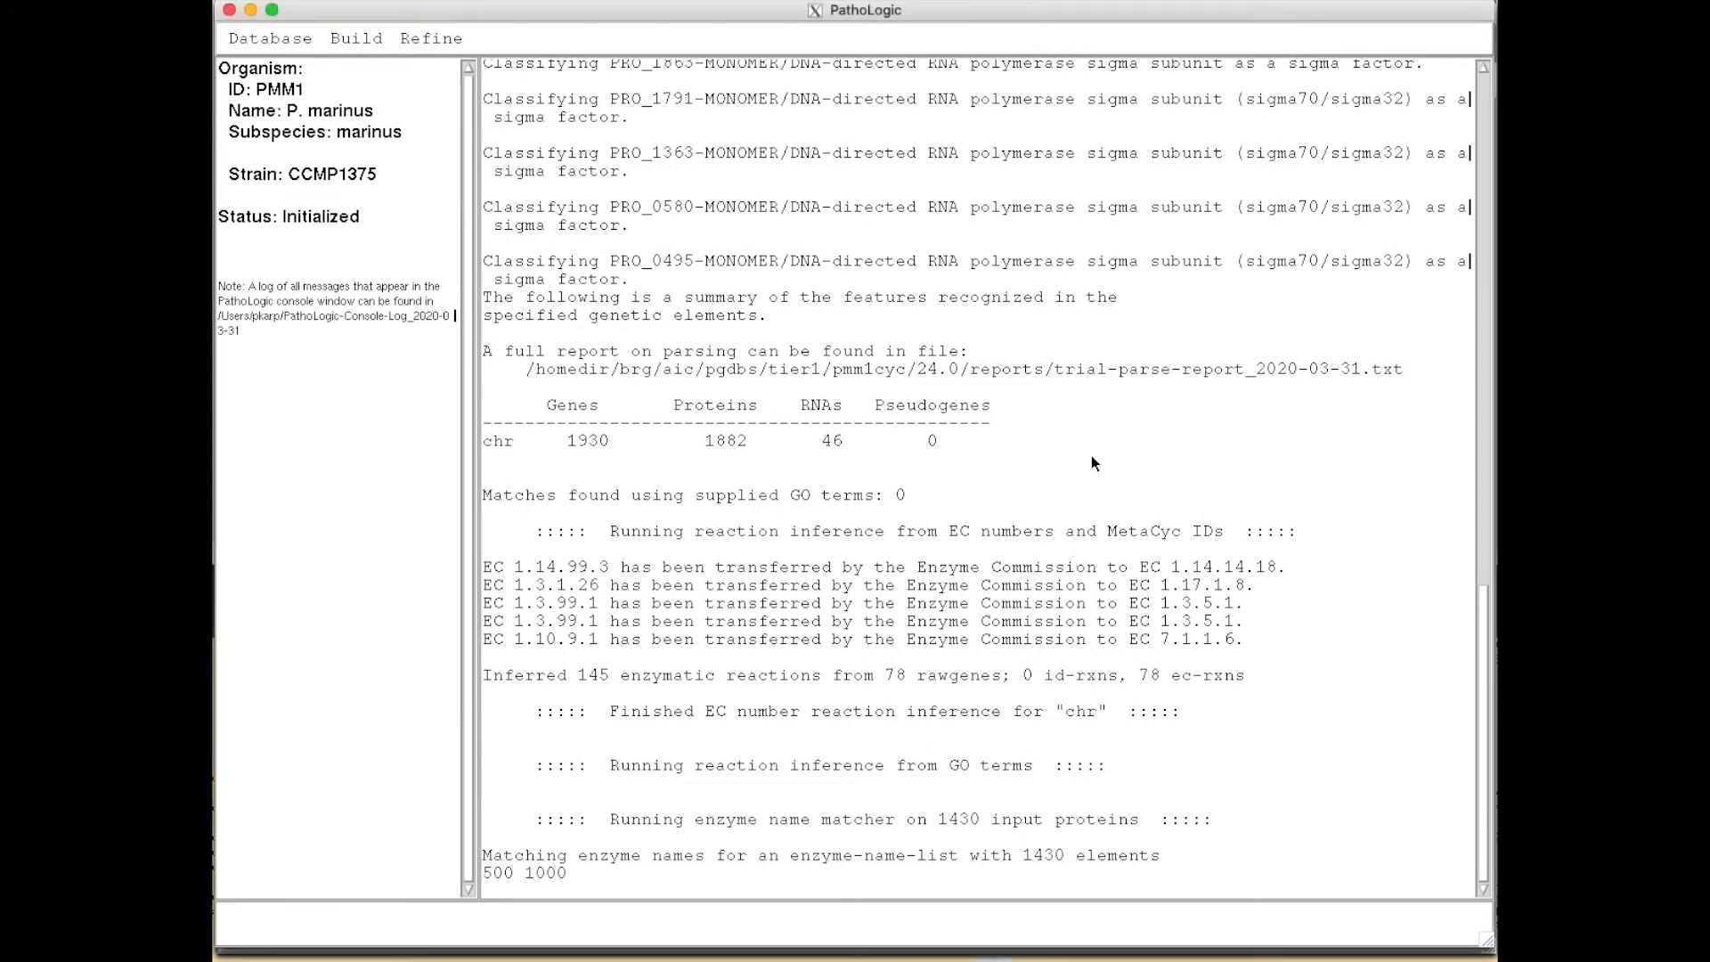
scroll(down, 3)
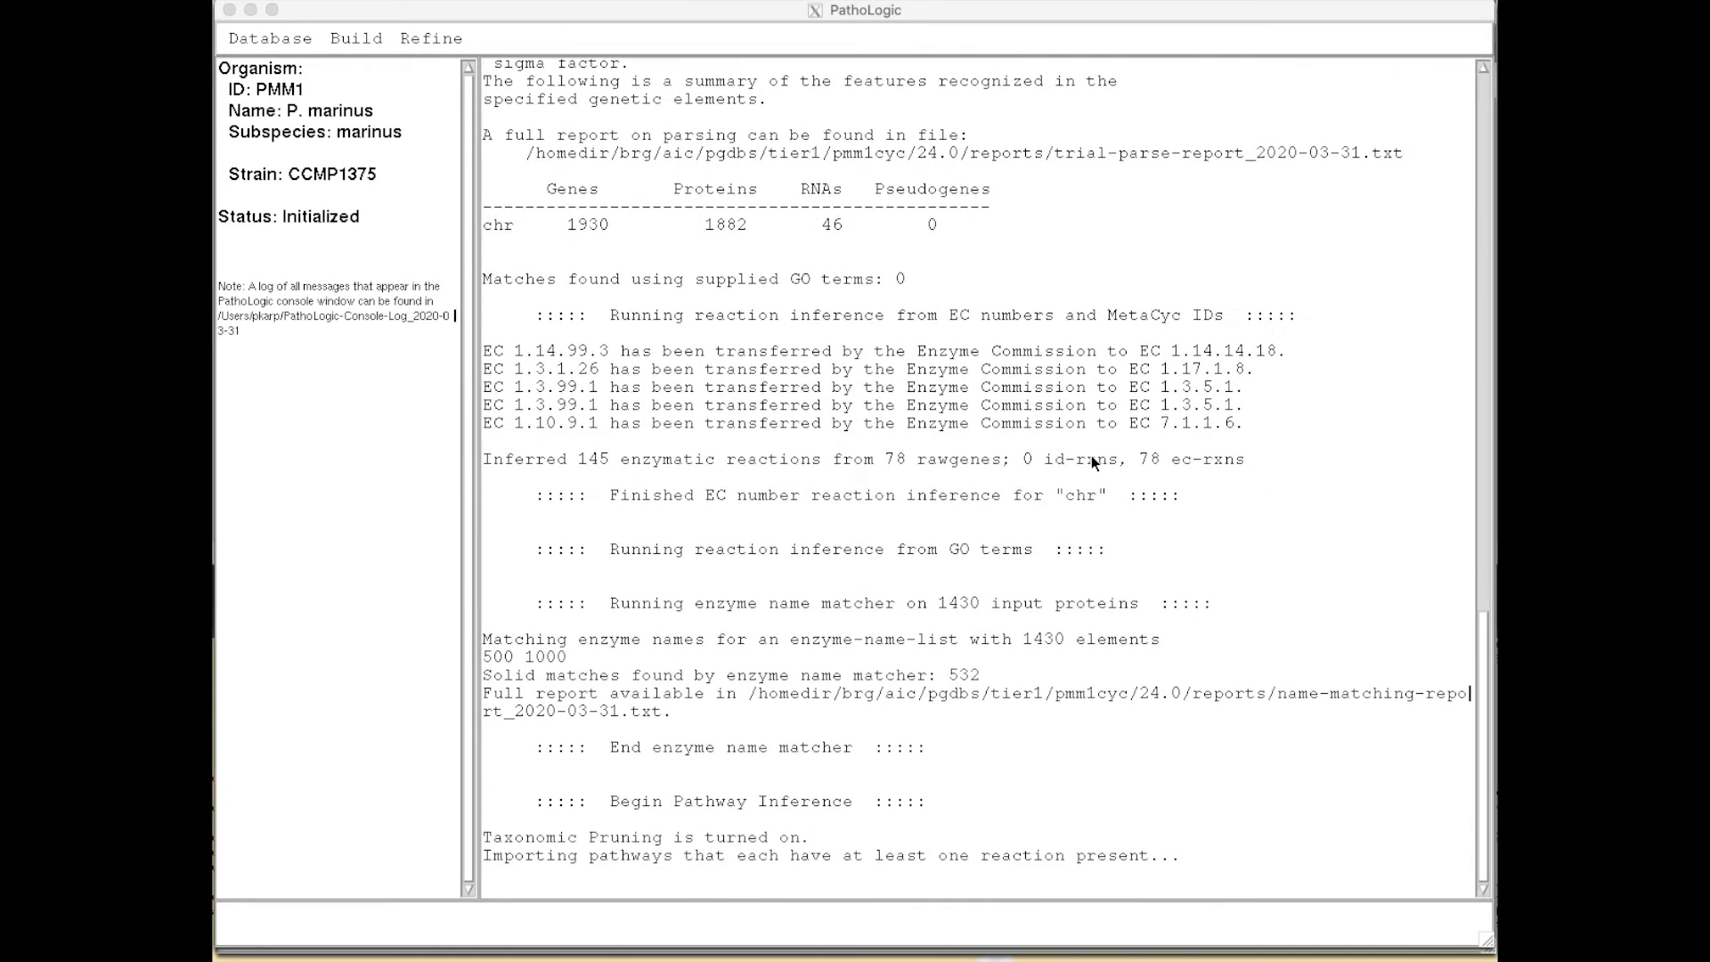
scroll(down, 3)
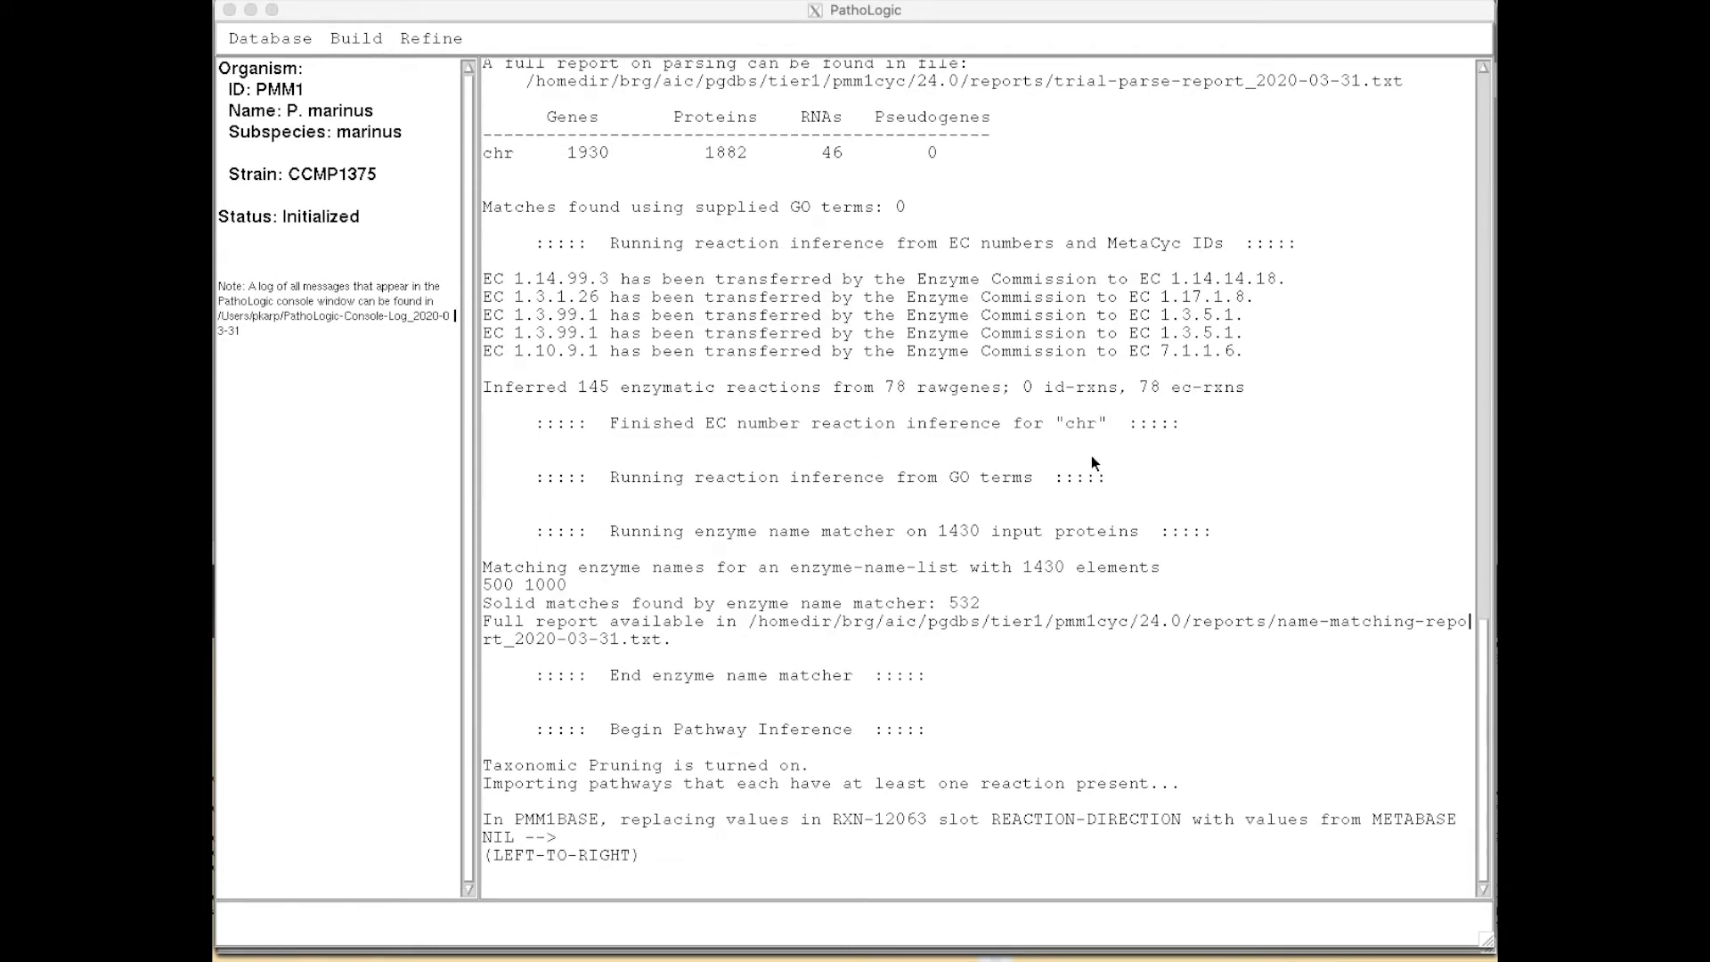
scroll(down, 3)
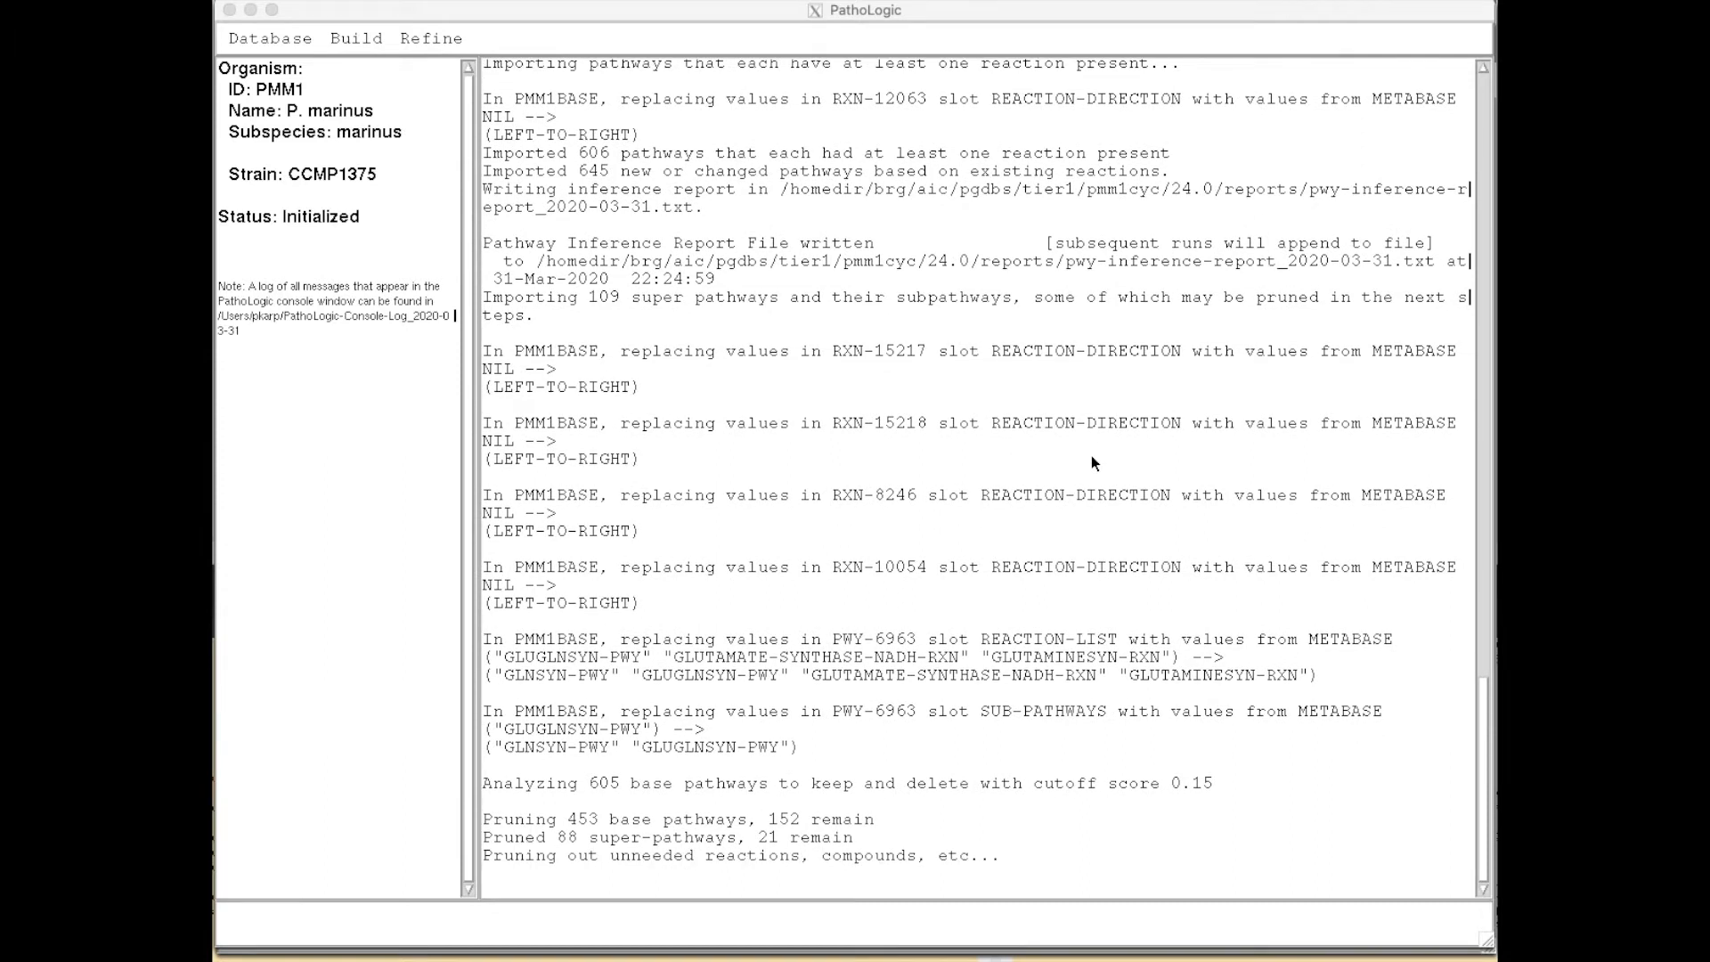
scroll(down, 3)
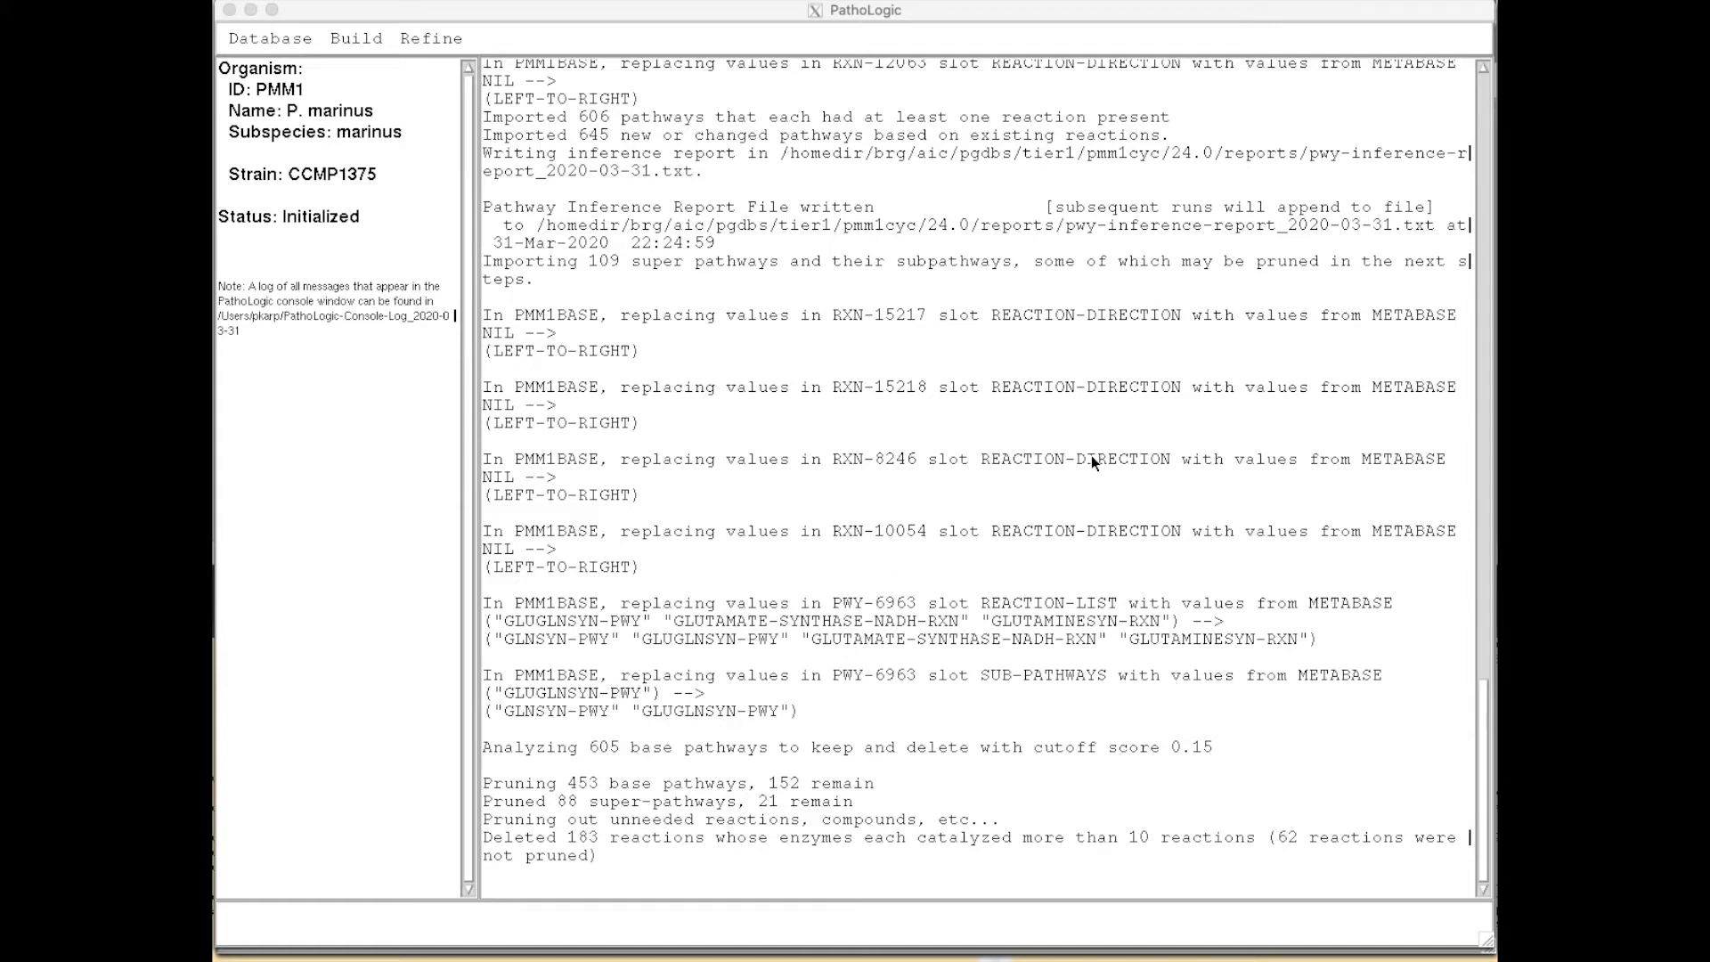
scroll(down, 3)
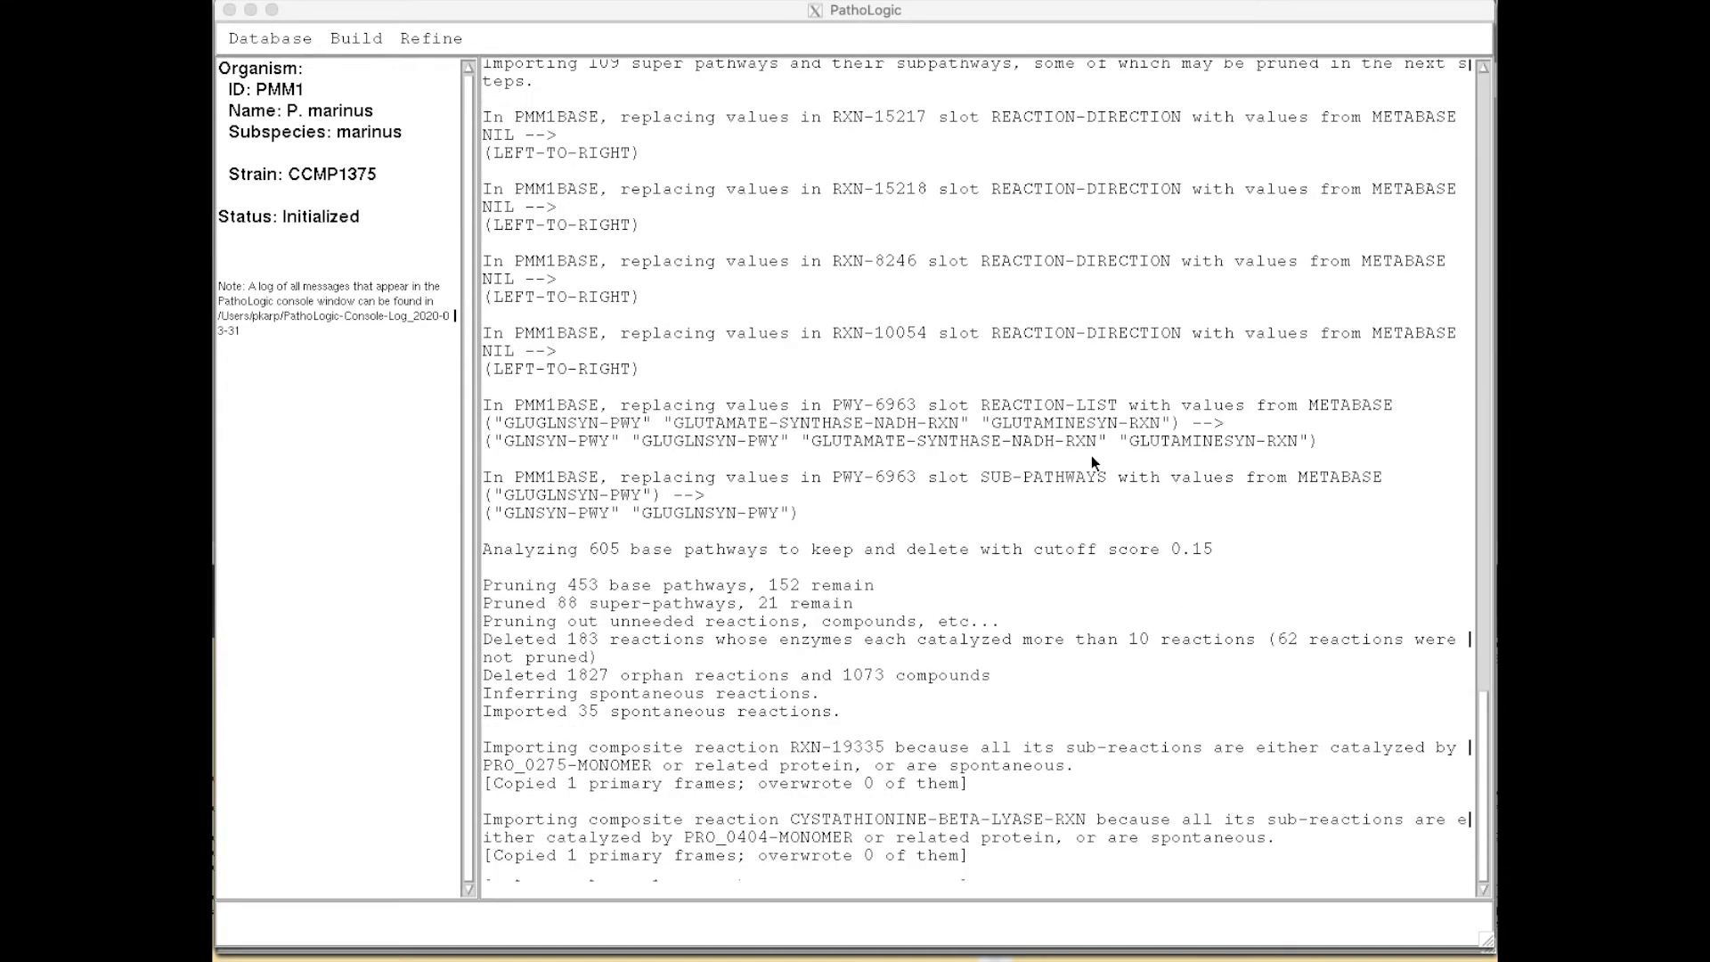
scroll(down, 3)
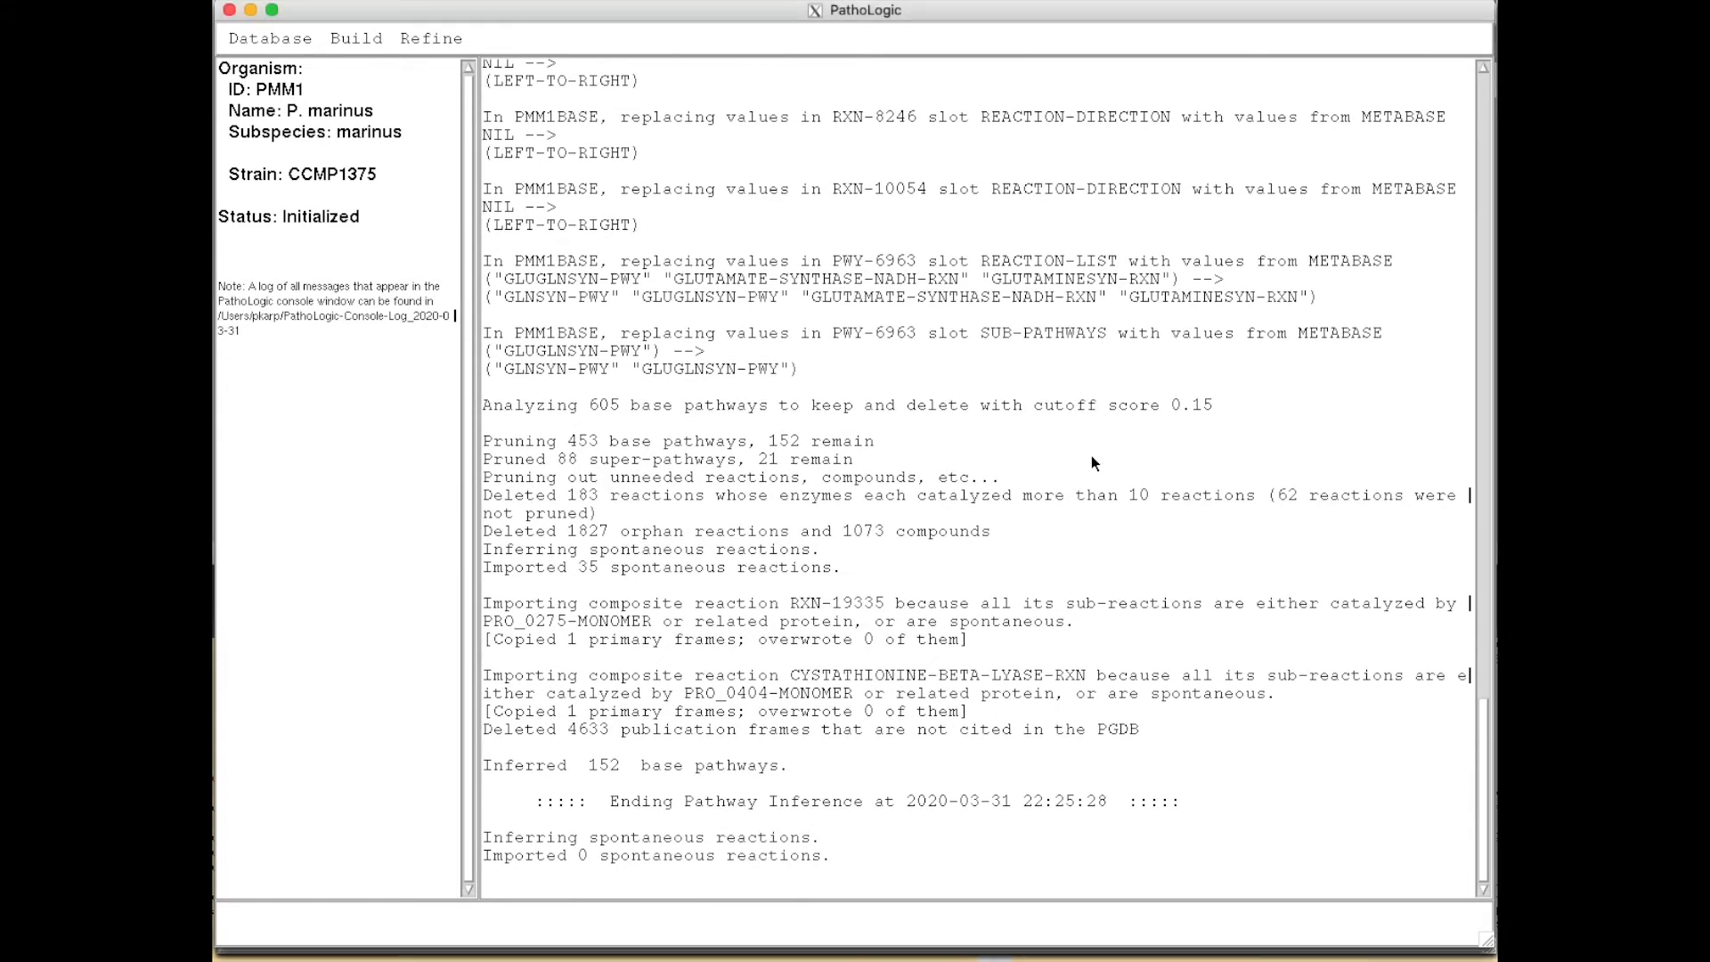
scroll(down, 3)
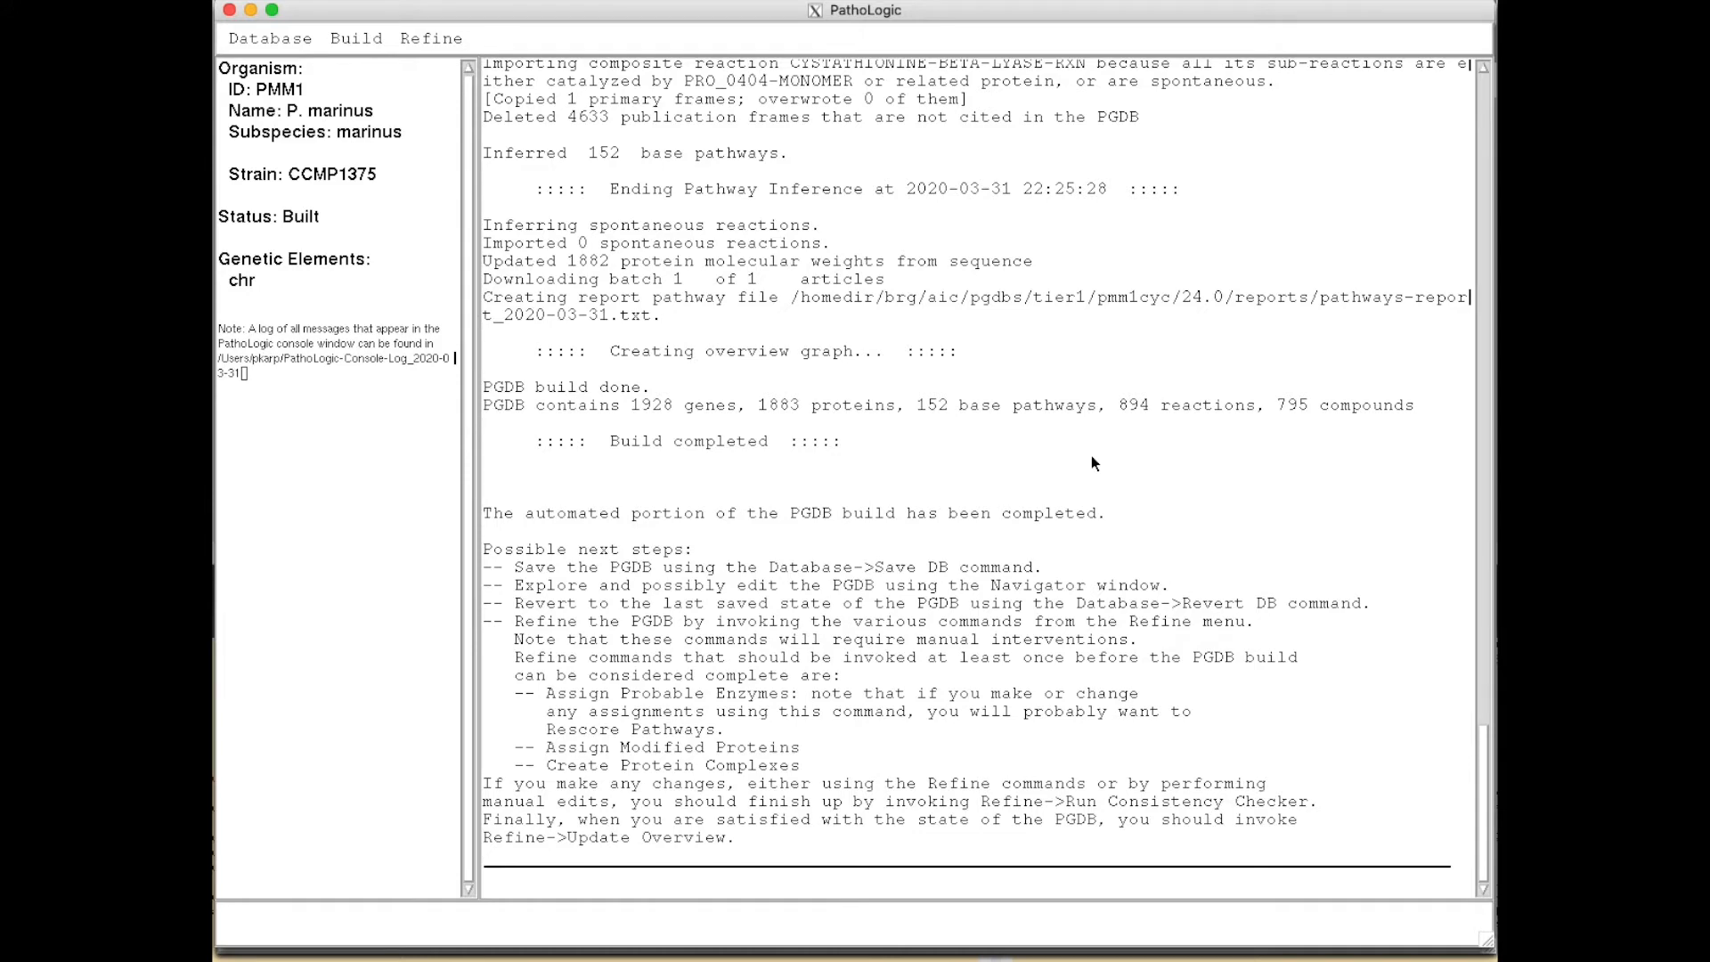
Step: Go from the Refine menu to the Available Databases list showing Prochlorococcus marinus CCMP1375
click(430, 38)
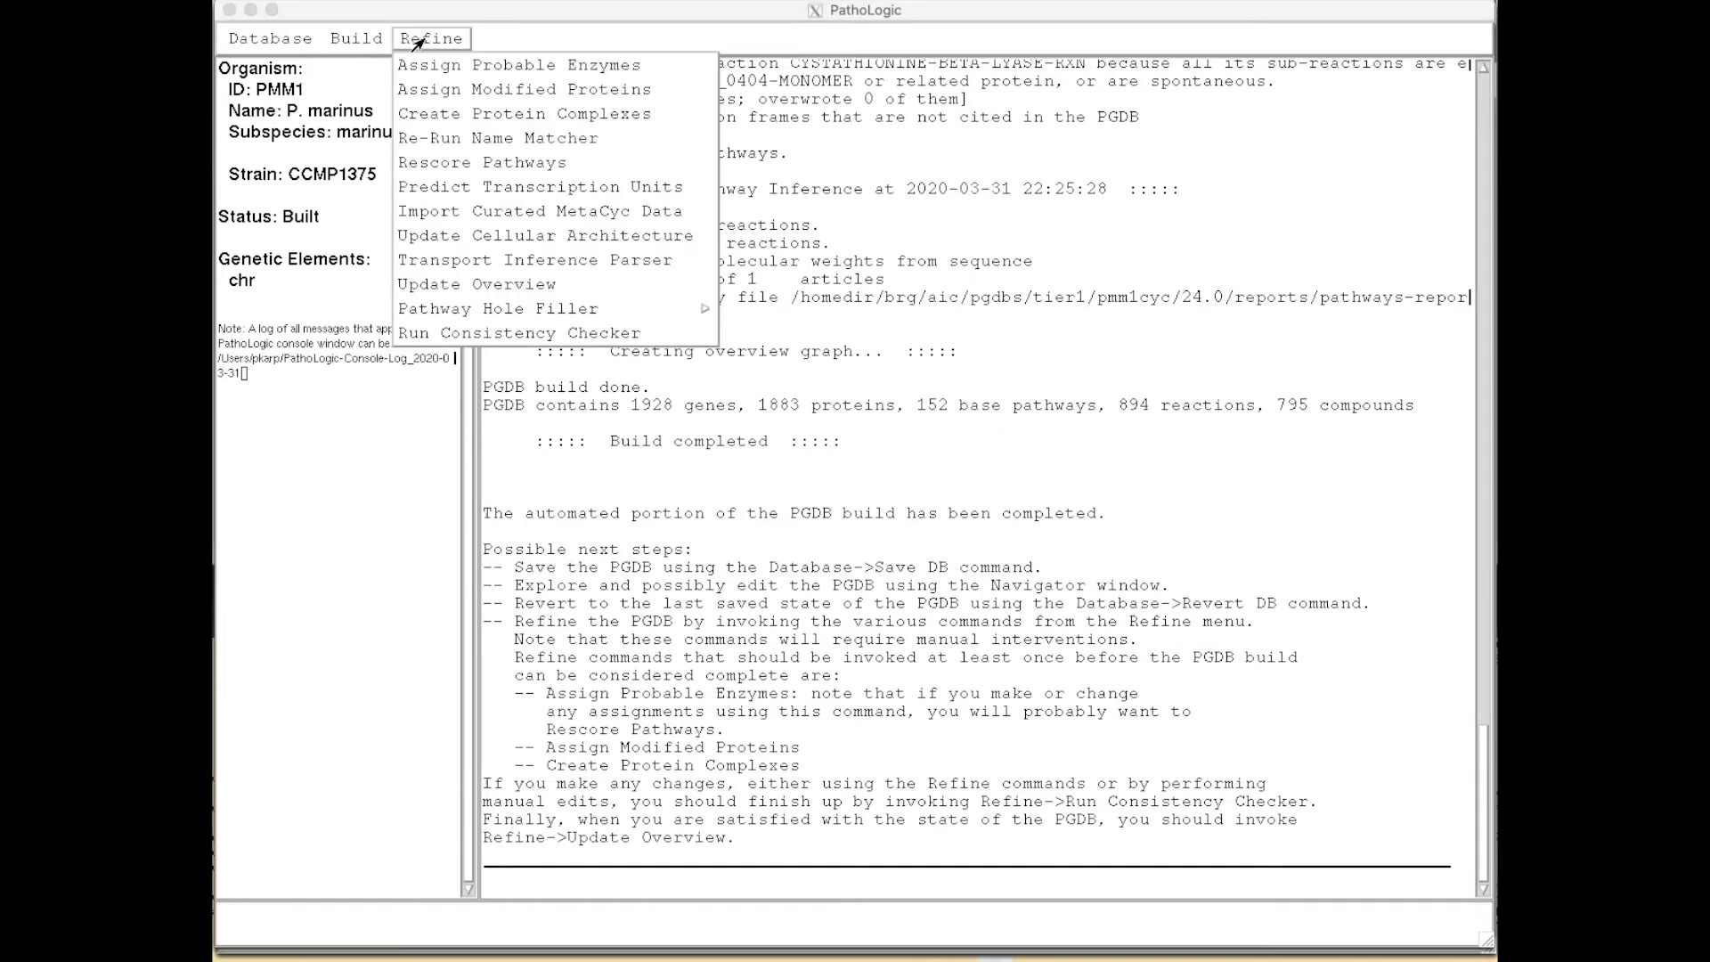
mouse_move(493, 187)
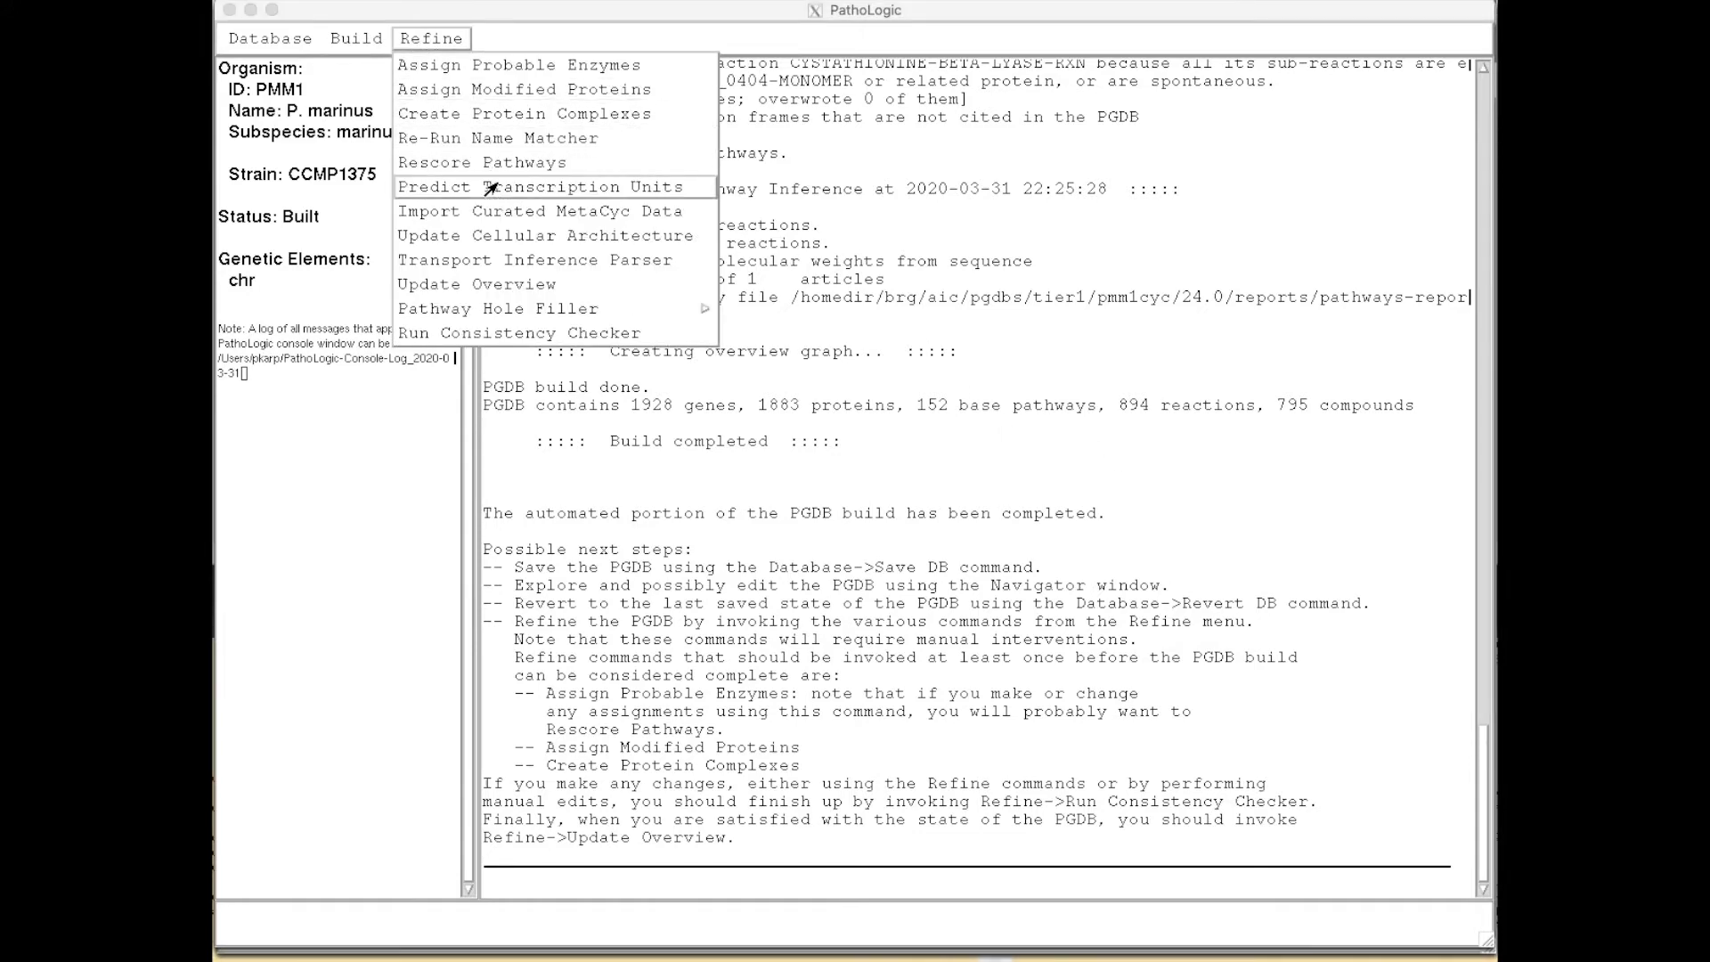
click(530, 188)
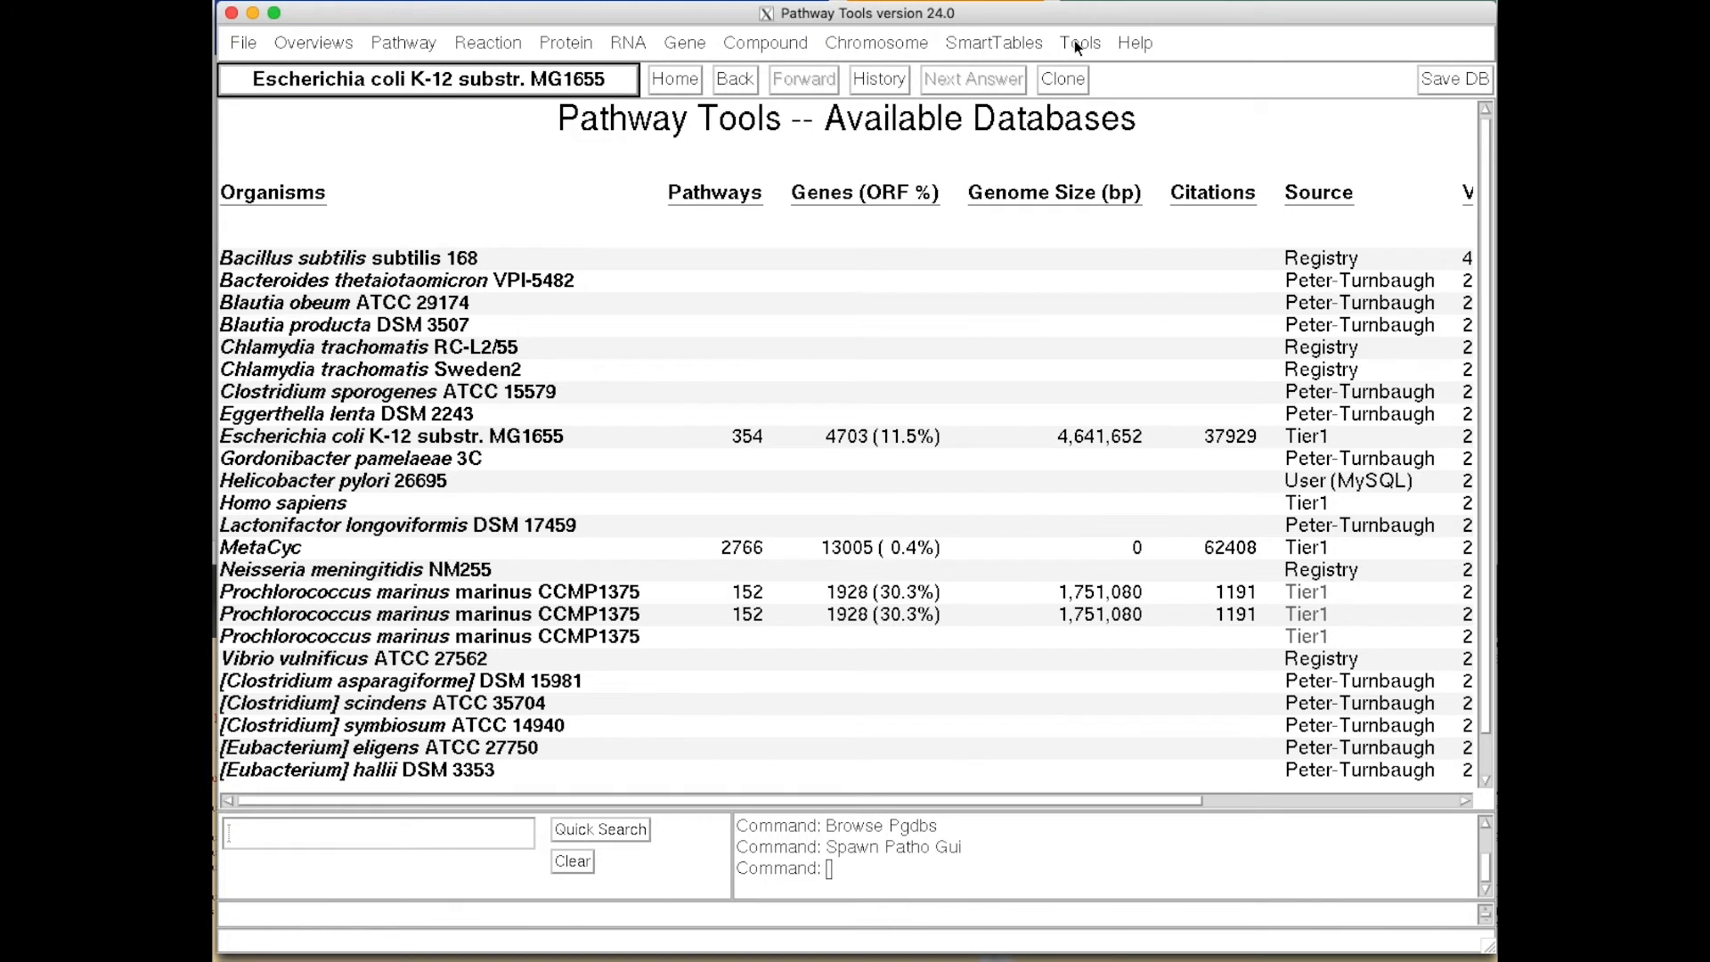
Step: Search the PGDB Registry for 'mycoplasma' and fetch Mycoplasma suis KI3806
click(1079, 42)
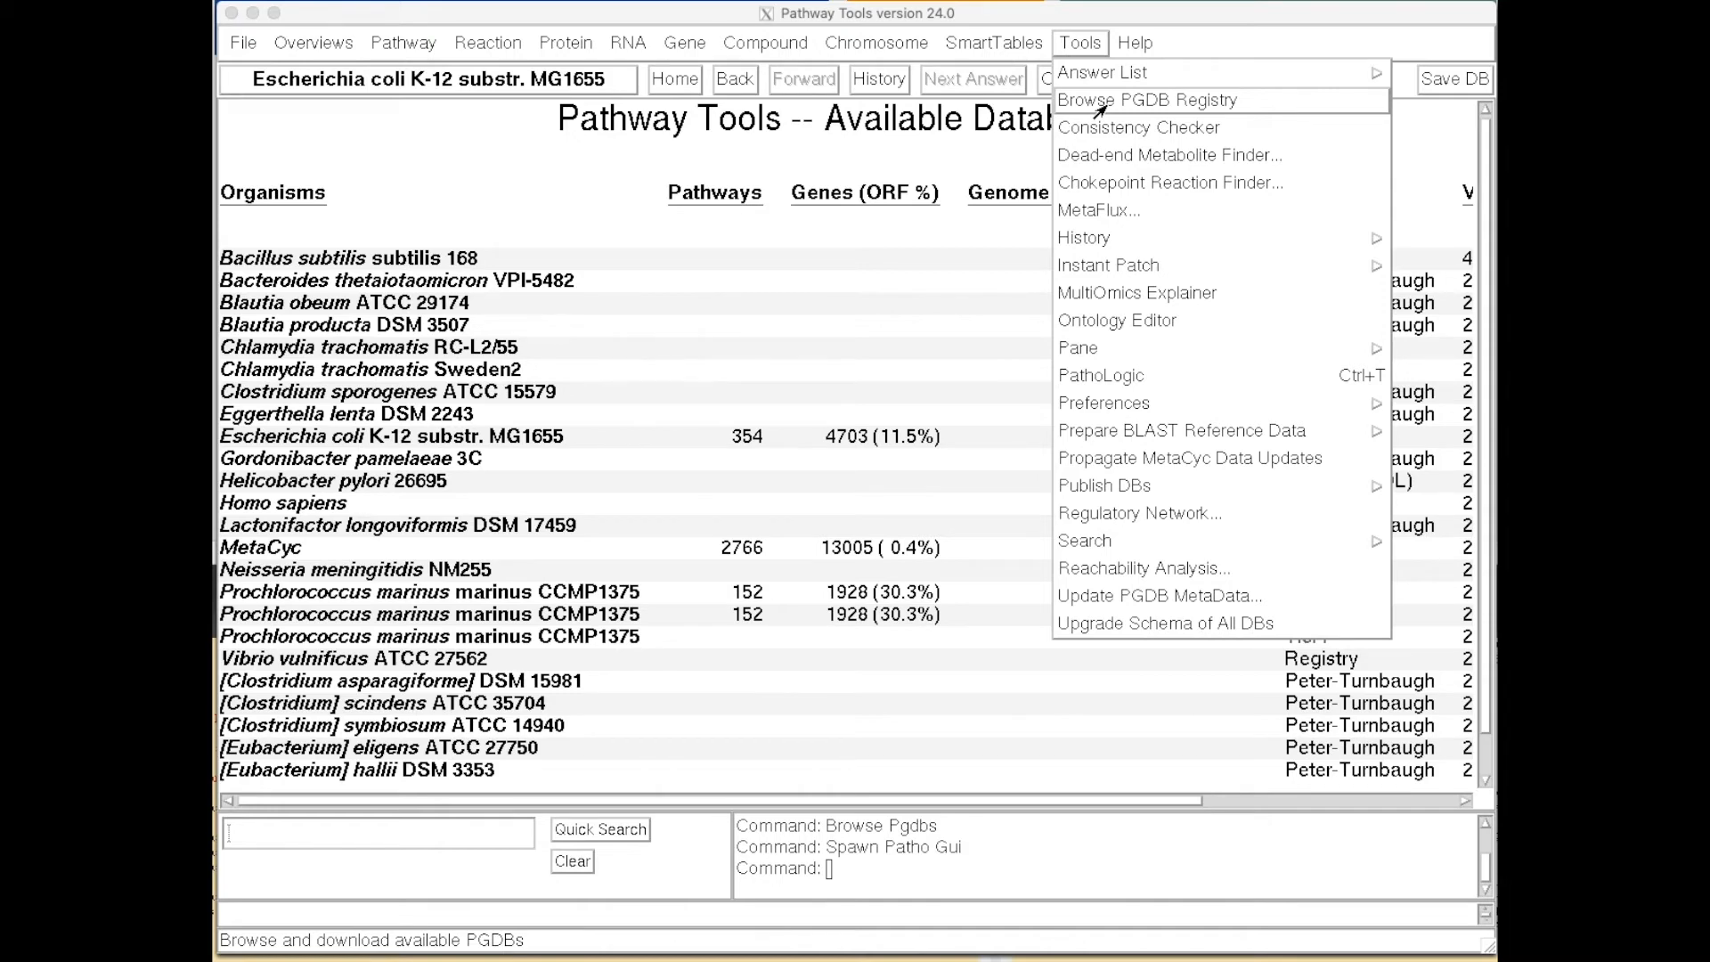
click(1146, 100)
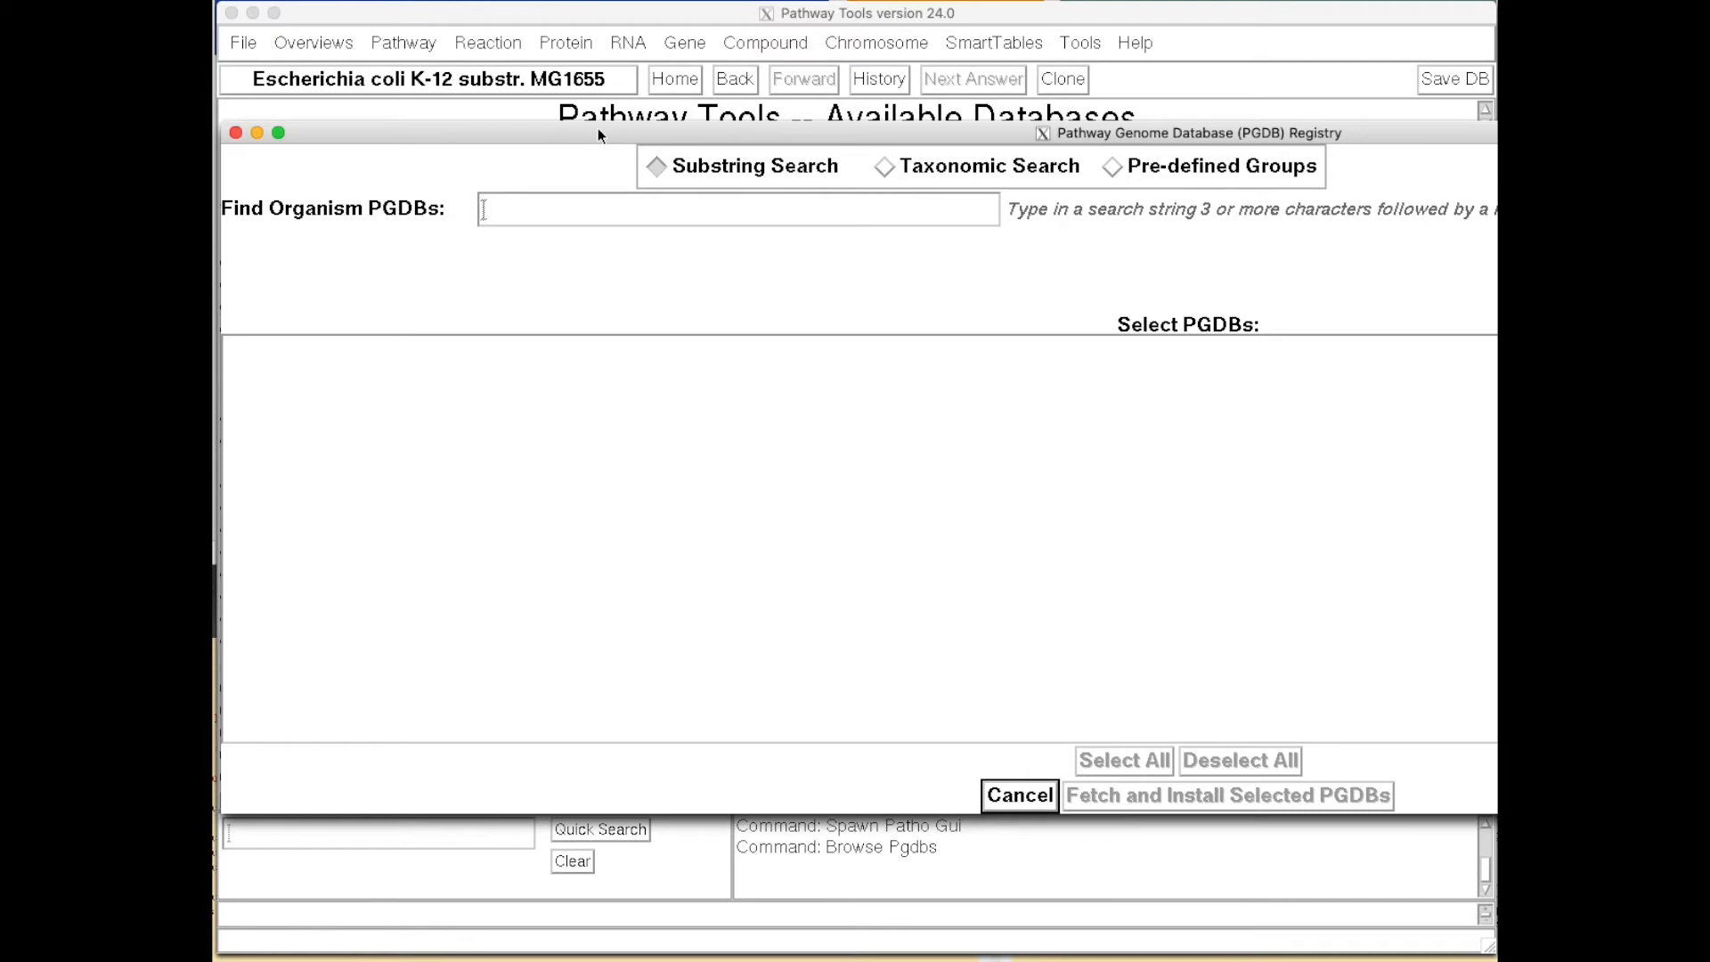
click(576, 211)
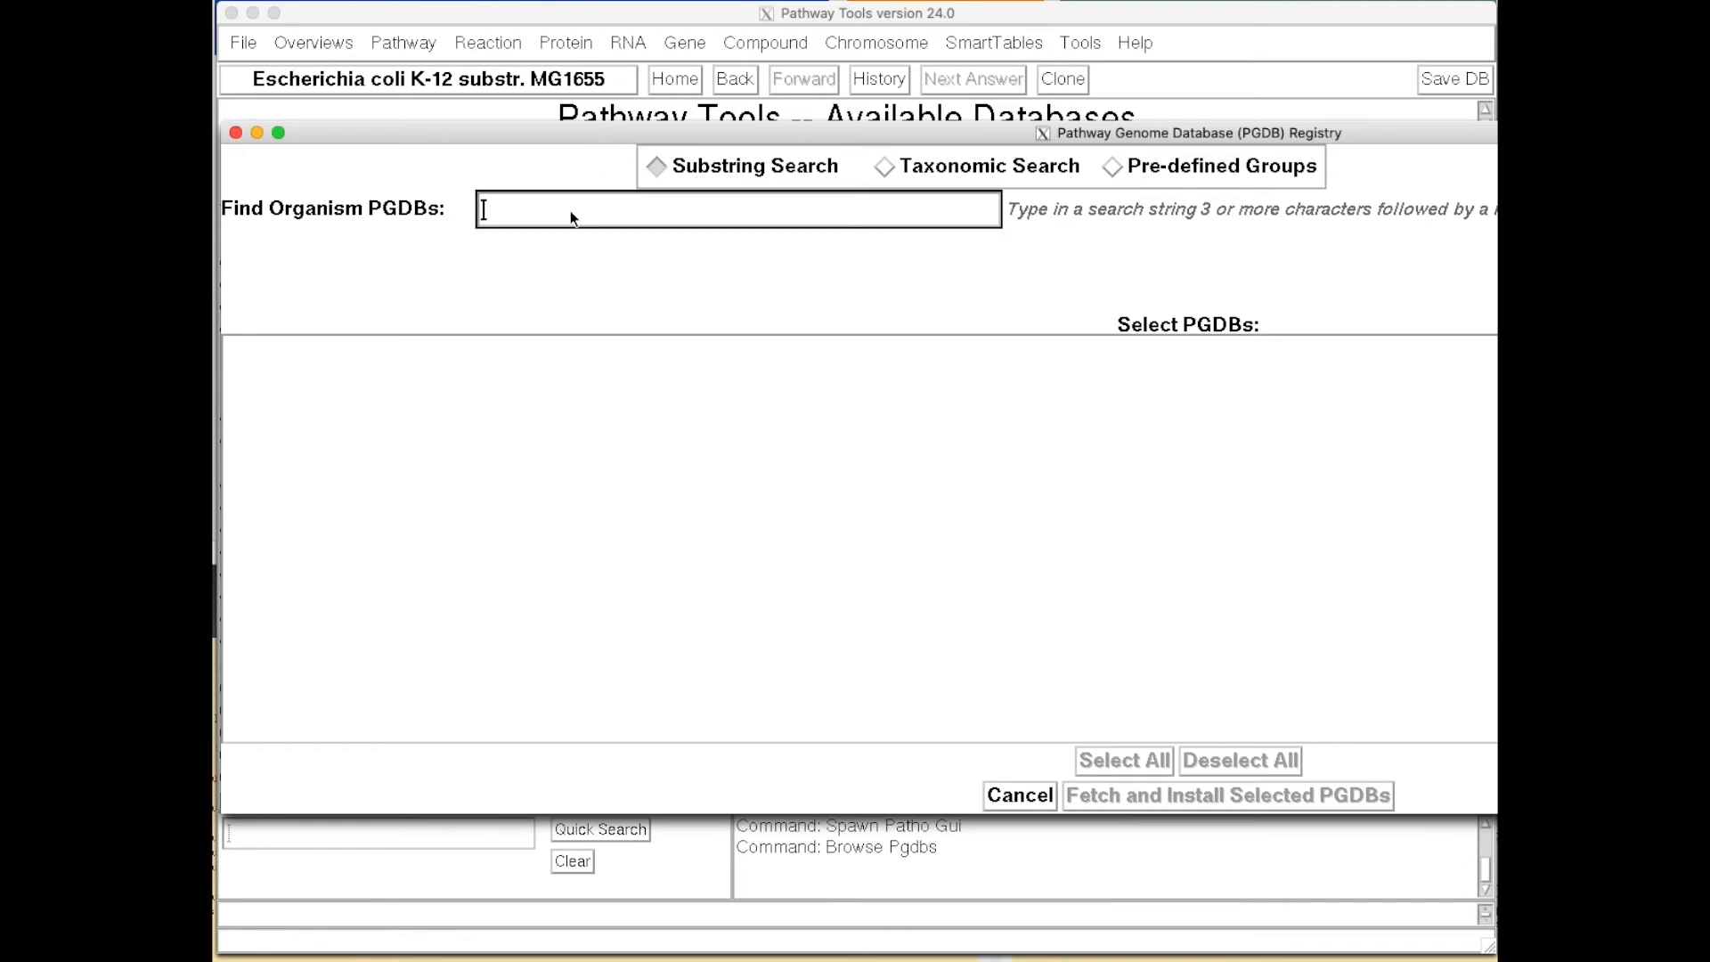
text(m)
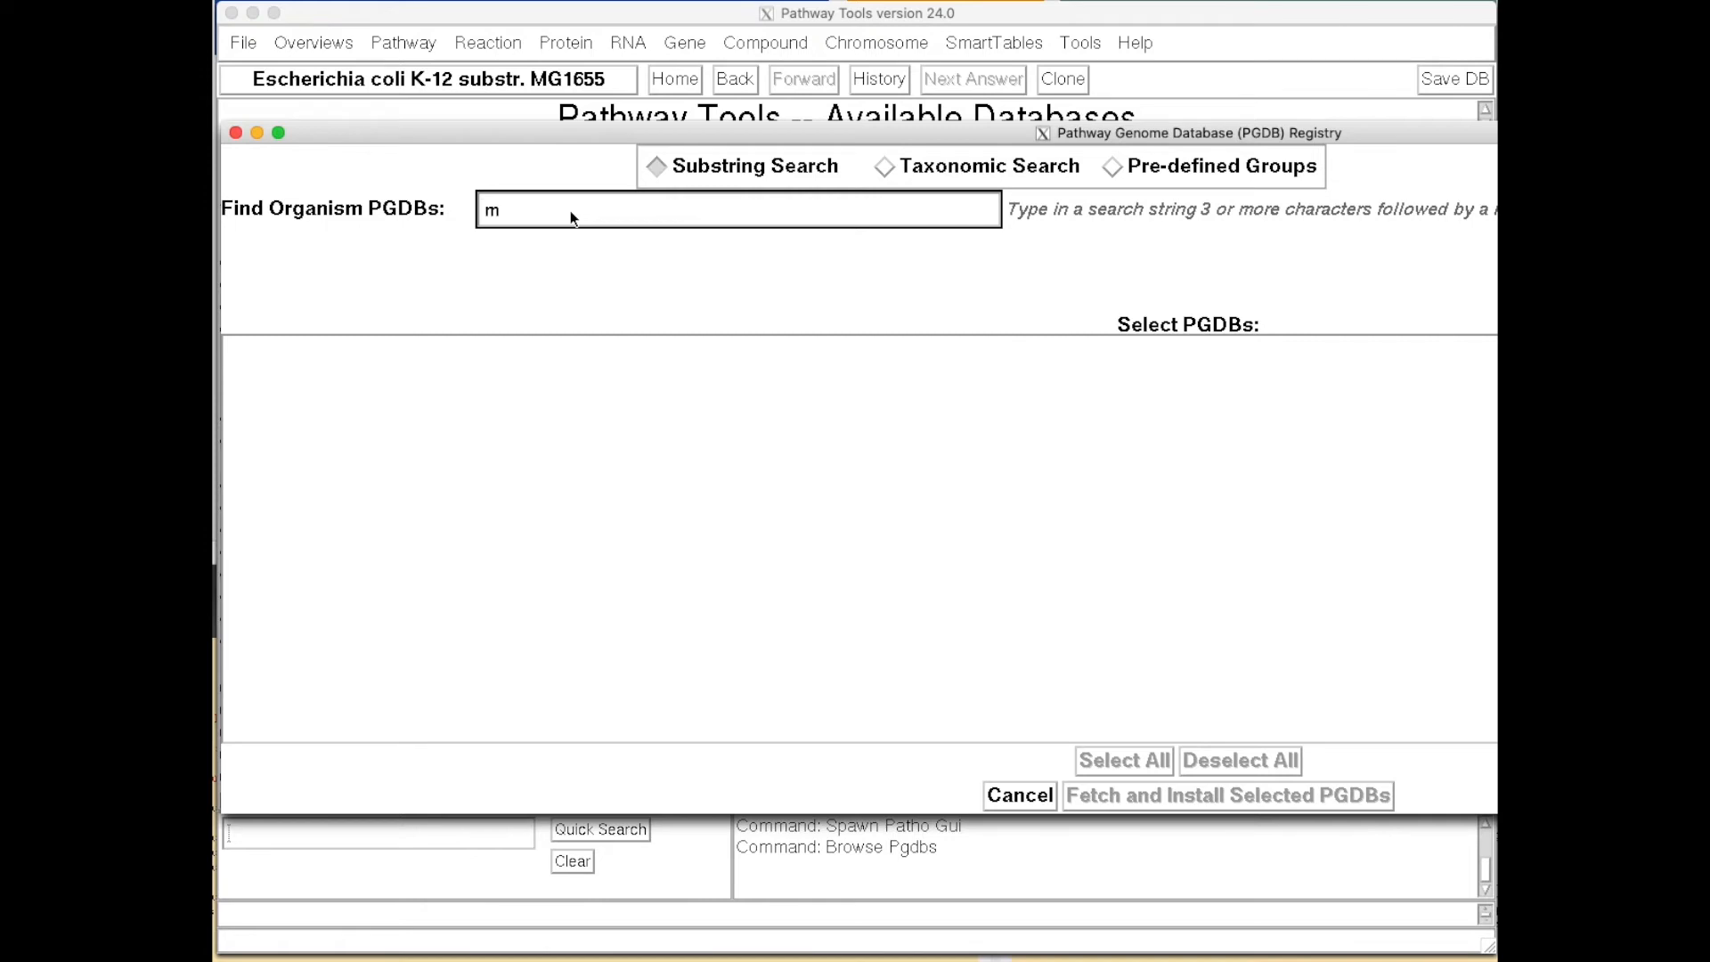
text(ycopla)
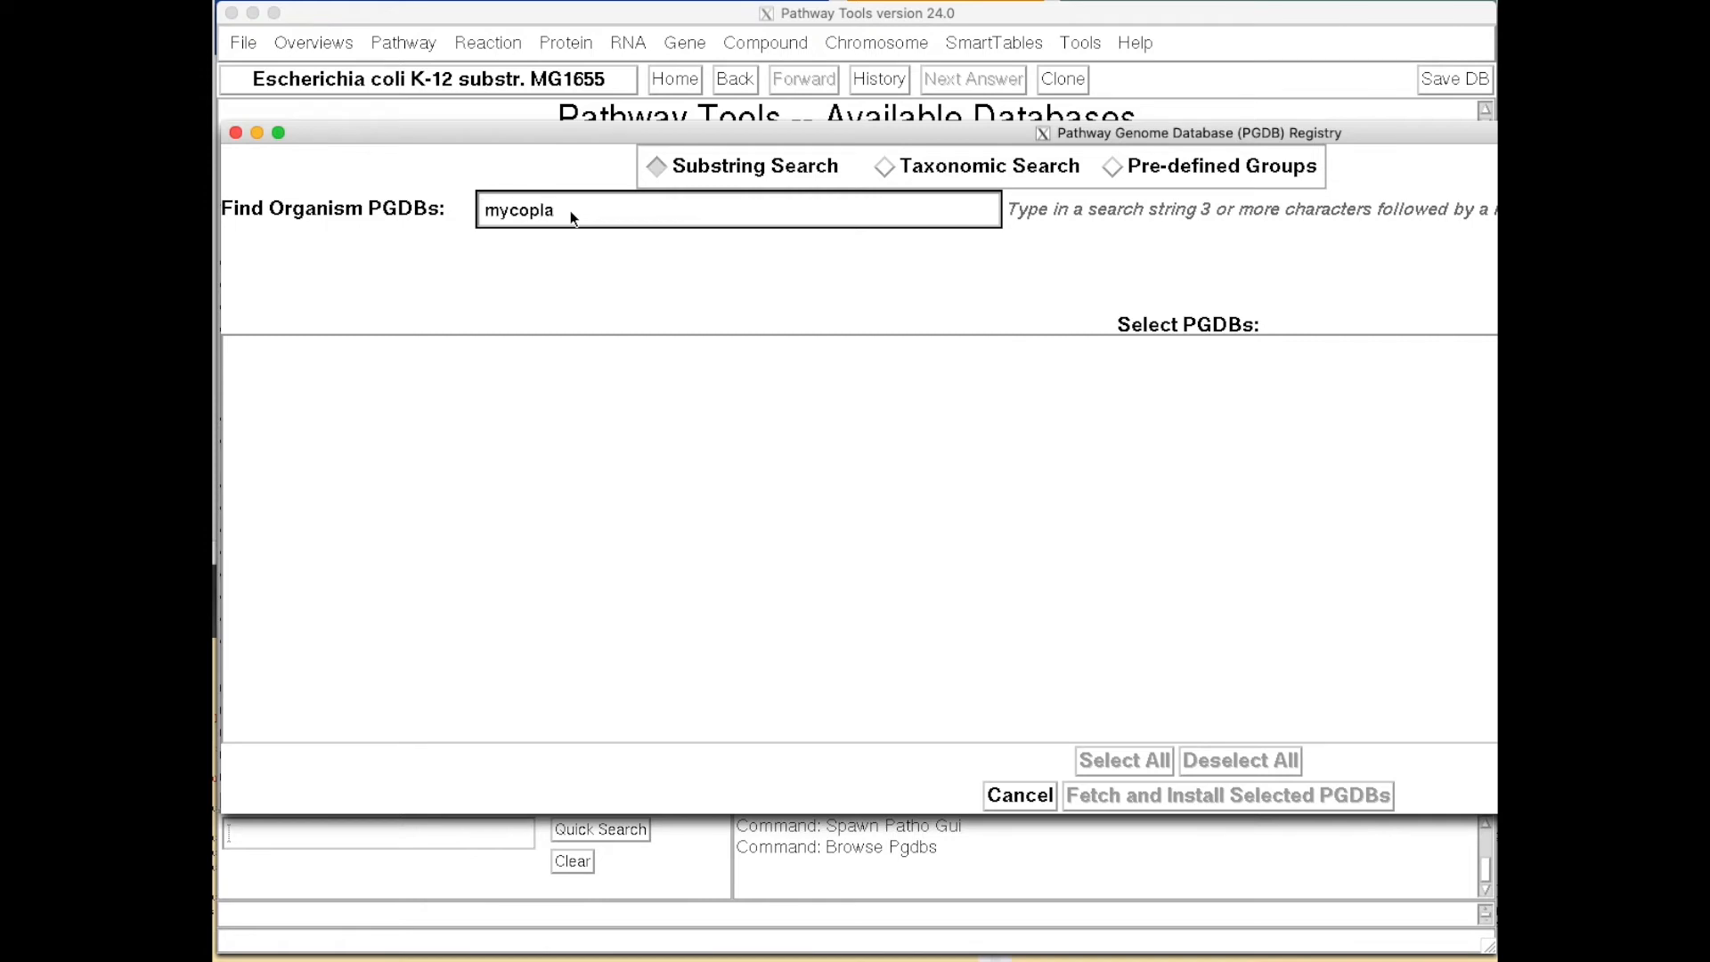
text(sma)
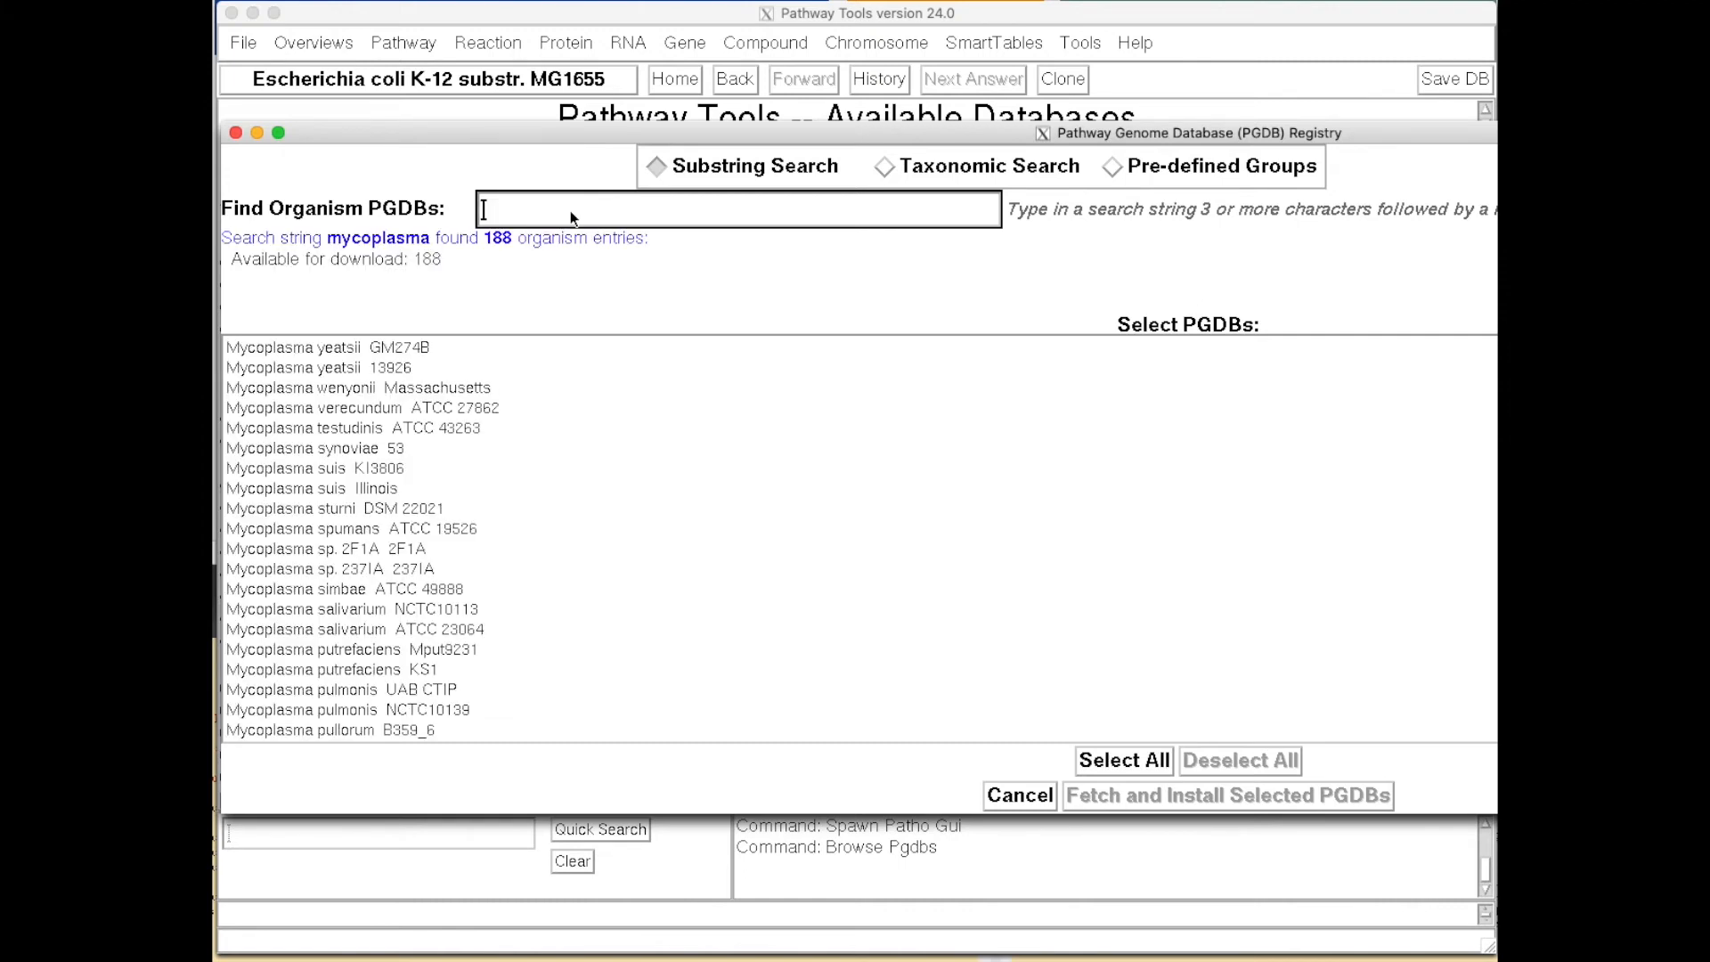
mouse_move(449, 423)
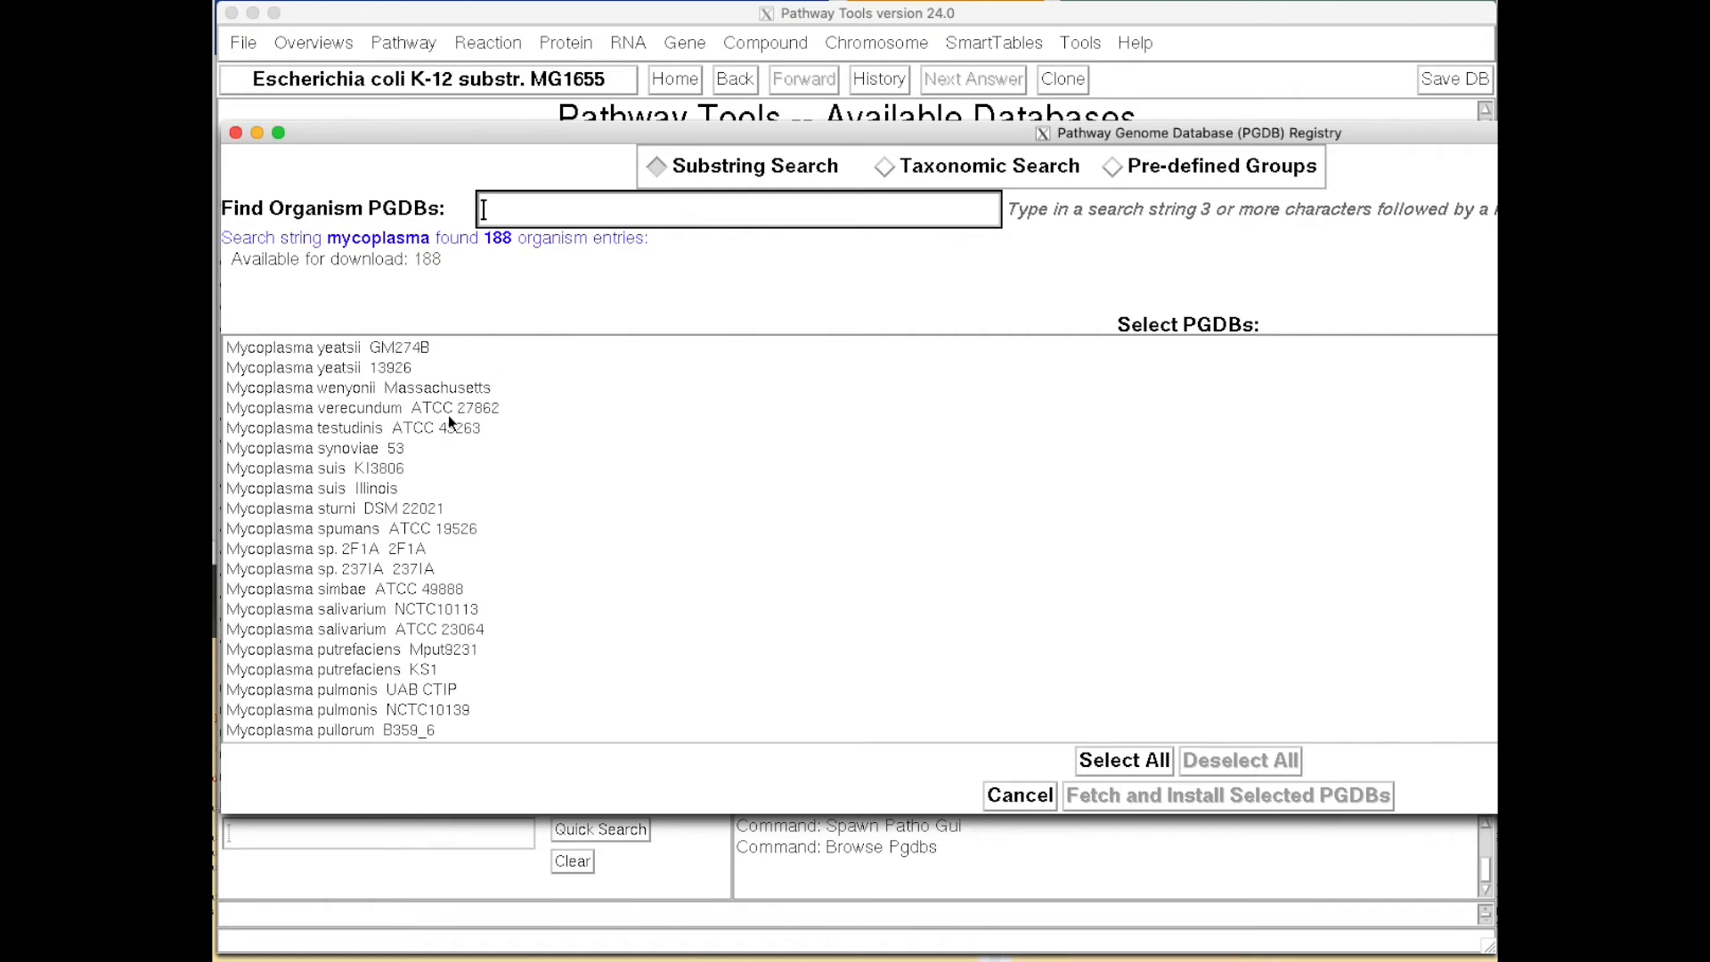
click(303, 467)
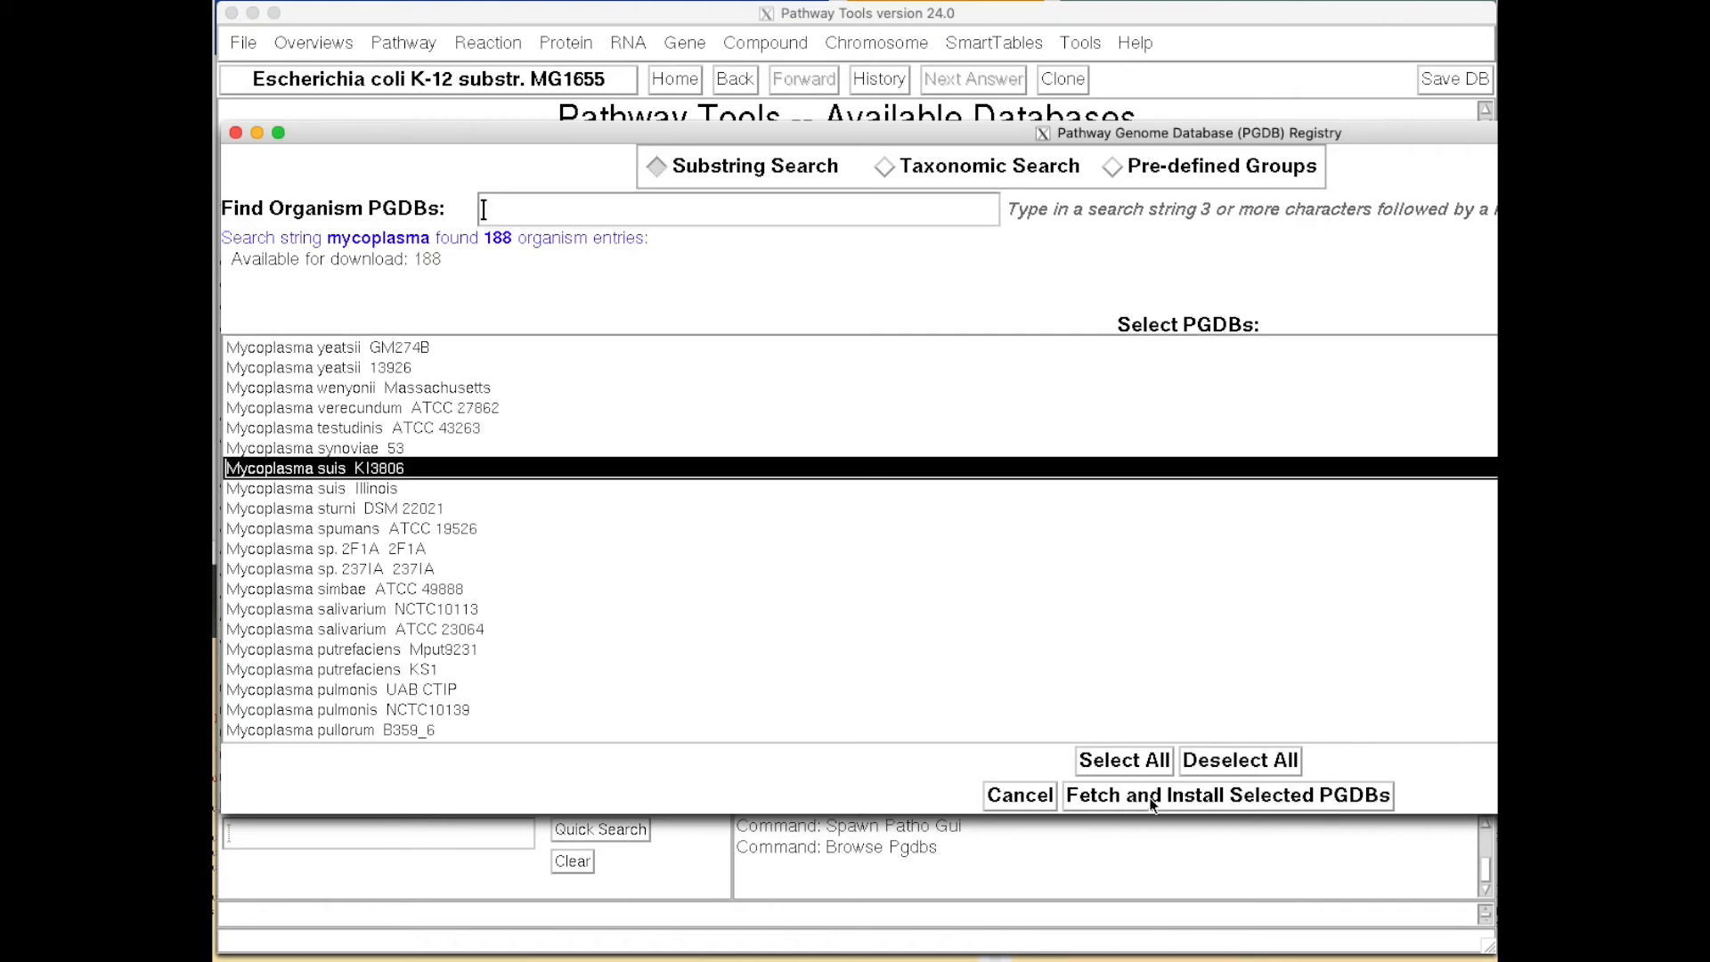
click(1226, 795)
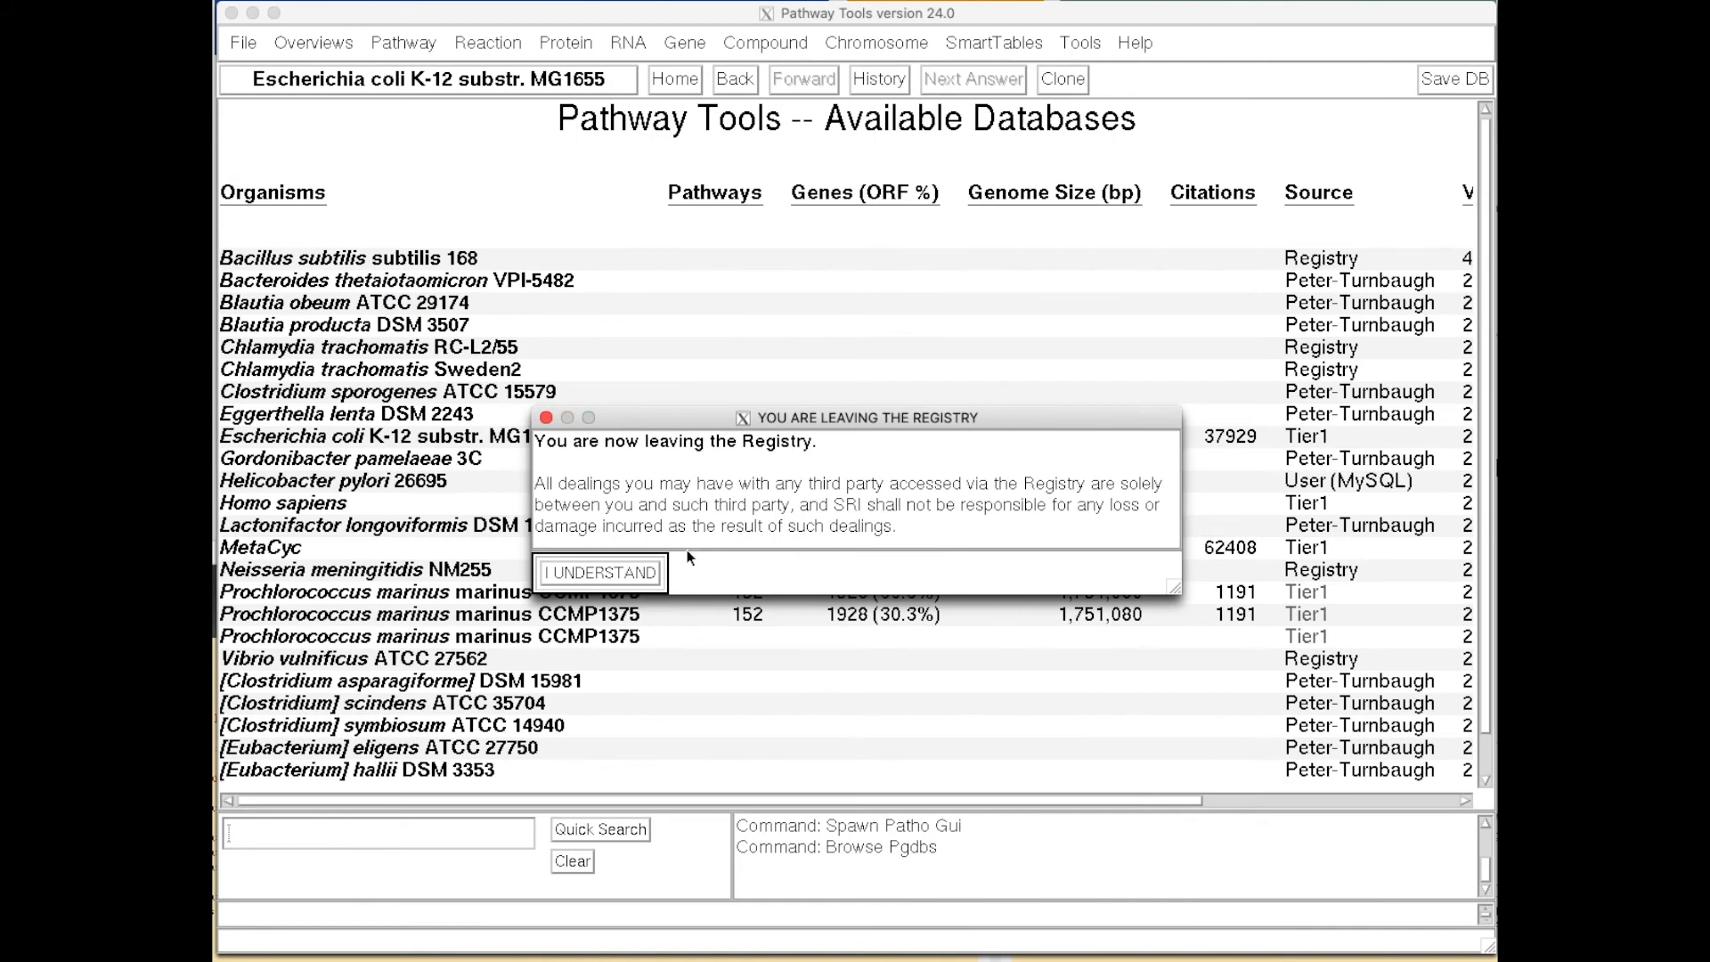
Step: Acknowledge the Registry notice, accept the license, and list the downloaded Mycoplasma suis database
click(599, 573)
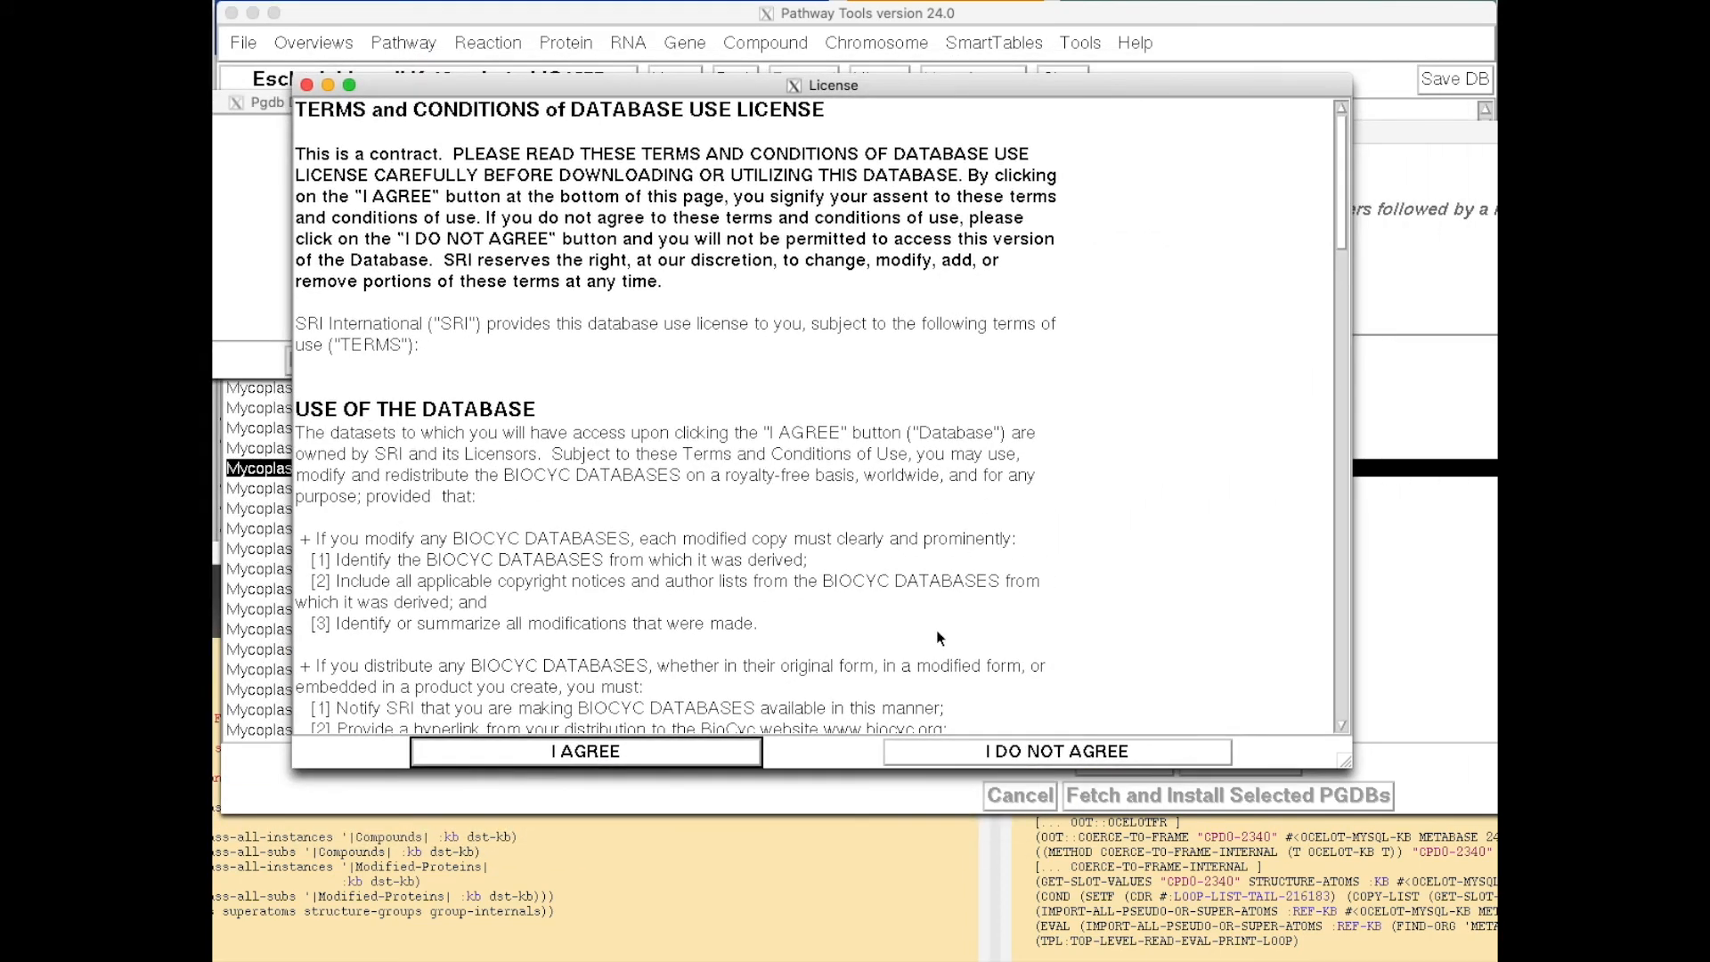
click(586, 750)
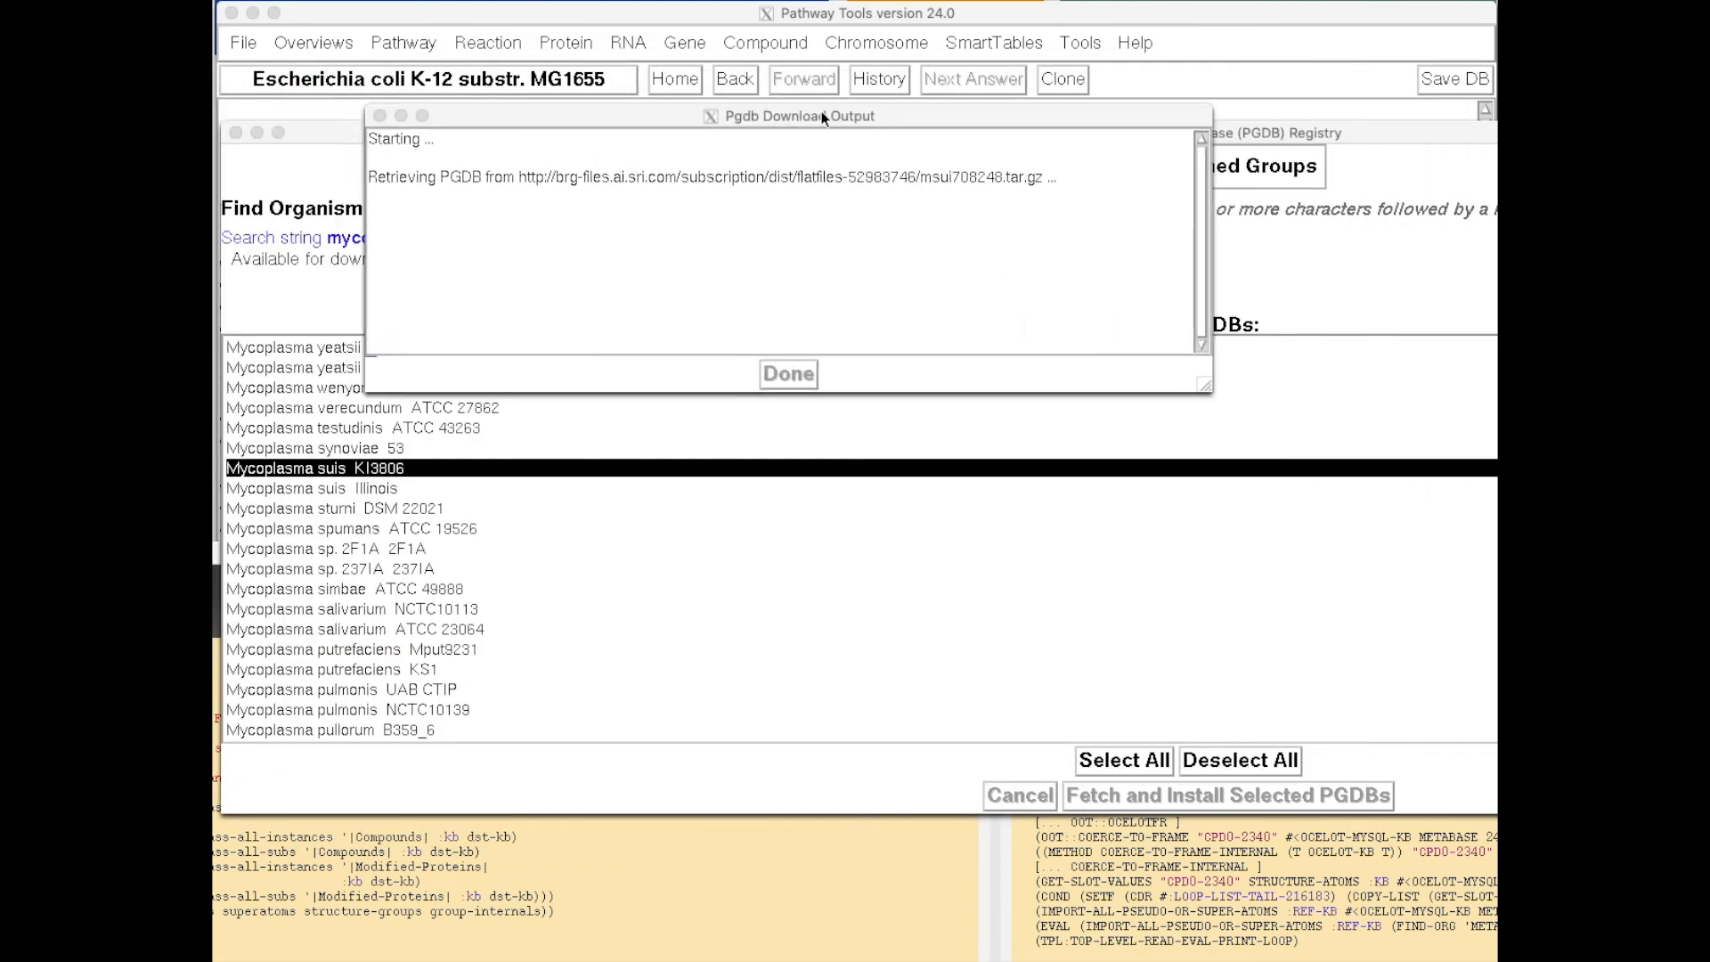
click(788, 374)
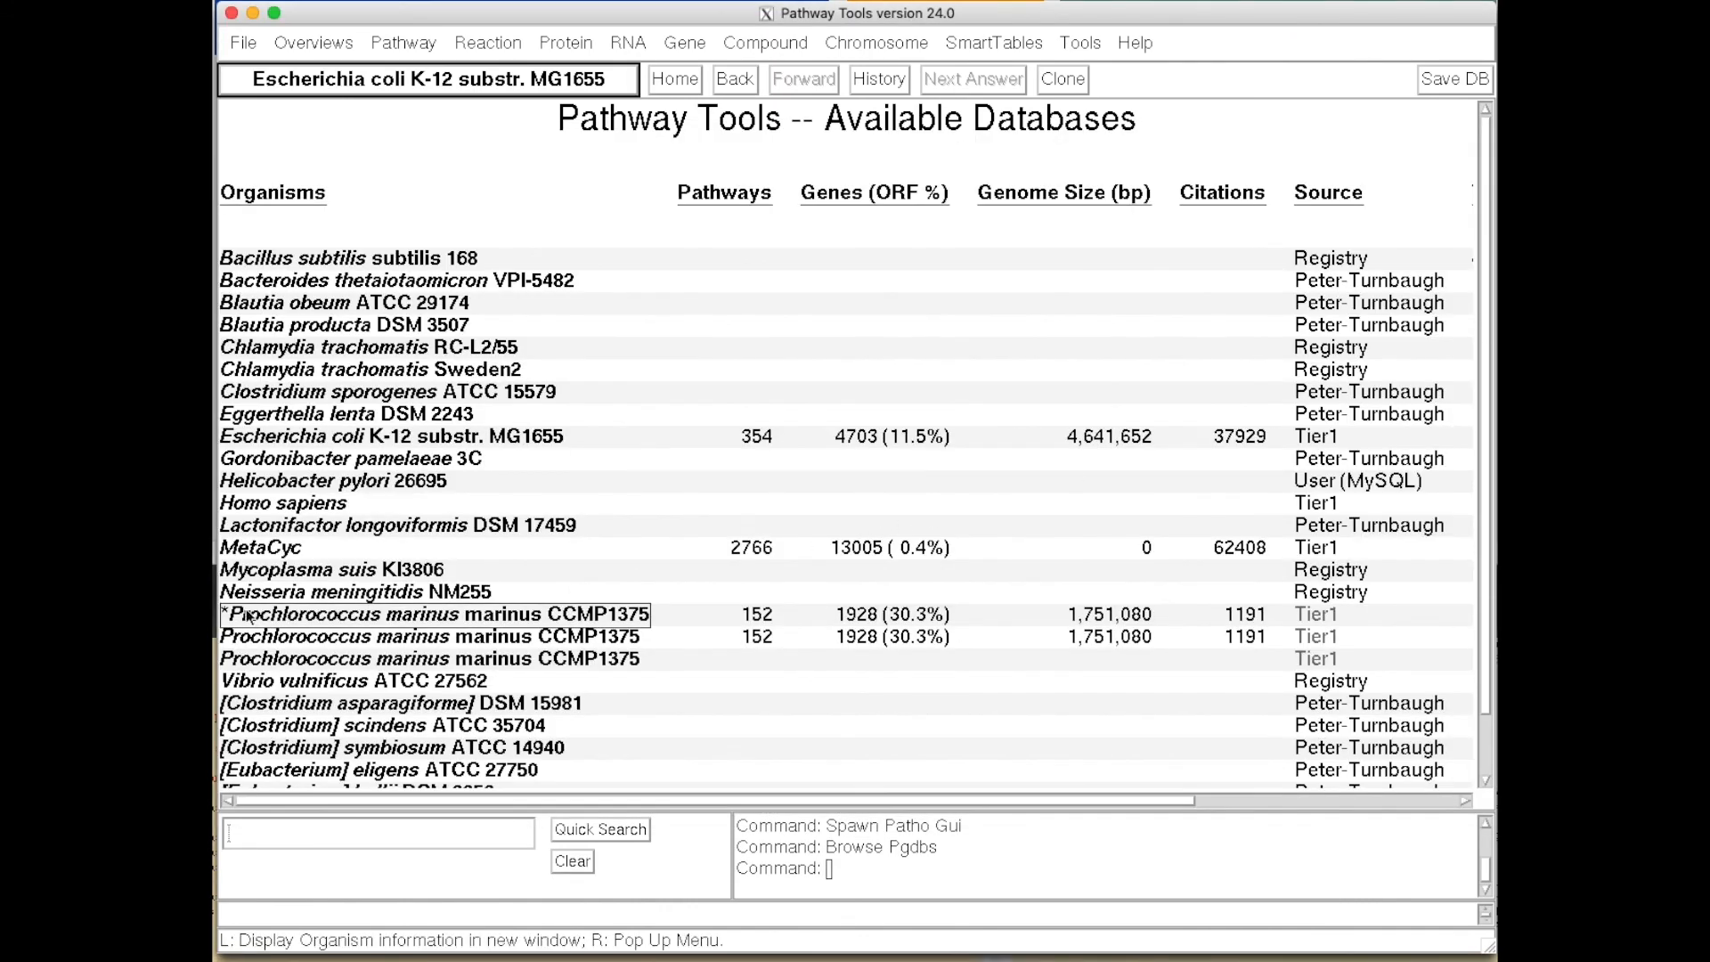
mouse_move(309, 569)
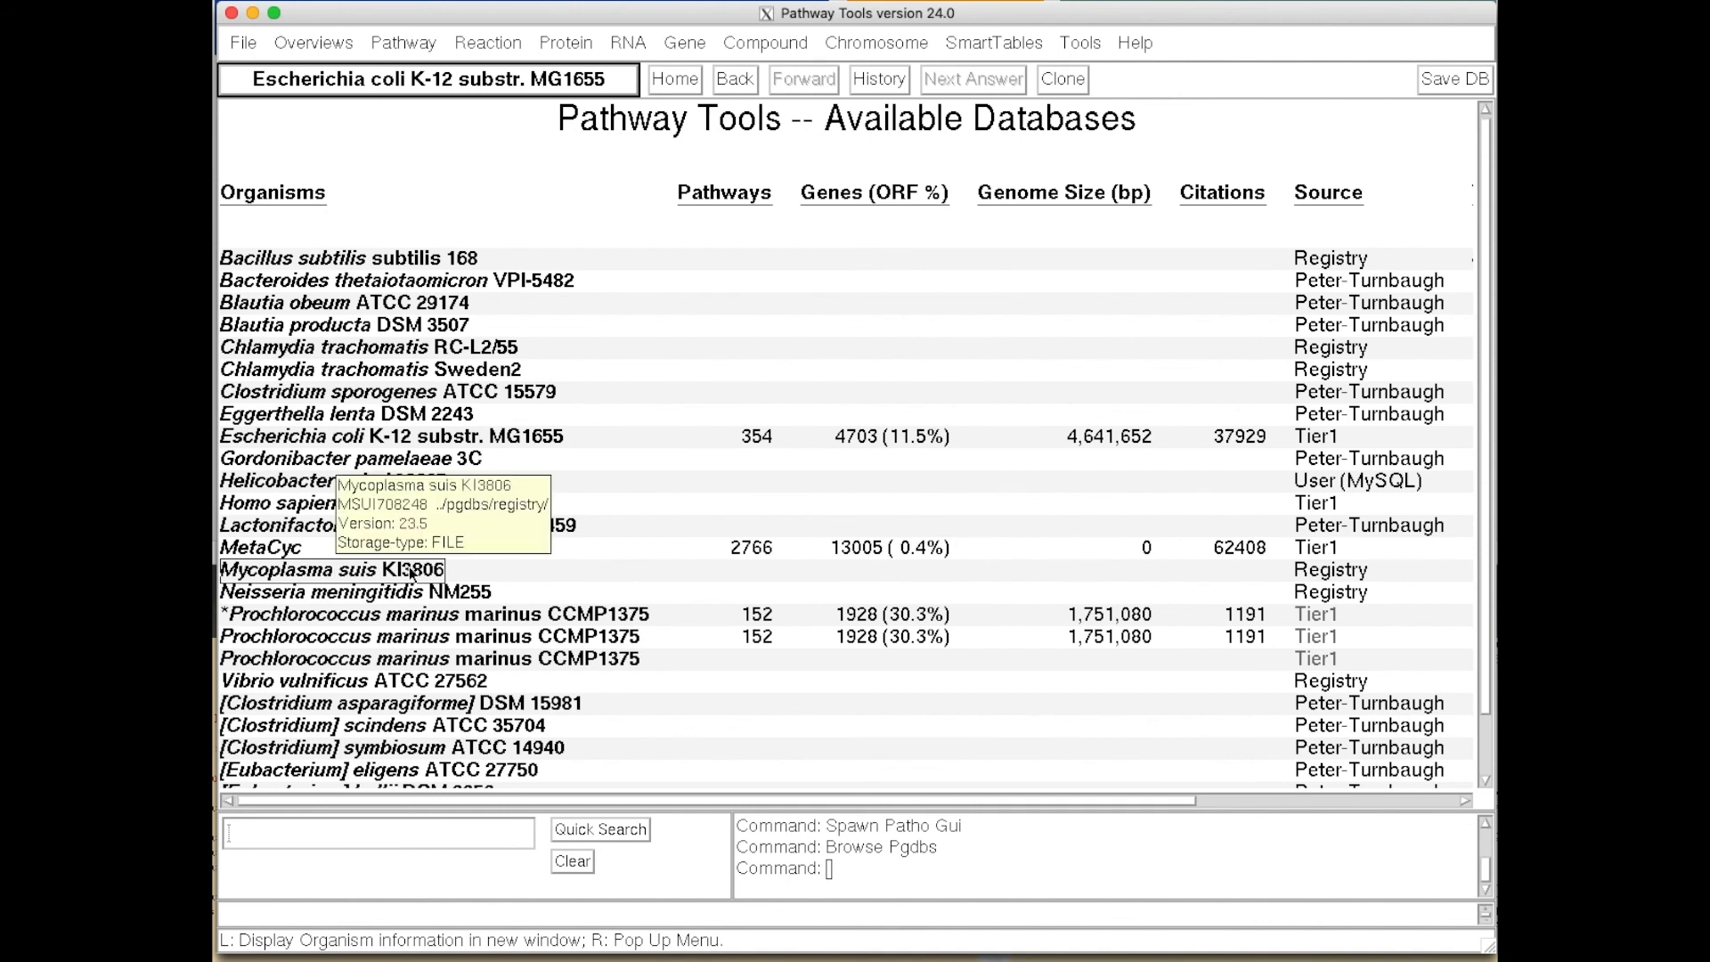